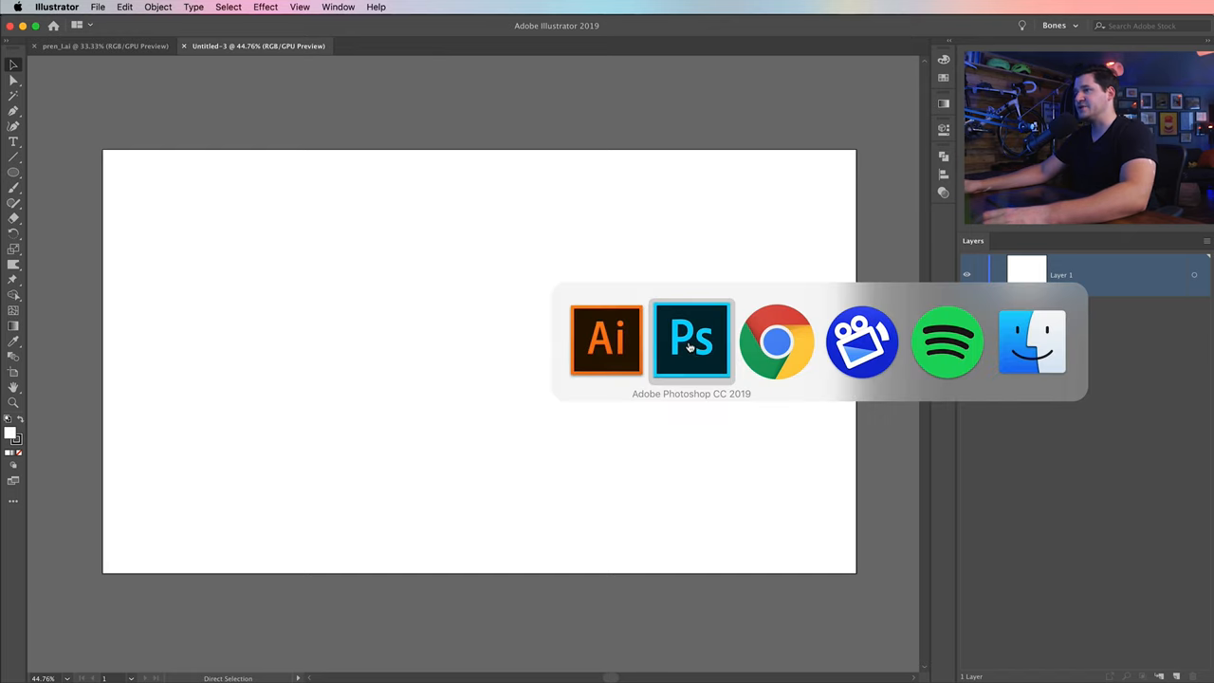
# Set the foreground colour to light gray bfbfbf and the background to dark gray 404040.
pyautogui.click(691, 339)
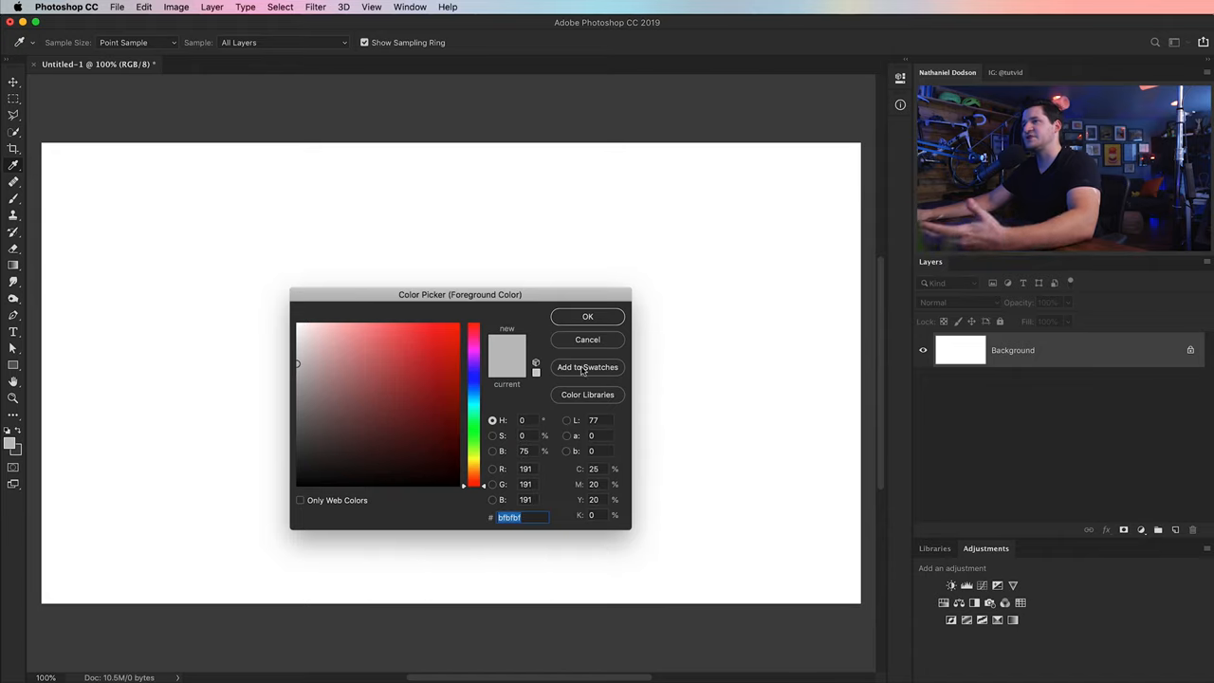
pyautogui.click(587, 316)
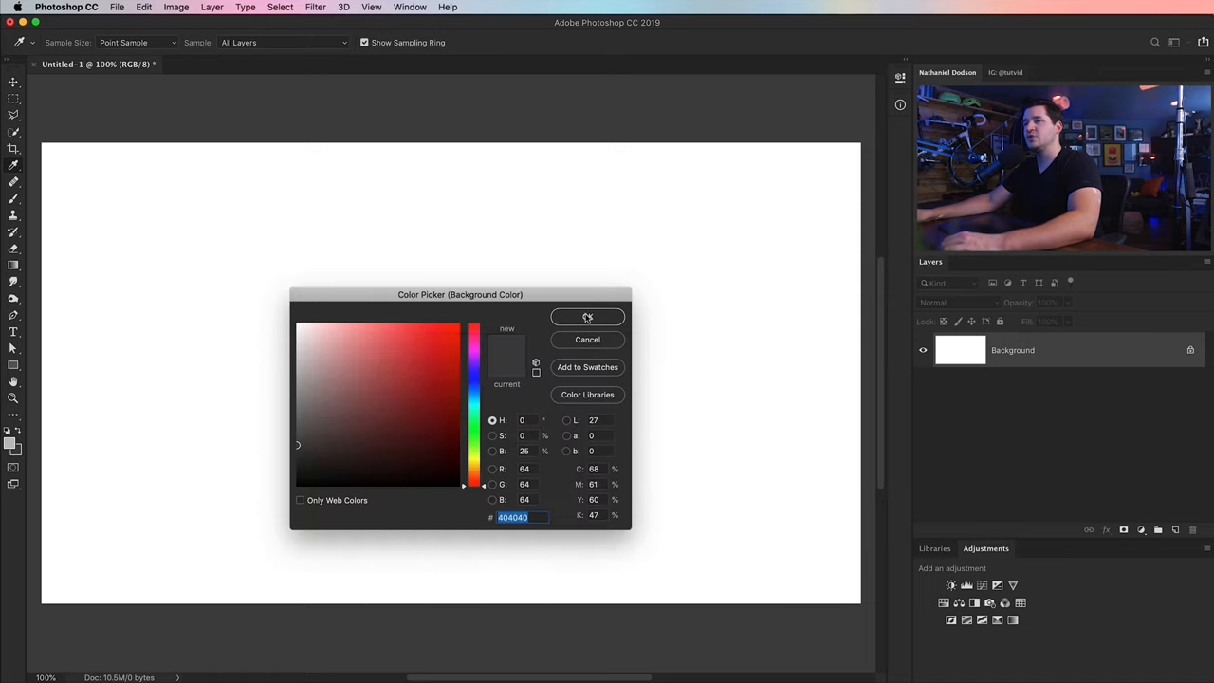
pyautogui.click(587, 316)
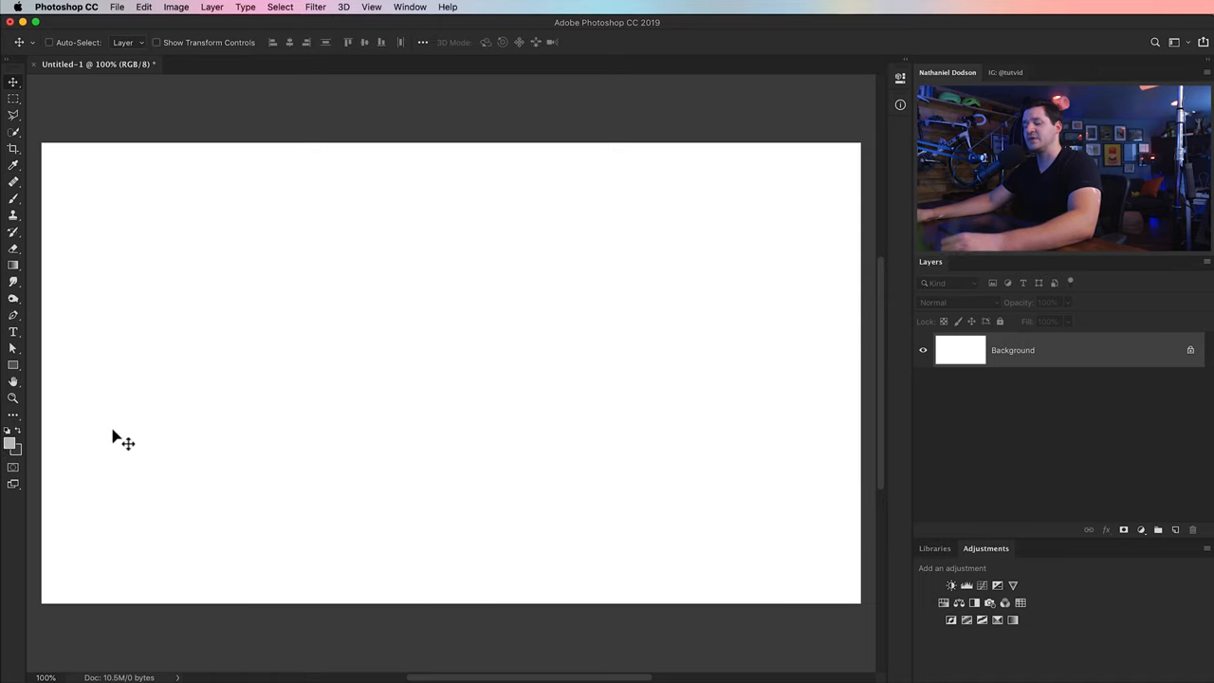
pyautogui.moveTo(179, 443)
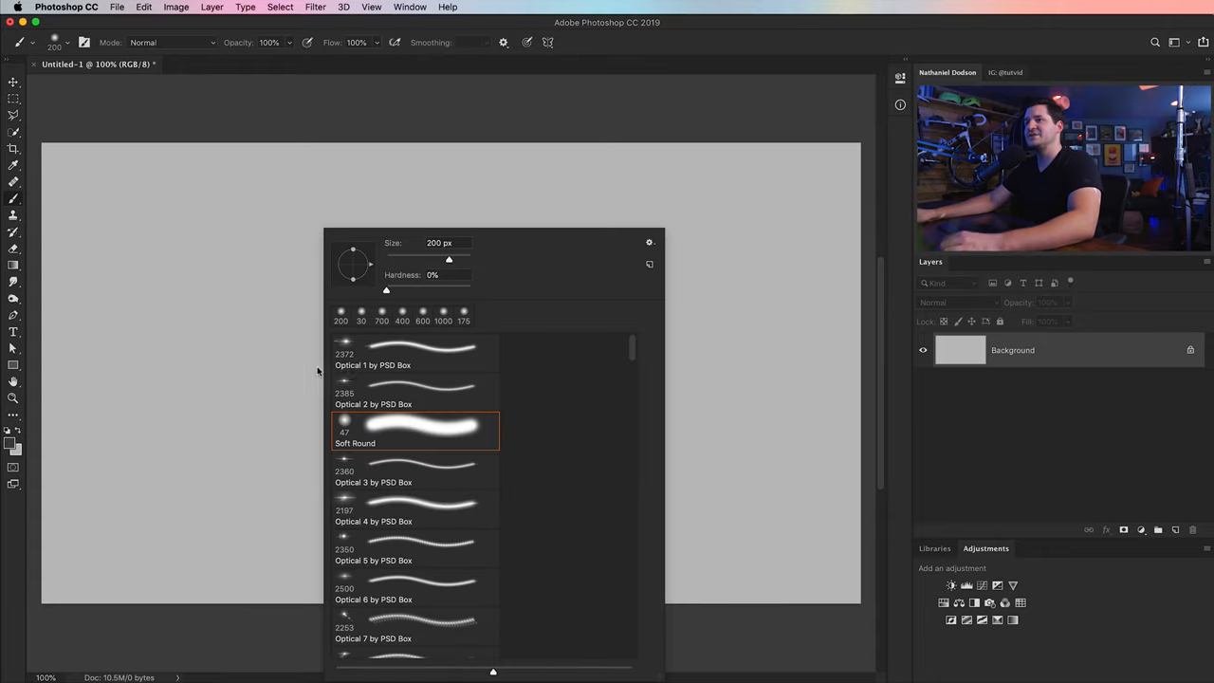
pyautogui.moveTo(416, 287)
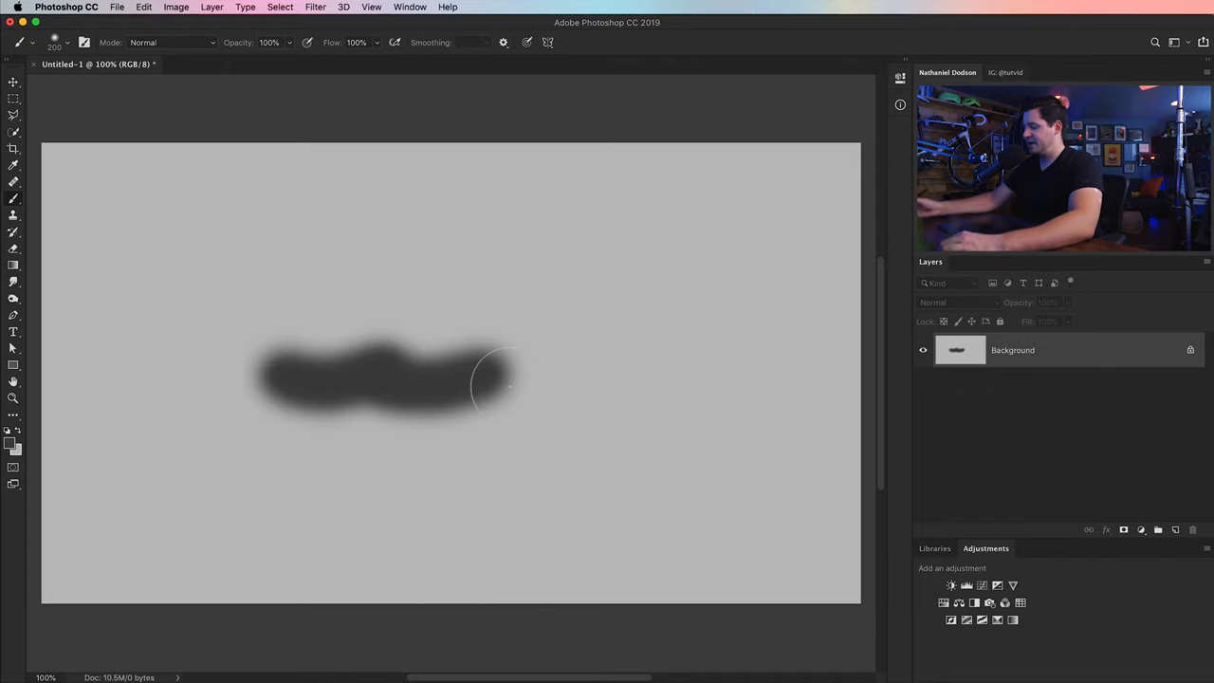
# Paint a soft dark gray stroke across the middle of the light gray canvas.
pyautogui.moveTo(493, 379); pyautogui.dragTo(644, 389)
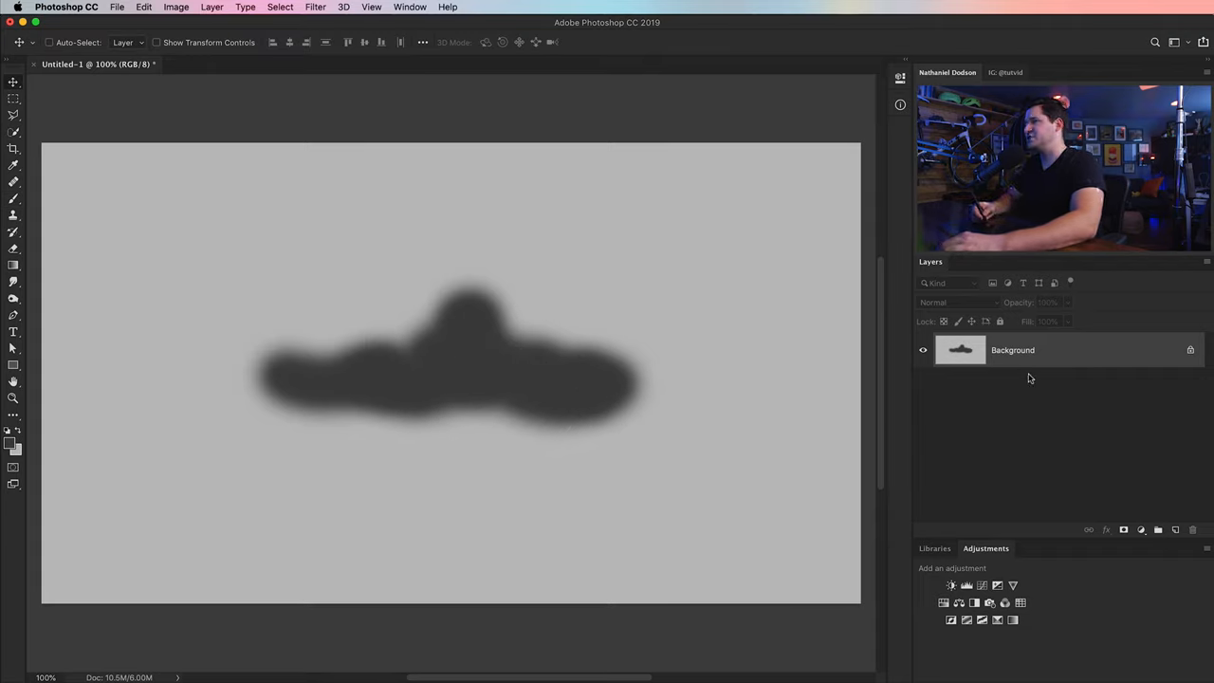
# Convert the Background layer to a smart object and apply a 100-pixel Gaussian Blur.
pyautogui.rightClick(1012, 350)
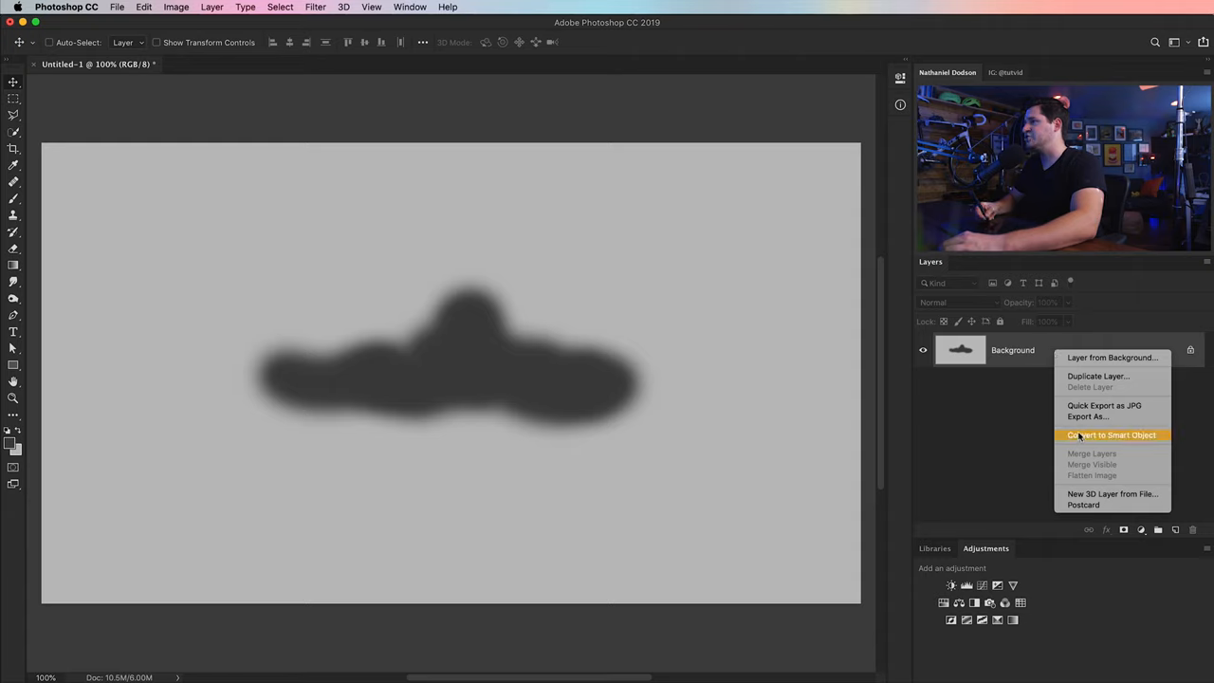
pyautogui.click(1112, 435)
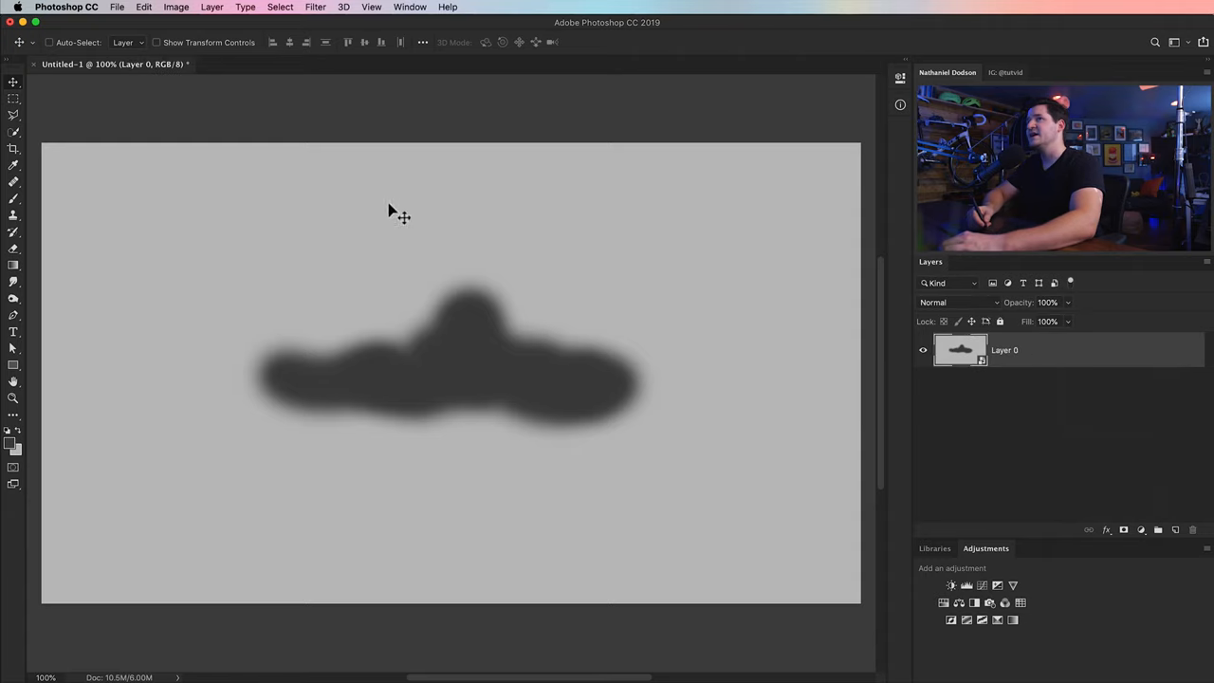
pyautogui.click(315, 7)
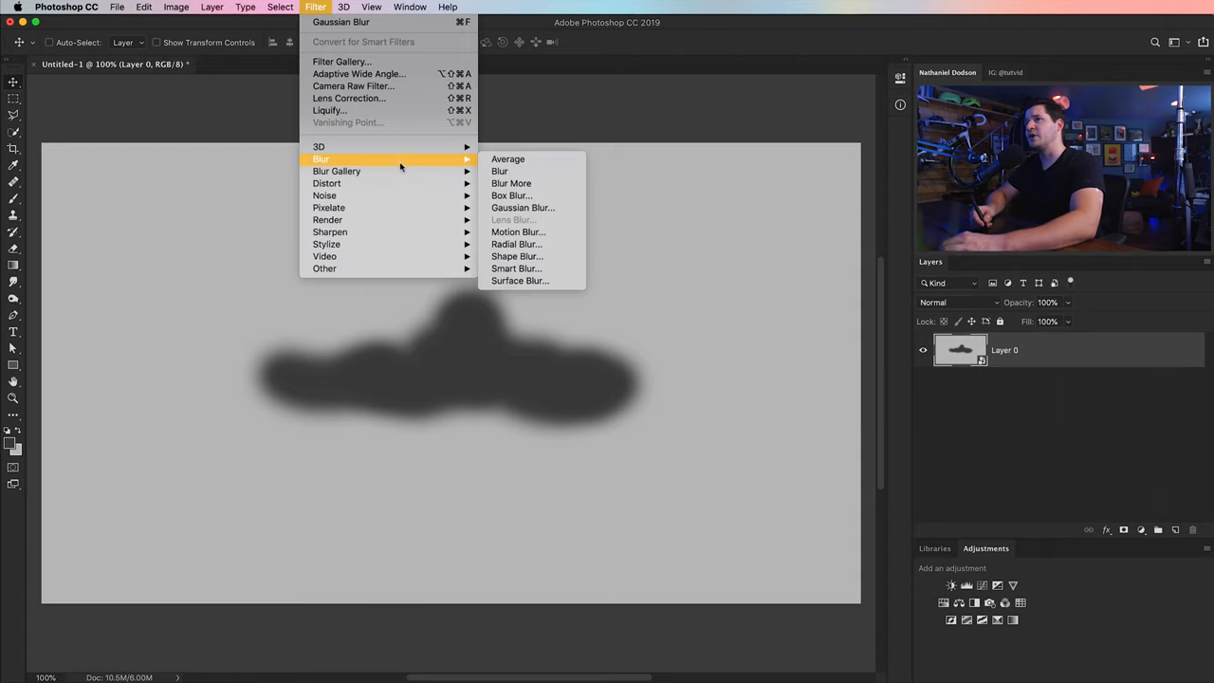
pyautogui.click(523, 207)
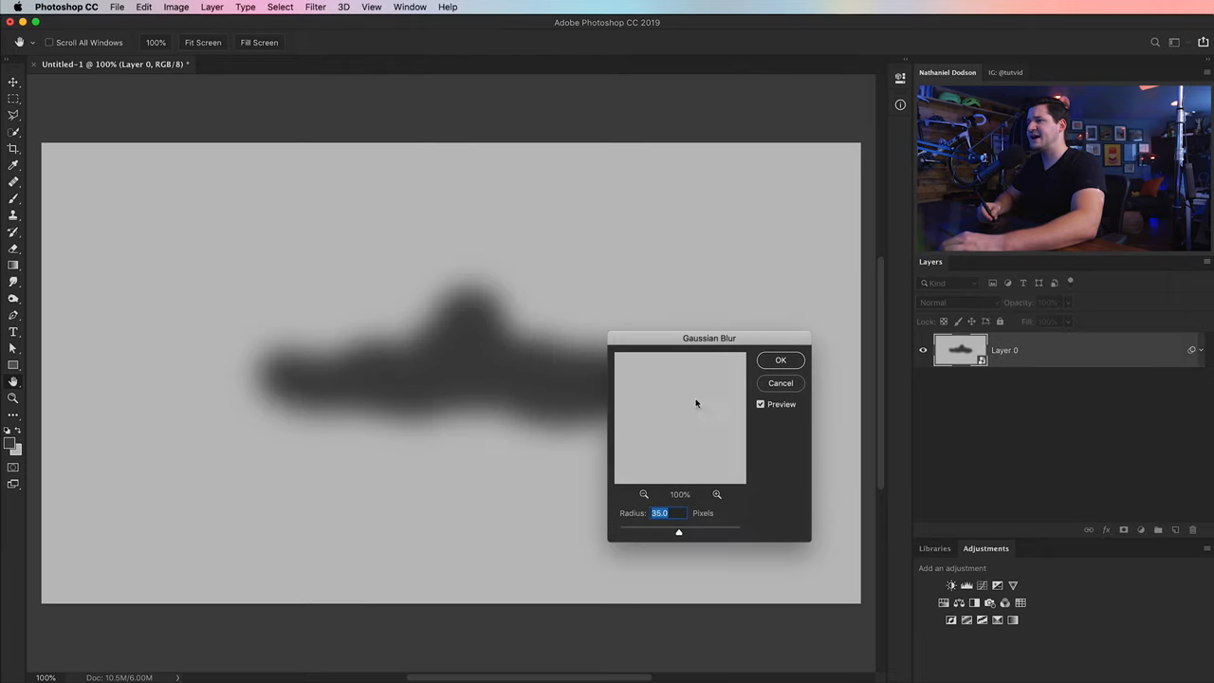
pyautogui.write('100')
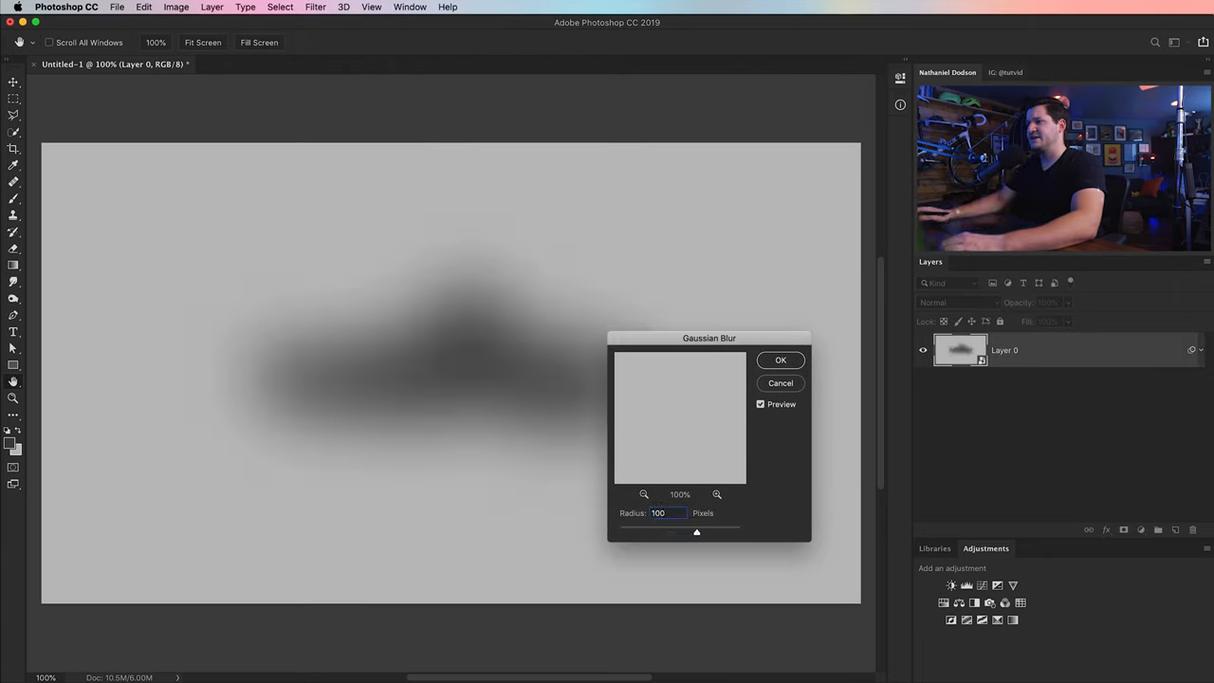
pyautogui.click(781, 360)
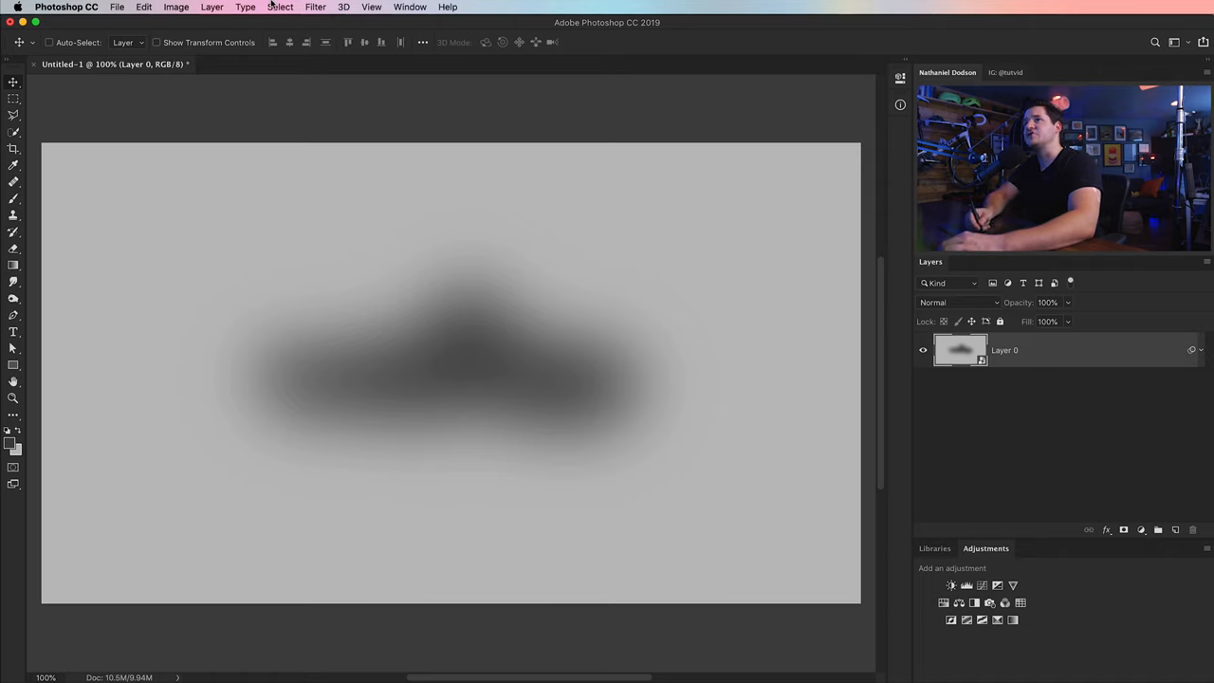
# Apply Posterize, previewing 8, 14 and 20 levels before settling on 21.
pyautogui.click(176, 7)
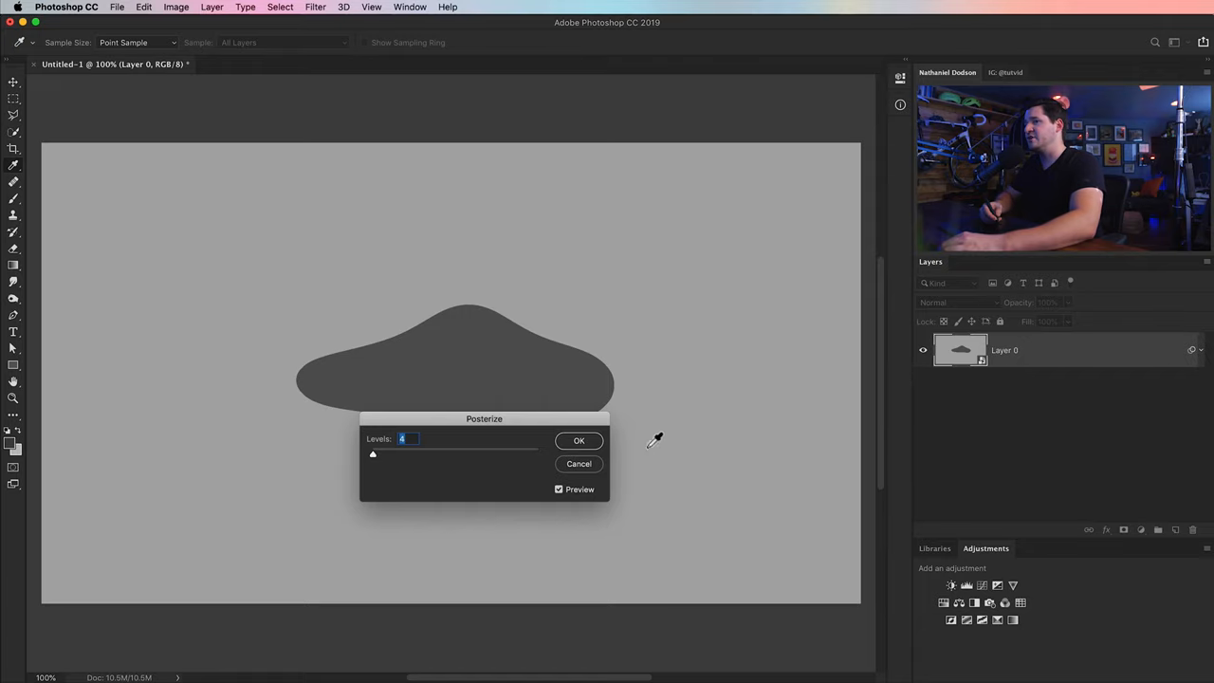
pyautogui.moveTo(484, 418); pyautogui.dragTo(706, 448)
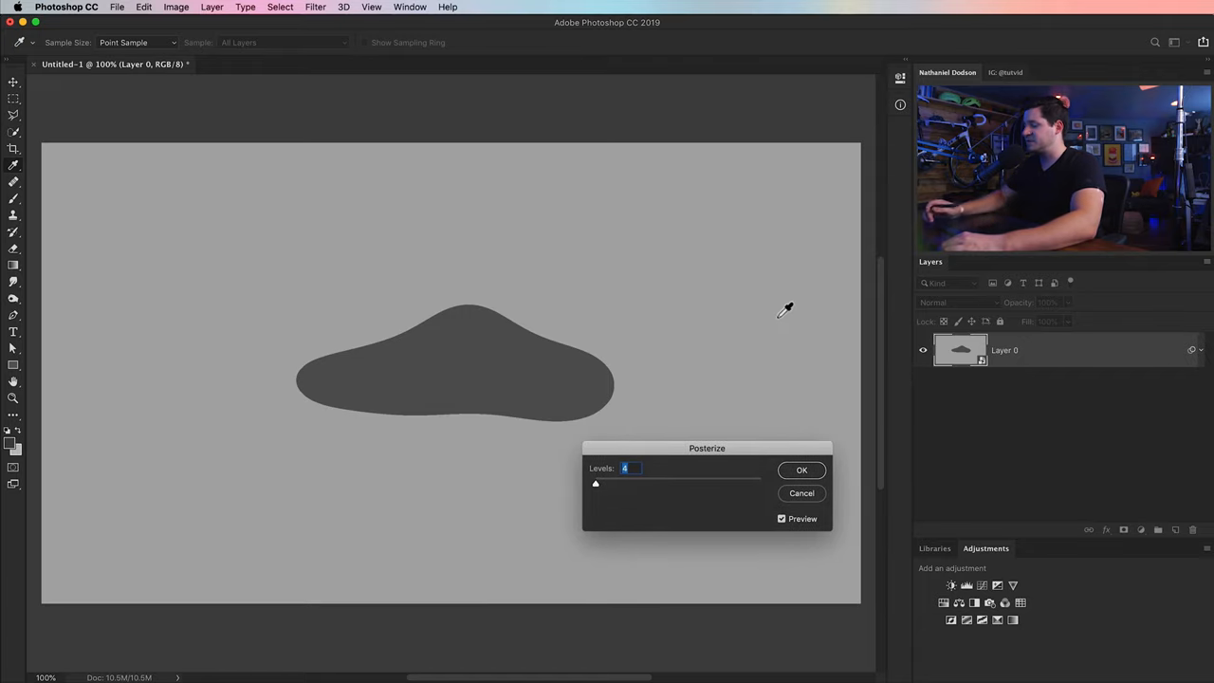
pyautogui.write('8')
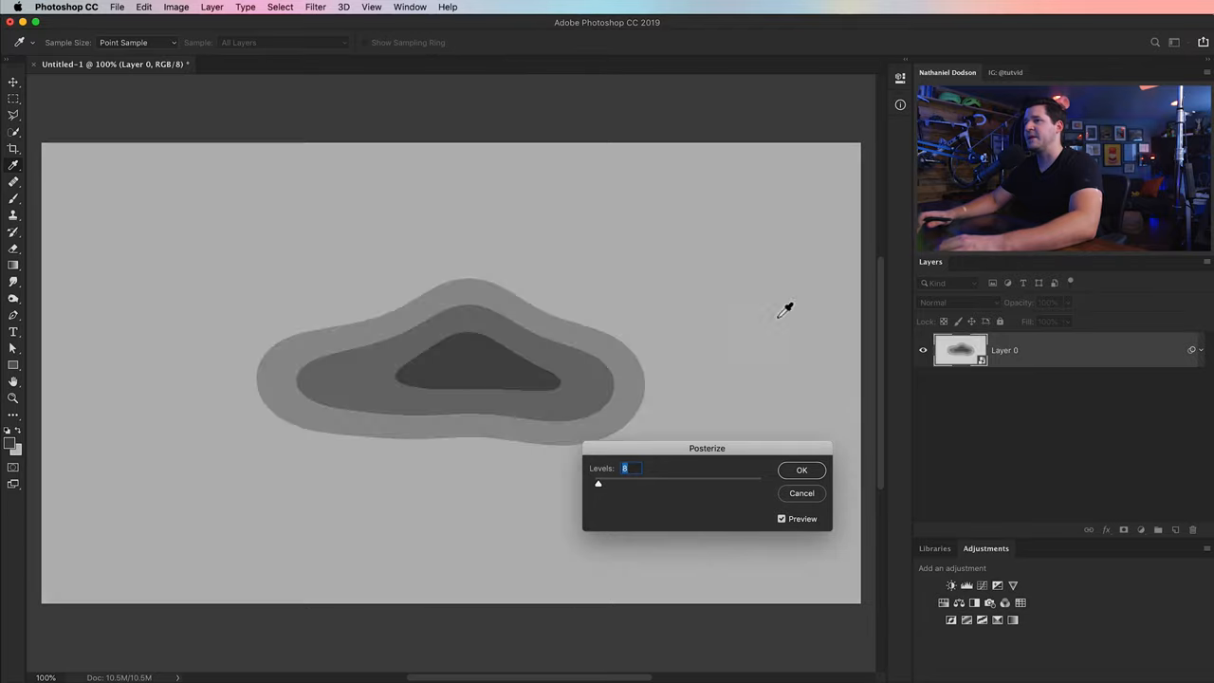
pyautogui.write('14')
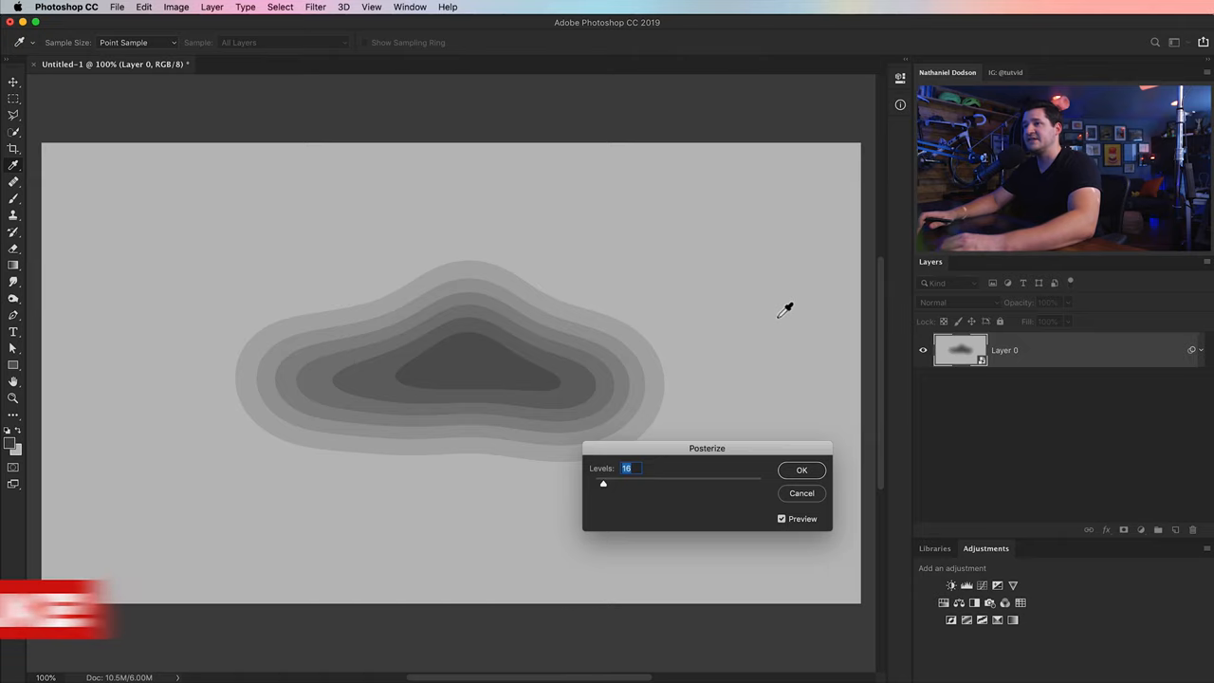
pyautogui.write('20')
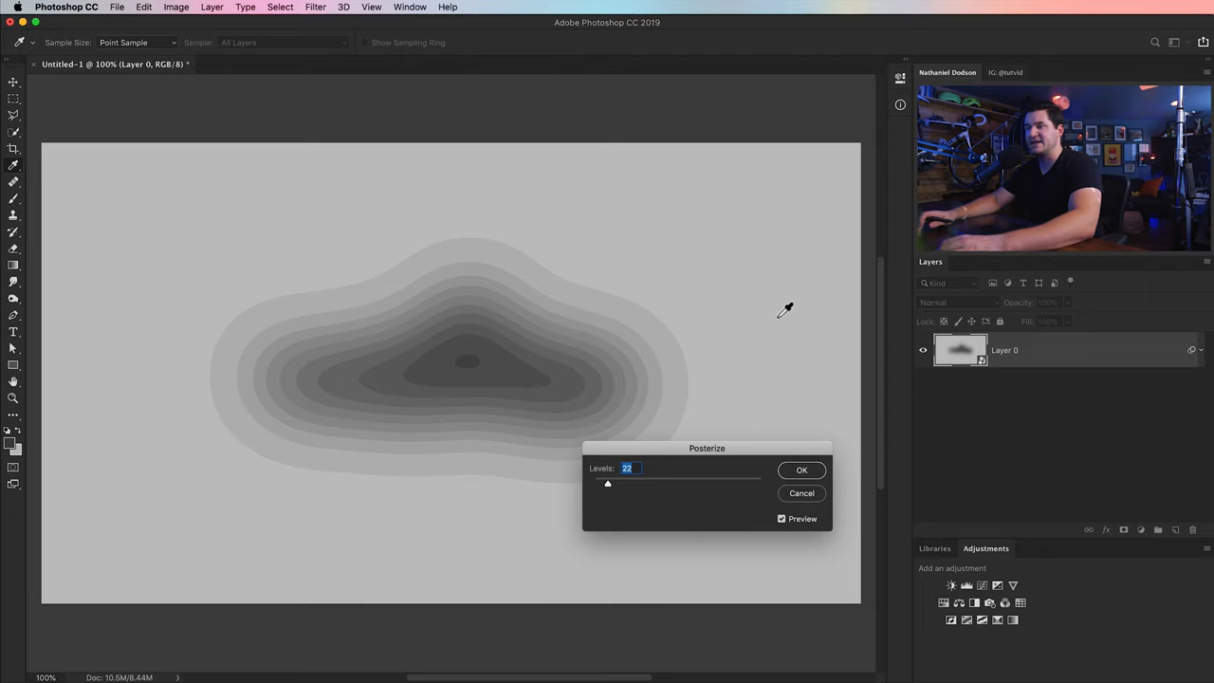
pyautogui.write('21')
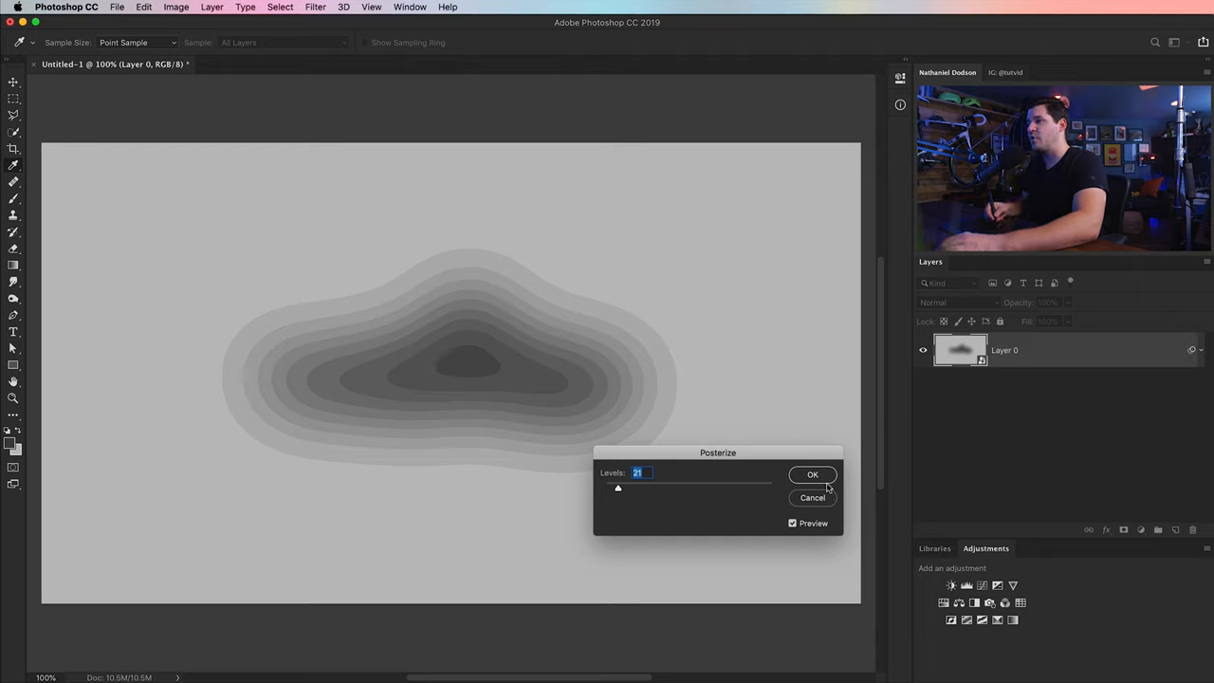
pyautogui.click(812, 474)
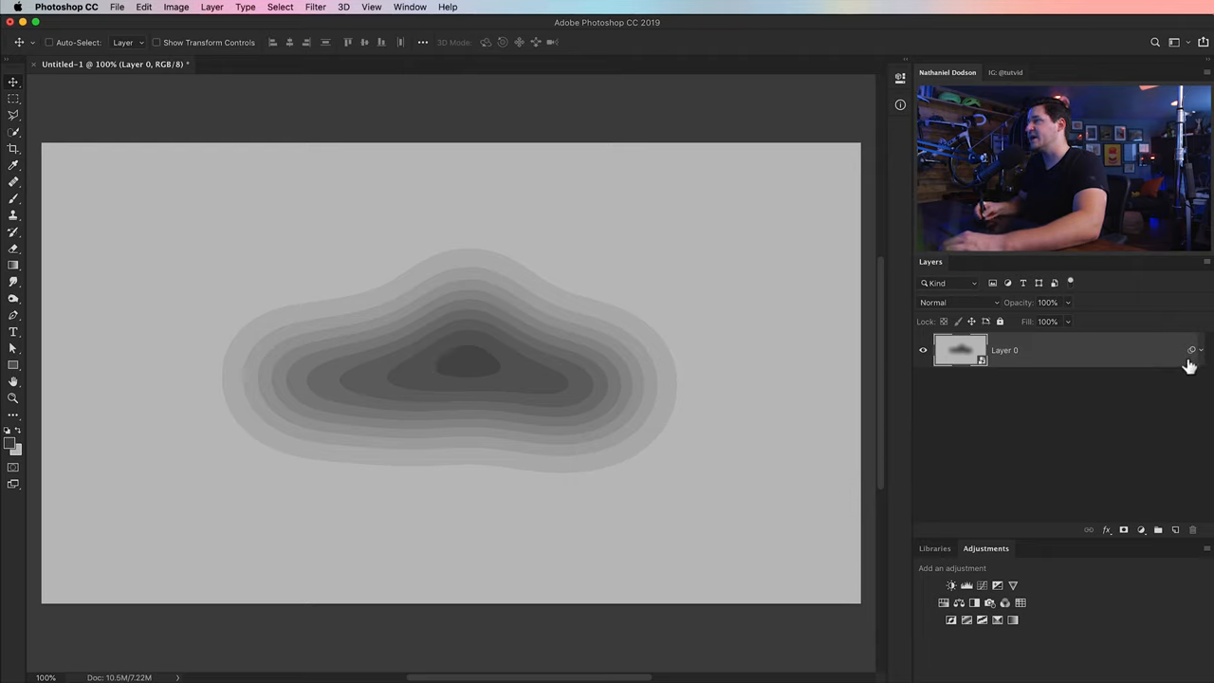
# Expand and collapse the smart filters list to check Gaussian Blur and Posterize.
pyautogui.click(1201, 350)
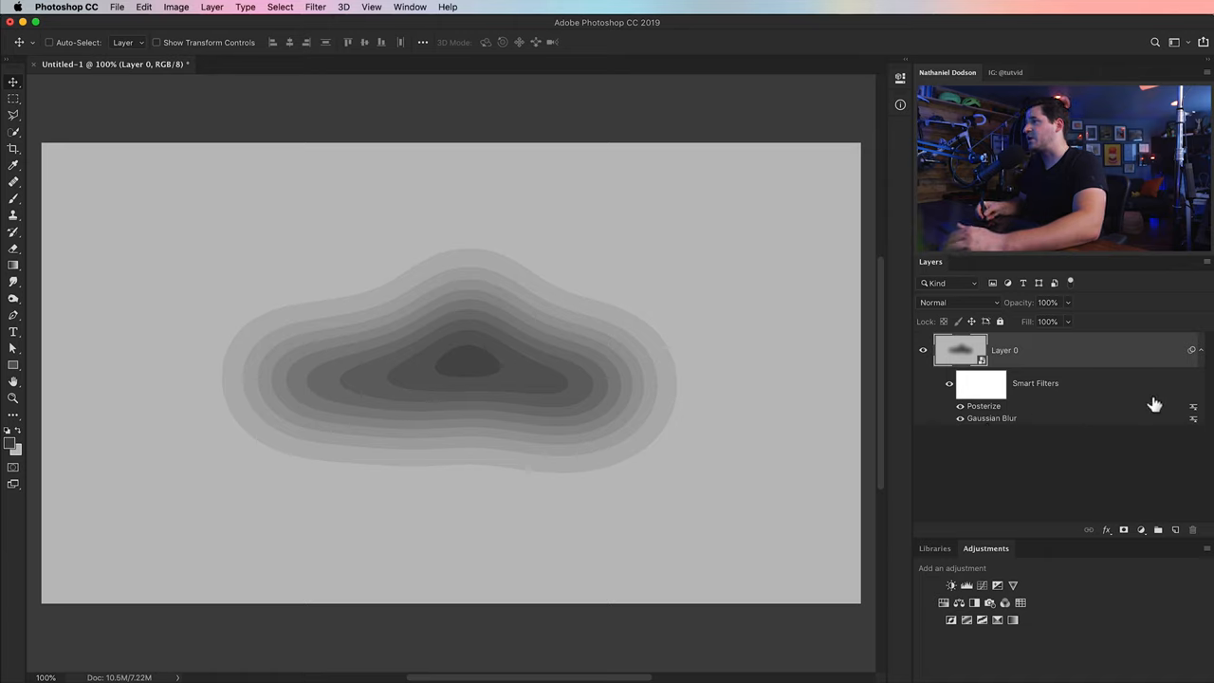
pyautogui.click(1200, 349)
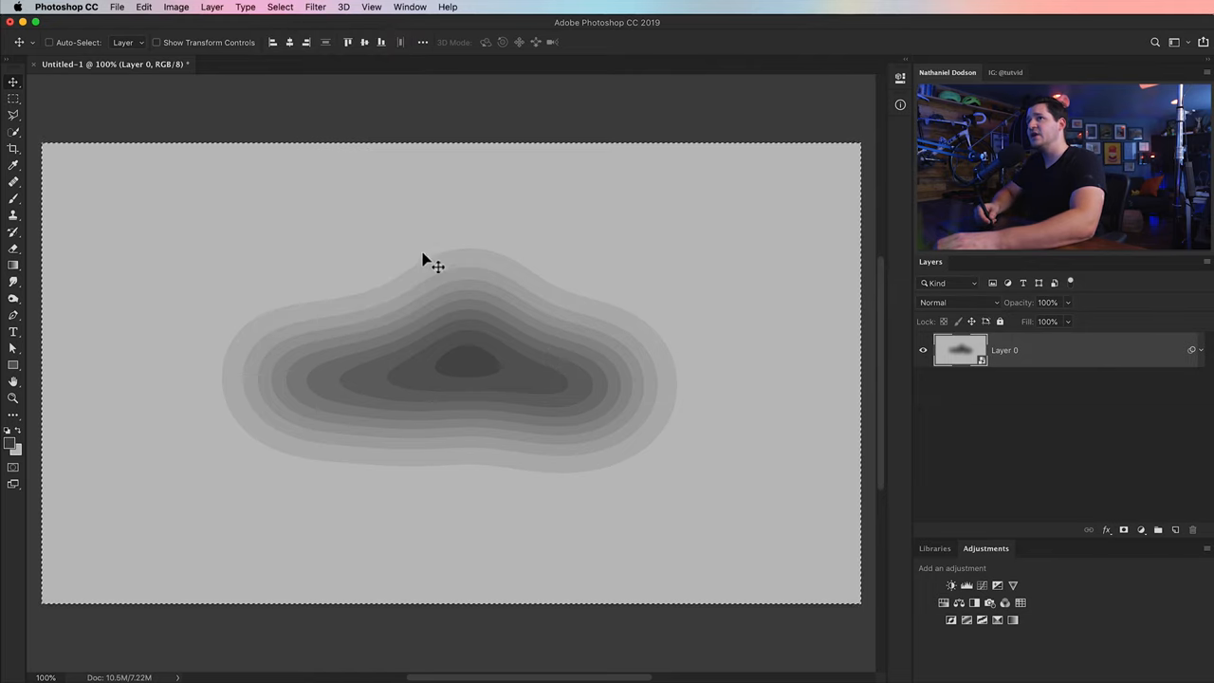
pyautogui.moveTo(453, 322)
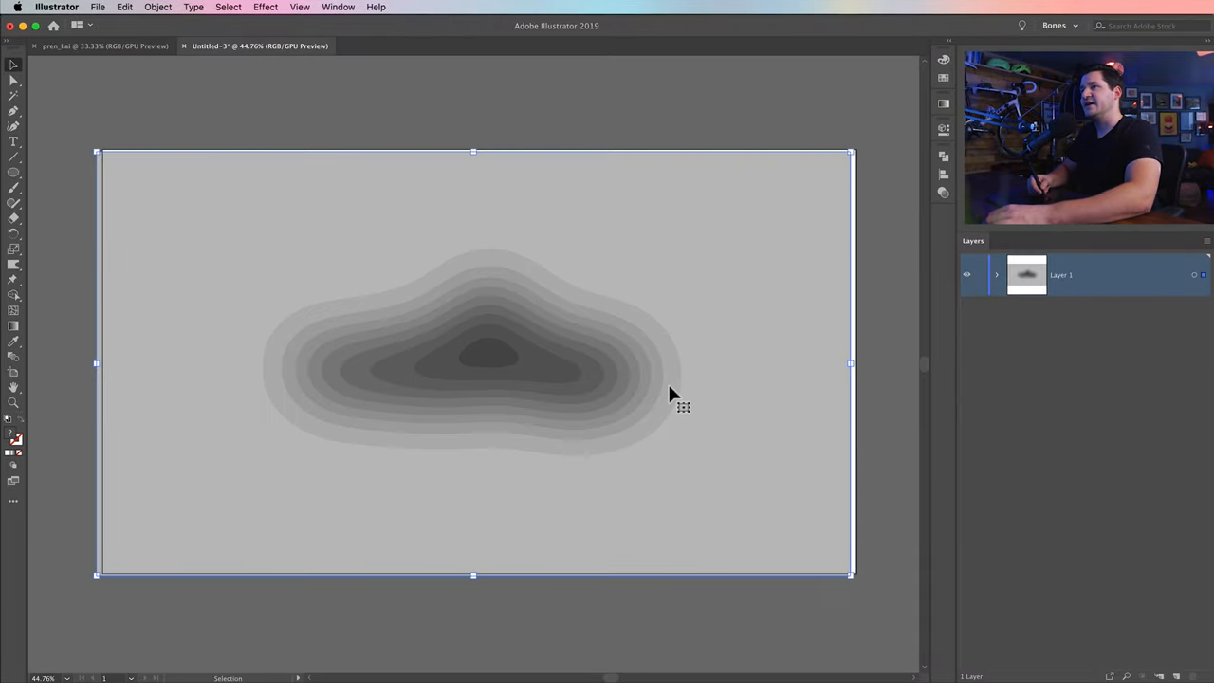
pyautogui.moveTo(817, 278)
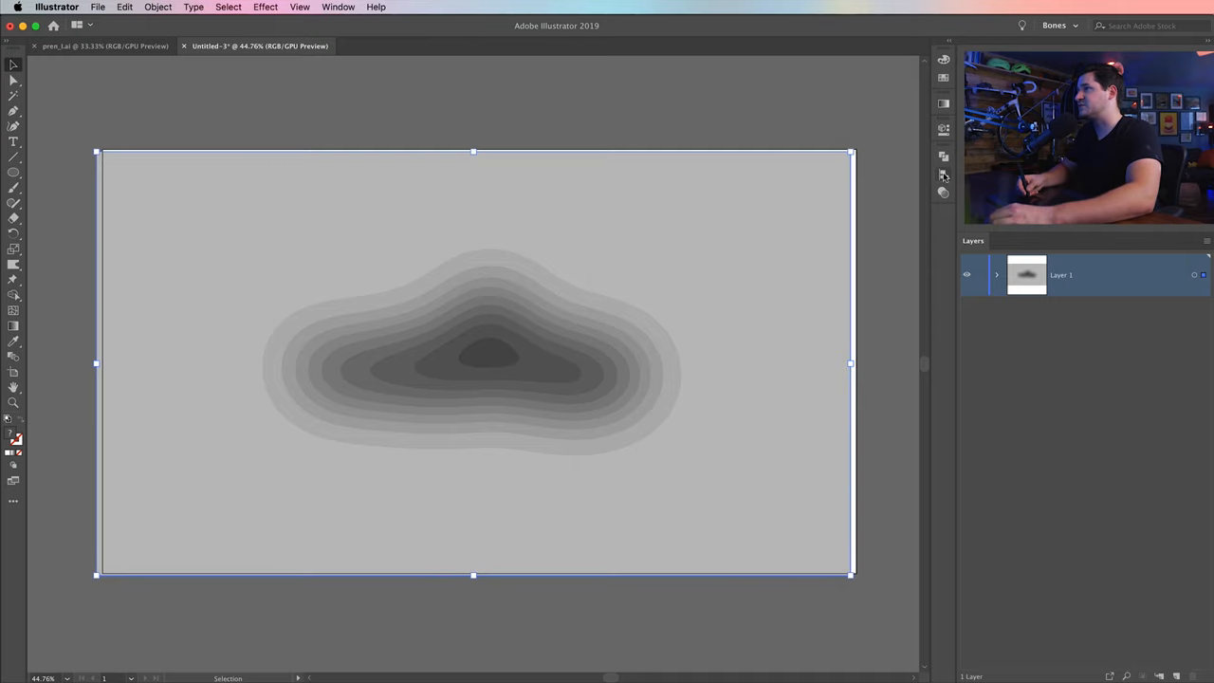
# Align the pasted stepped-ring image to the artboard and start Image Trace from Properties.
pyautogui.click(942, 174)
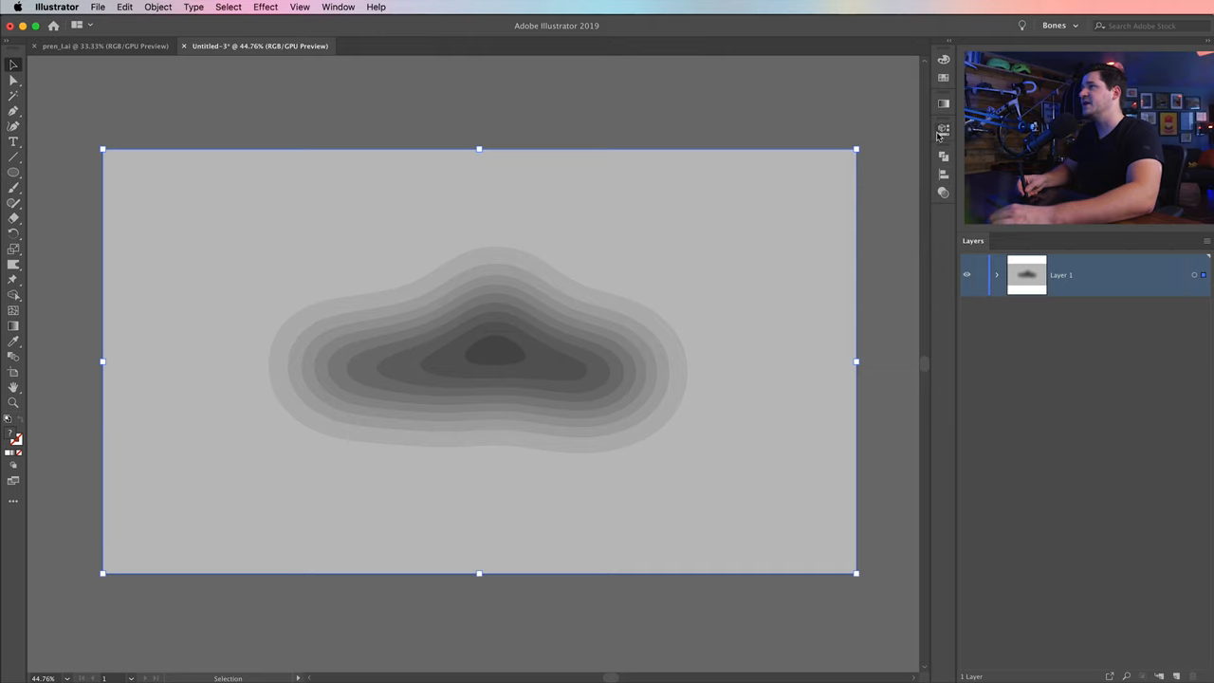
pyautogui.click(943, 128)
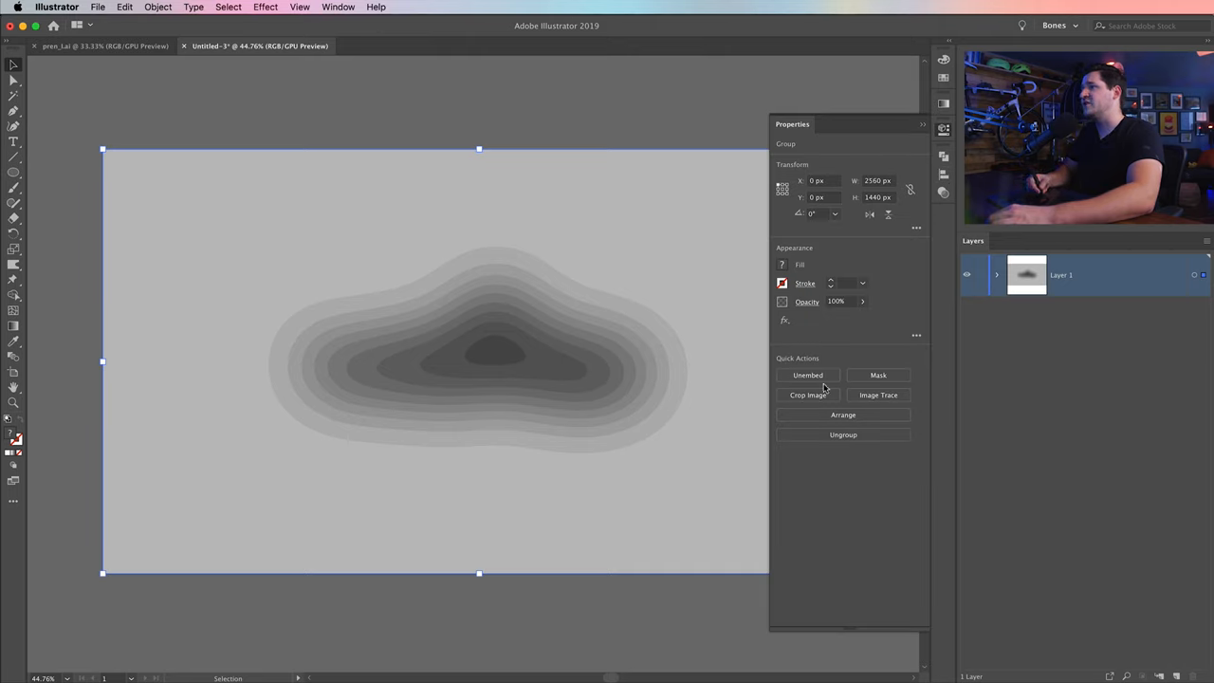
pyautogui.moveTo(878, 395)
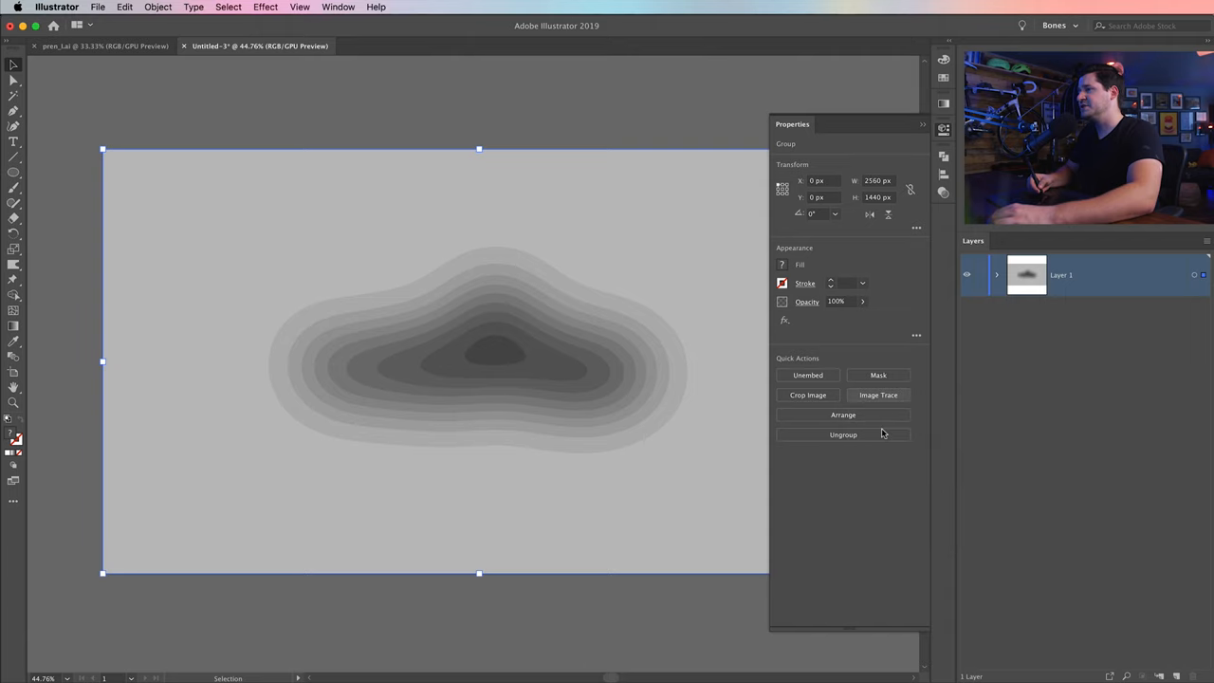
pyautogui.click(878, 394)
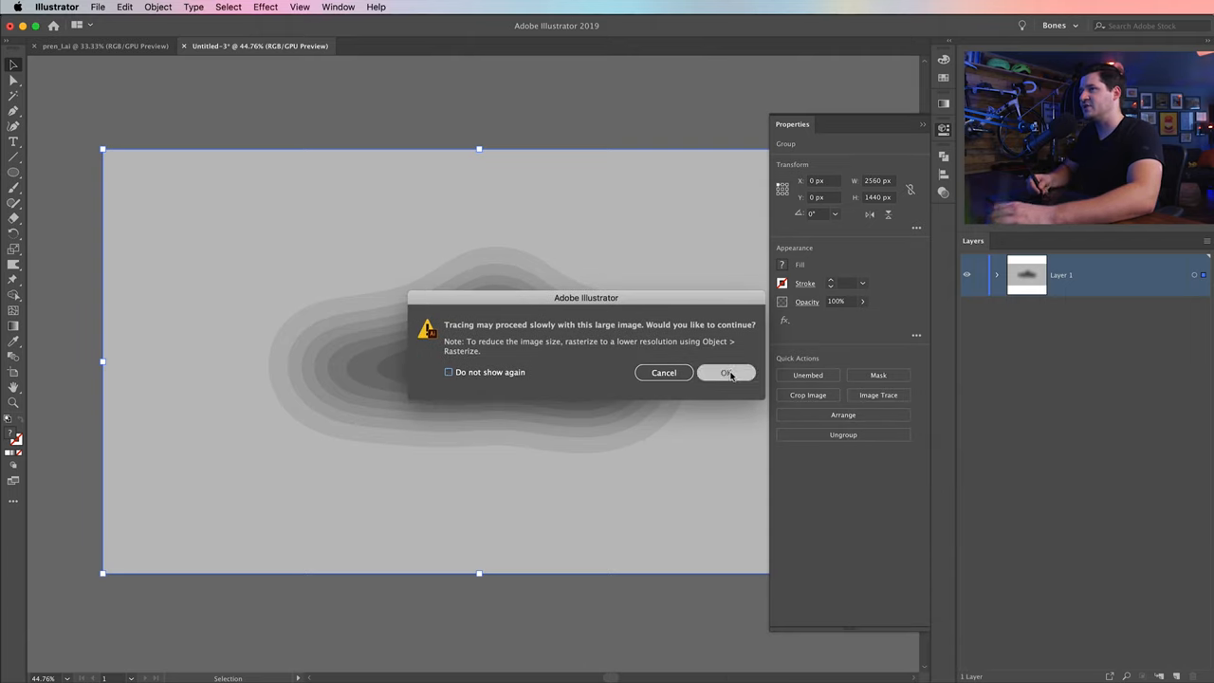
# Trace in Grayscale mode with the Abutting method, then expand the result into paths.
pyautogui.click(726, 371)
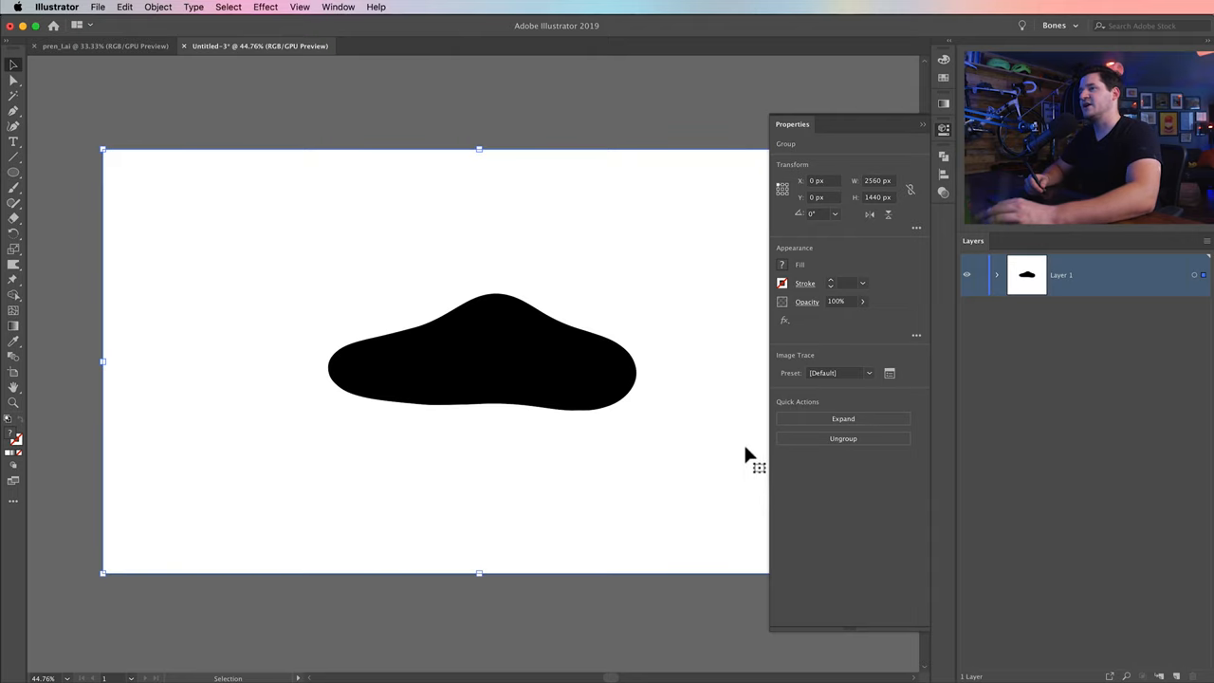
pyautogui.click(888, 372)
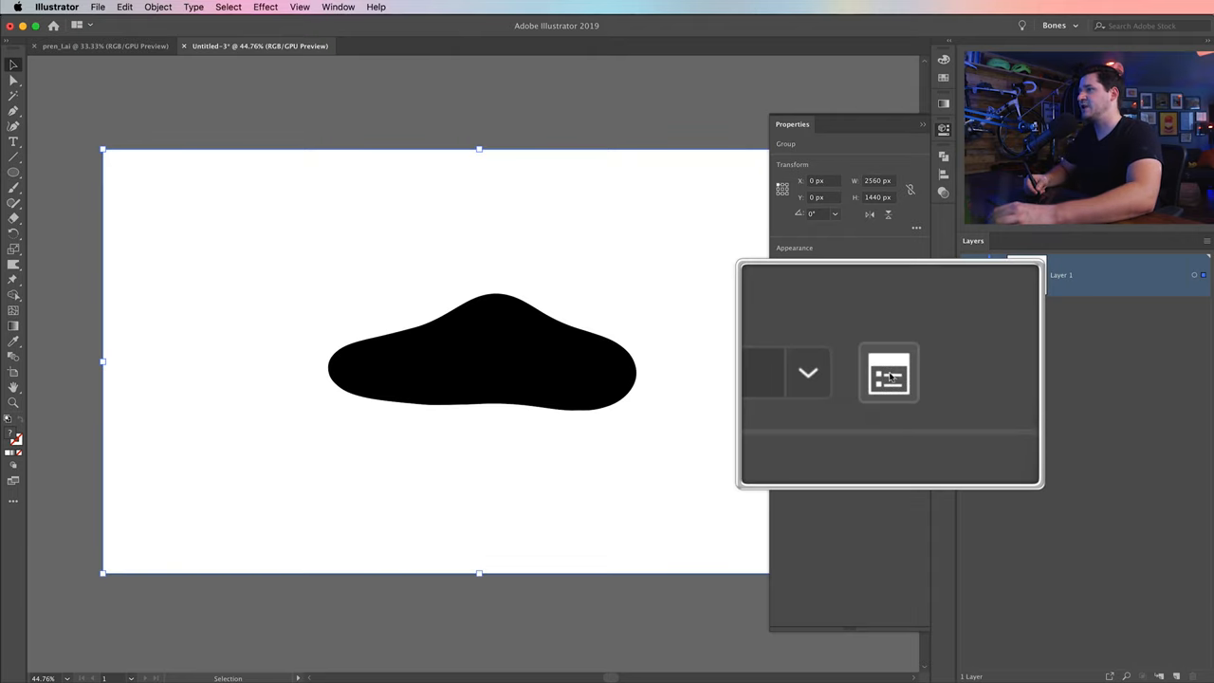
pyautogui.click(889, 373)
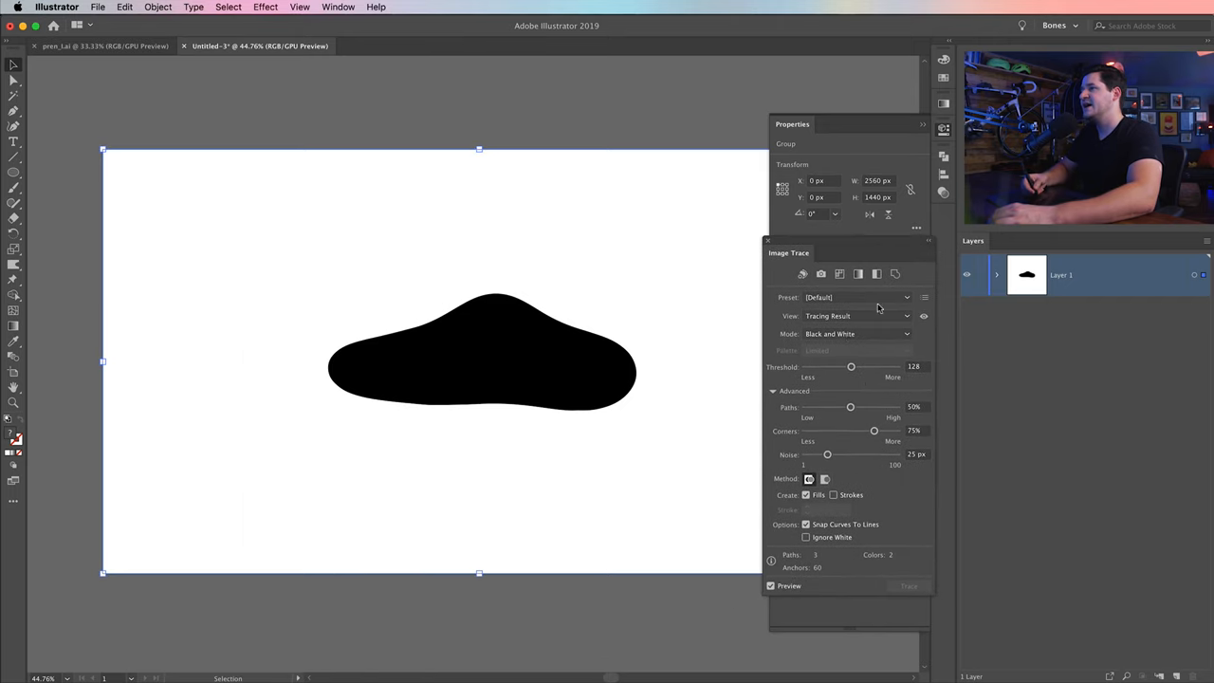
pyautogui.moveTo(857, 333)
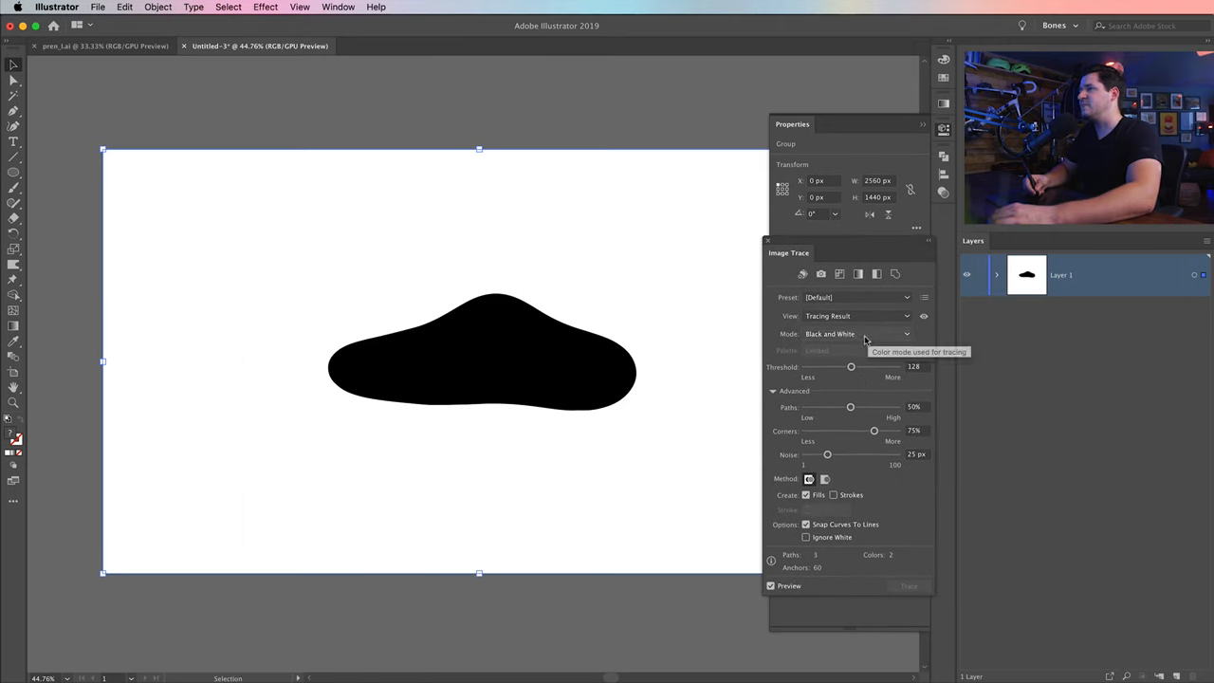
pyautogui.click(856, 333)
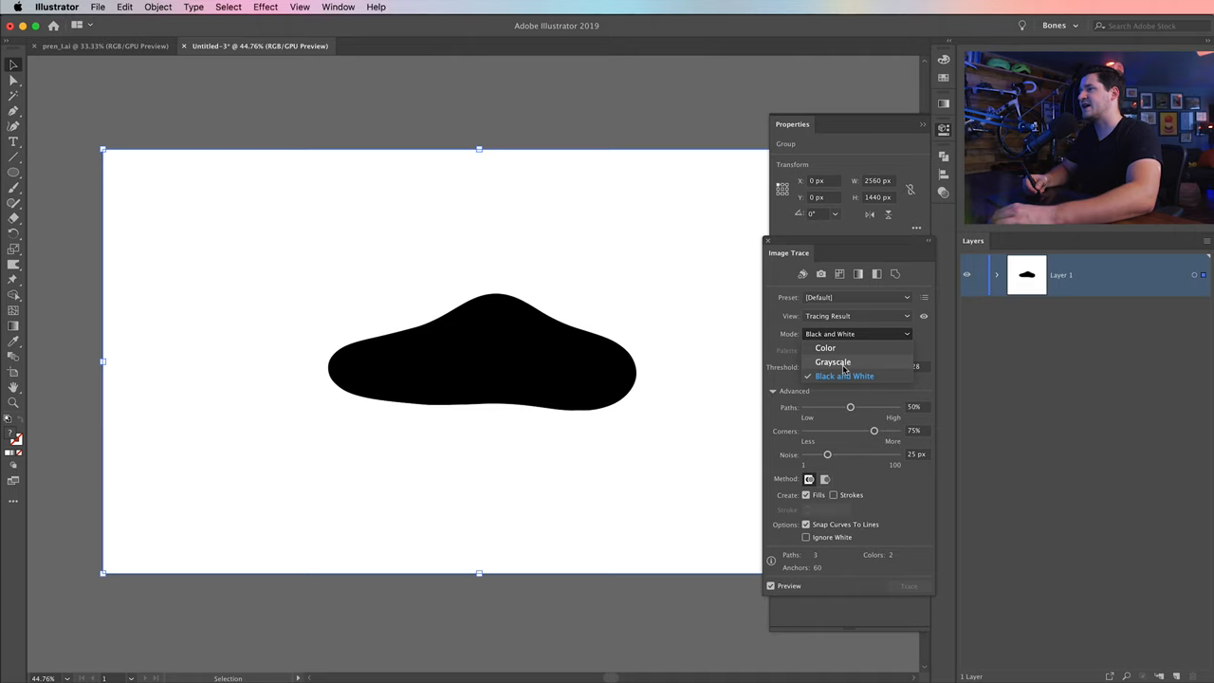
pyautogui.click(832, 361)
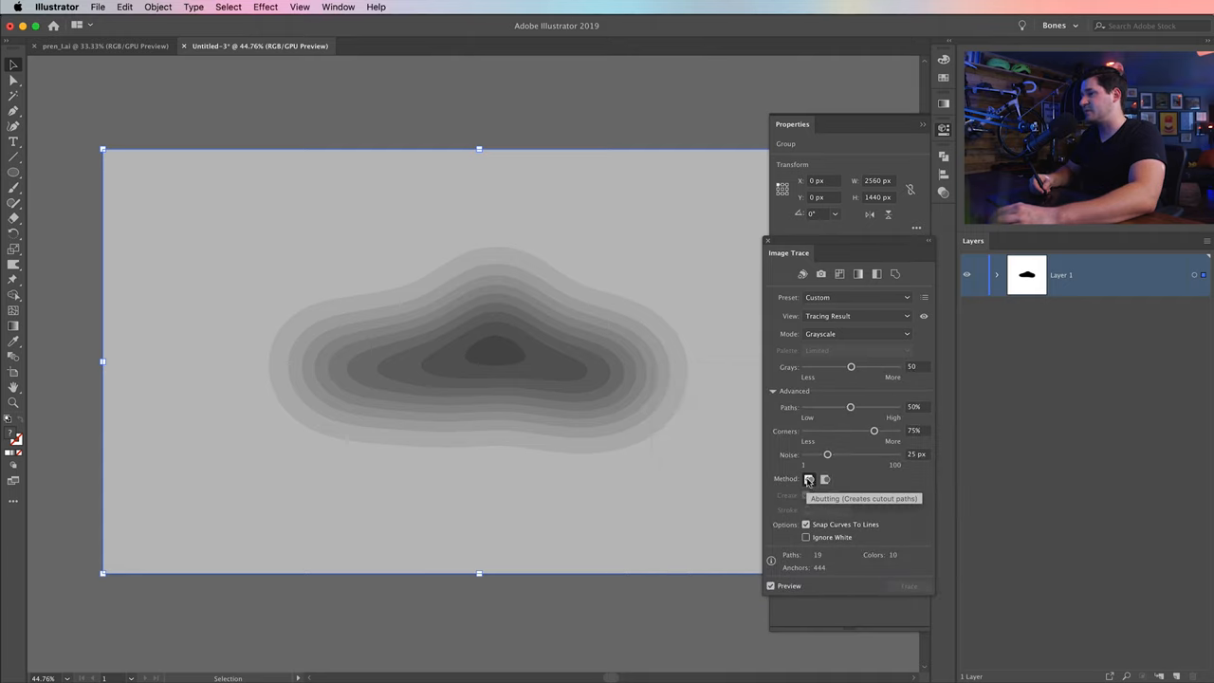
pyautogui.click(824, 479)
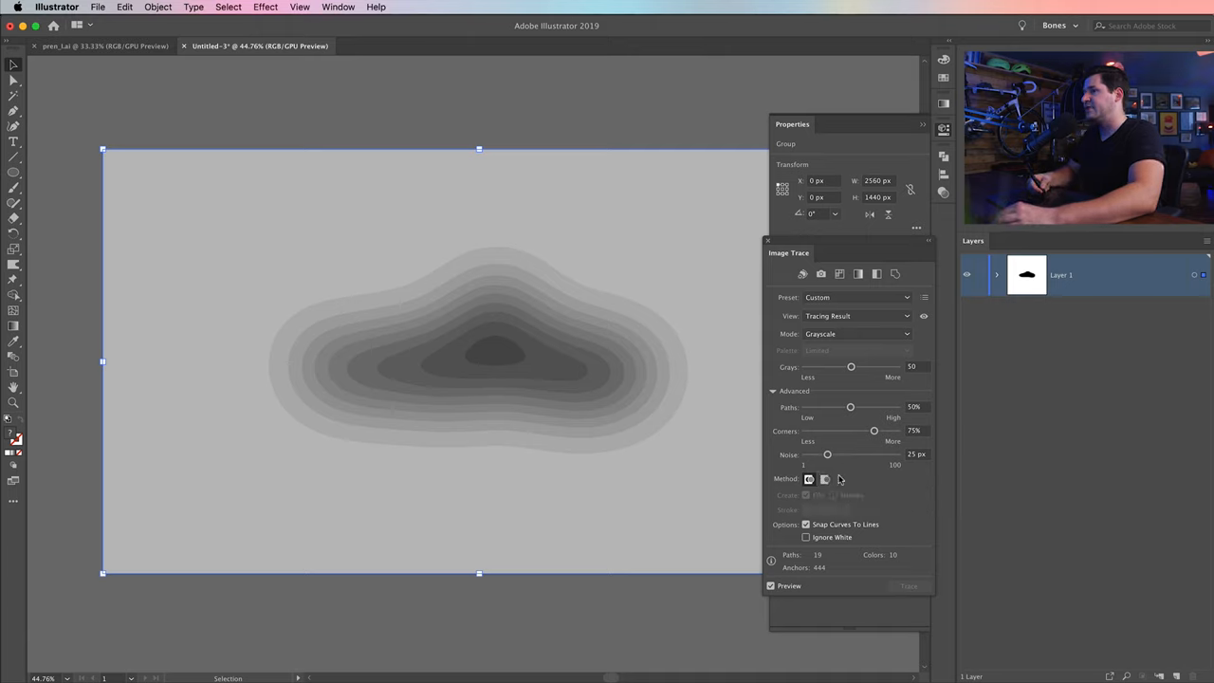
pyautogui.click(907, 585)
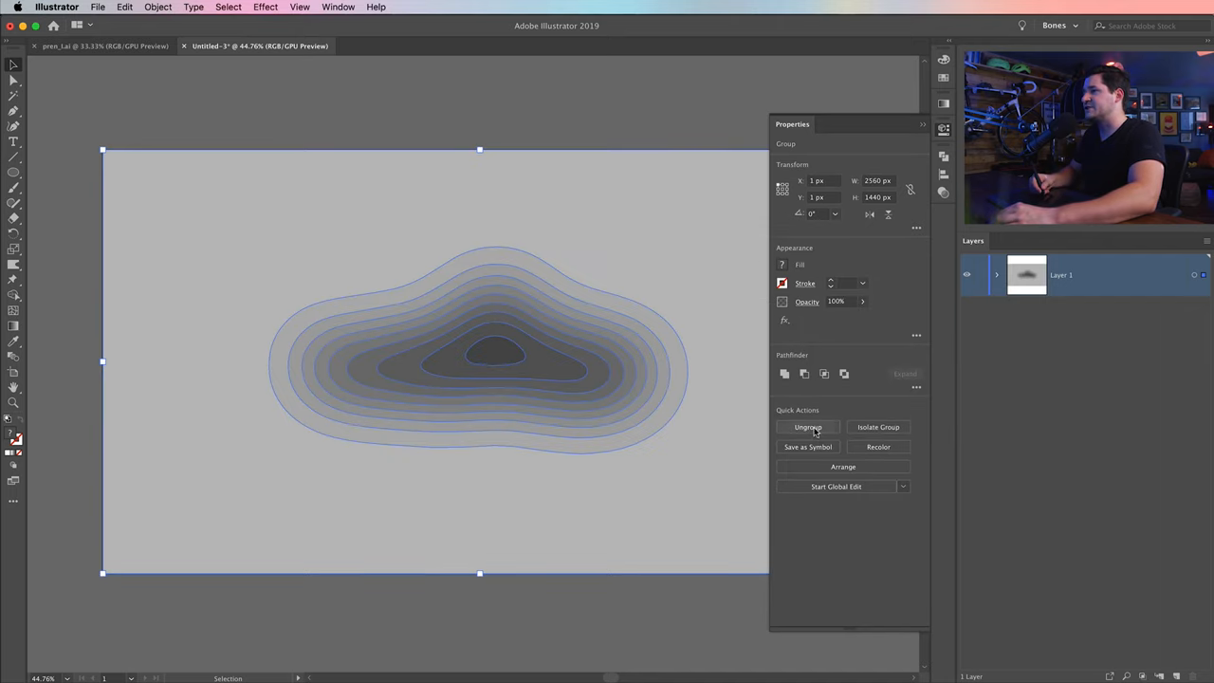
# Expand Layer 1 and ungroup the traced contours into separate compound paths.
pyautogui.click(807, 426)
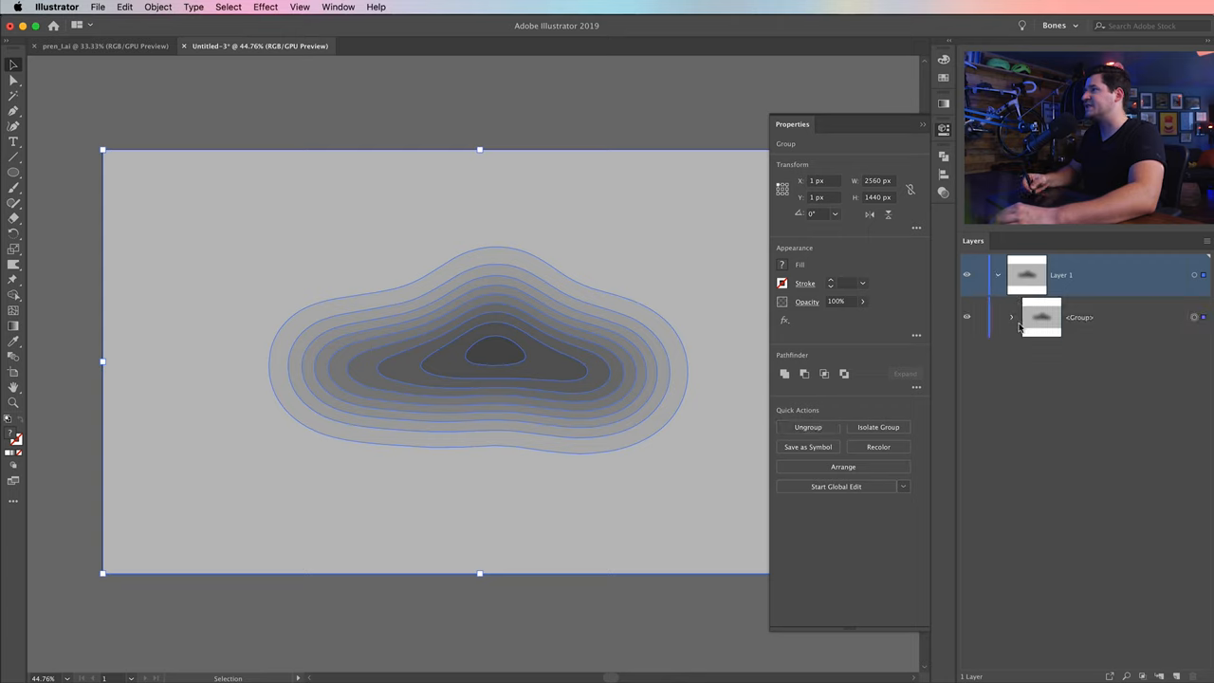
pyautogui.click(808, 427)
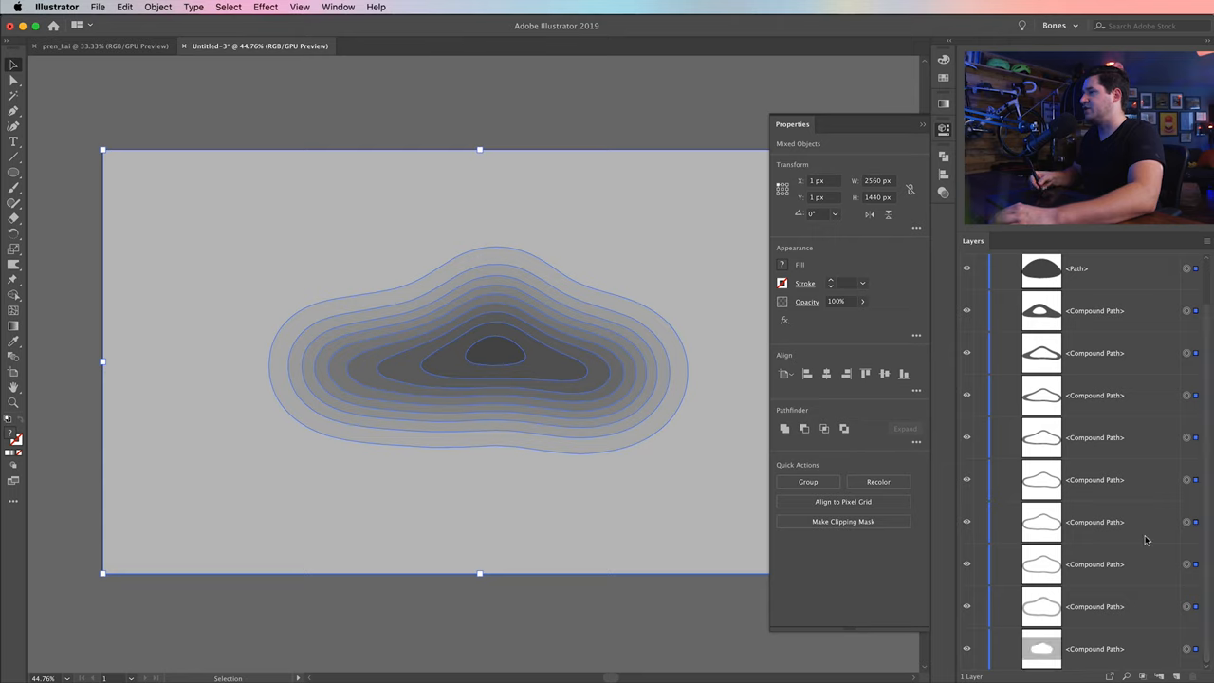
pyautogui.moveTo(1201, 514)
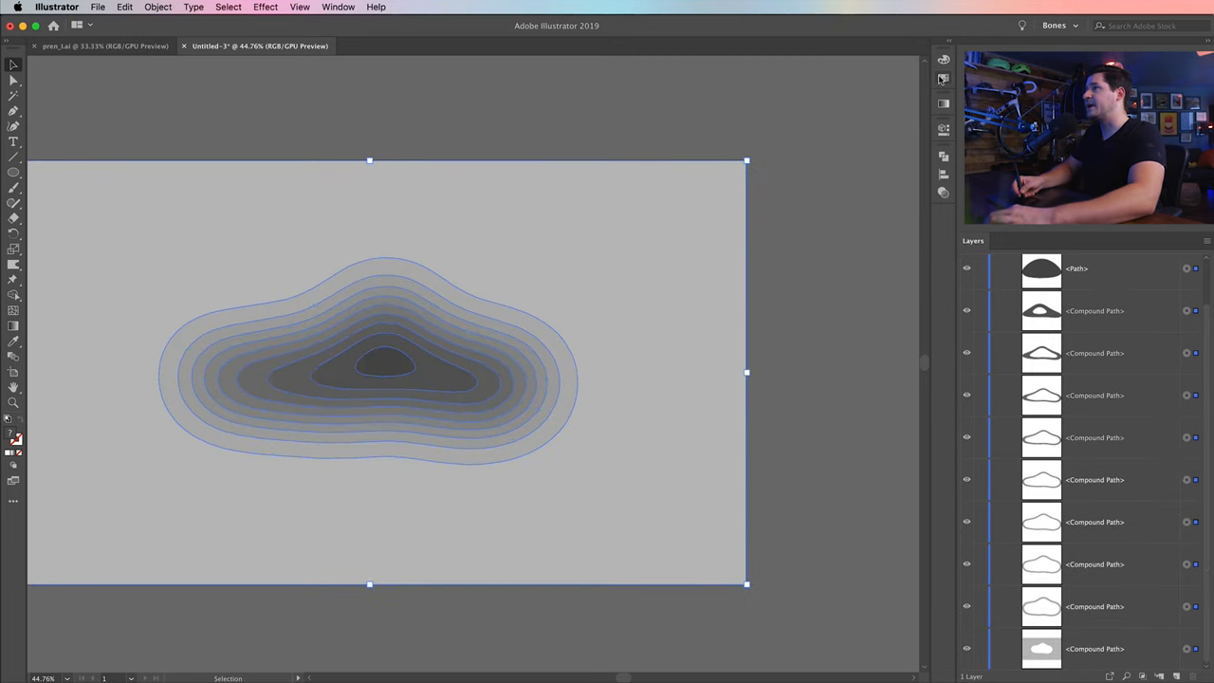
# Add a navy-and-red Color Scheme theme from Libraries to Swatches and fill contour shapes with it.
pyautogui.click(338, 6)
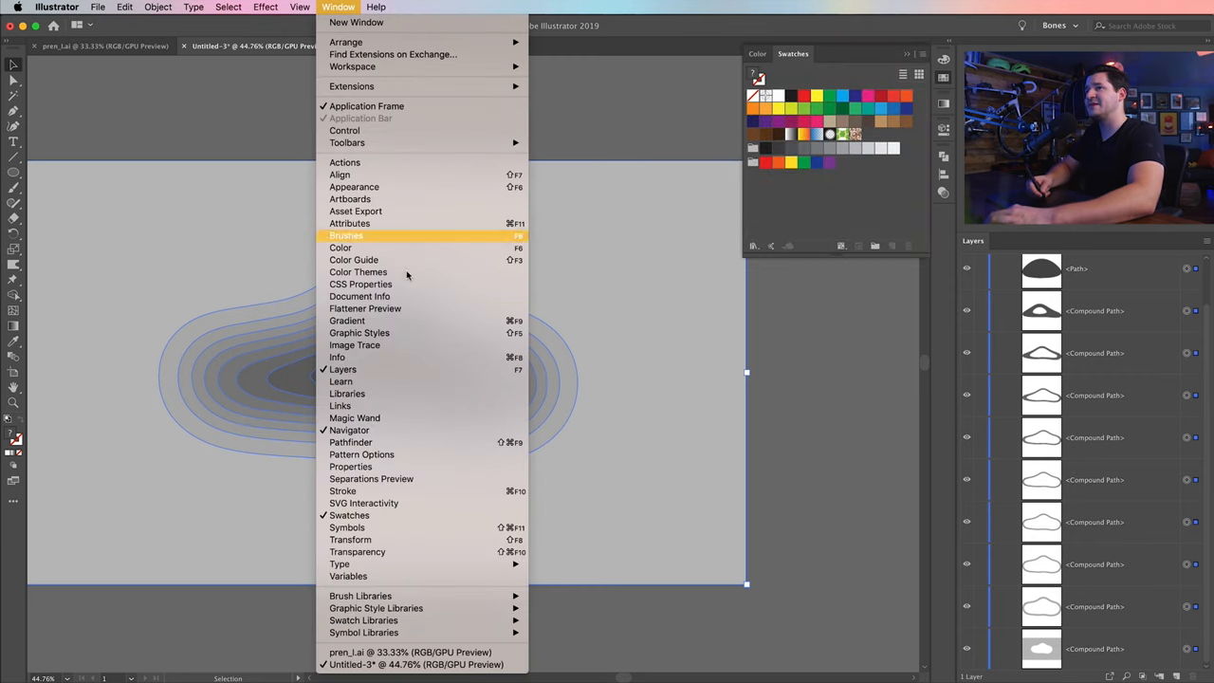
pyautogui.click(347, 394)
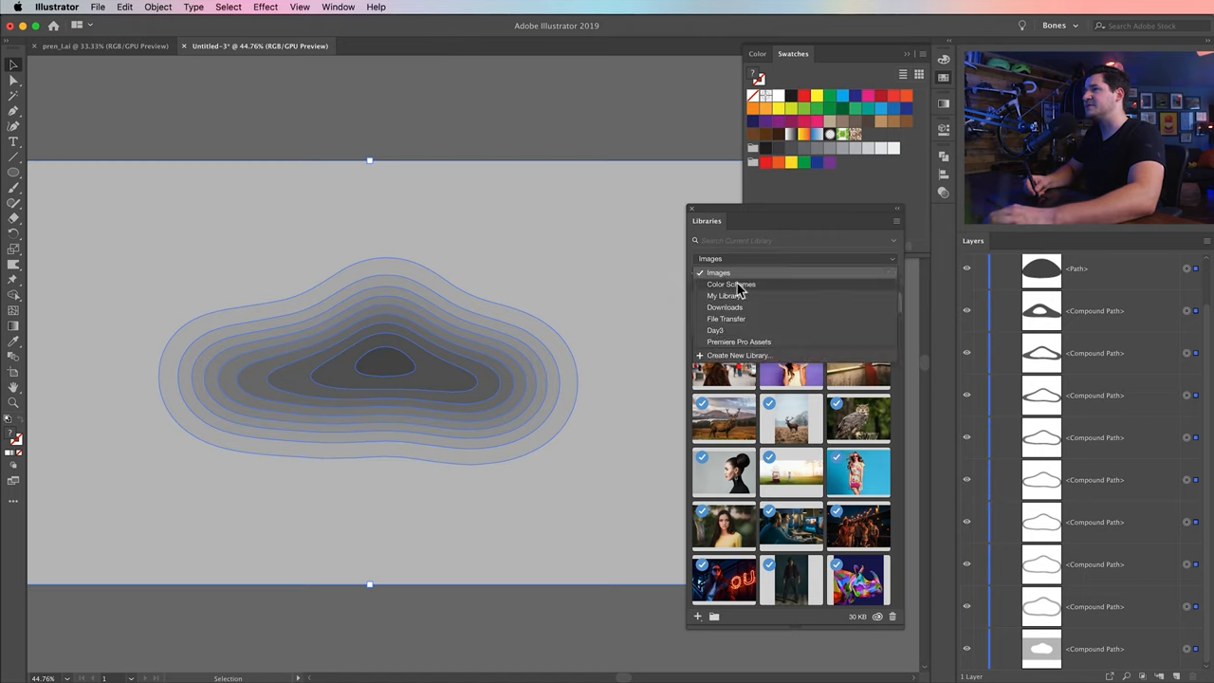
pyautogui.click(731, 284)
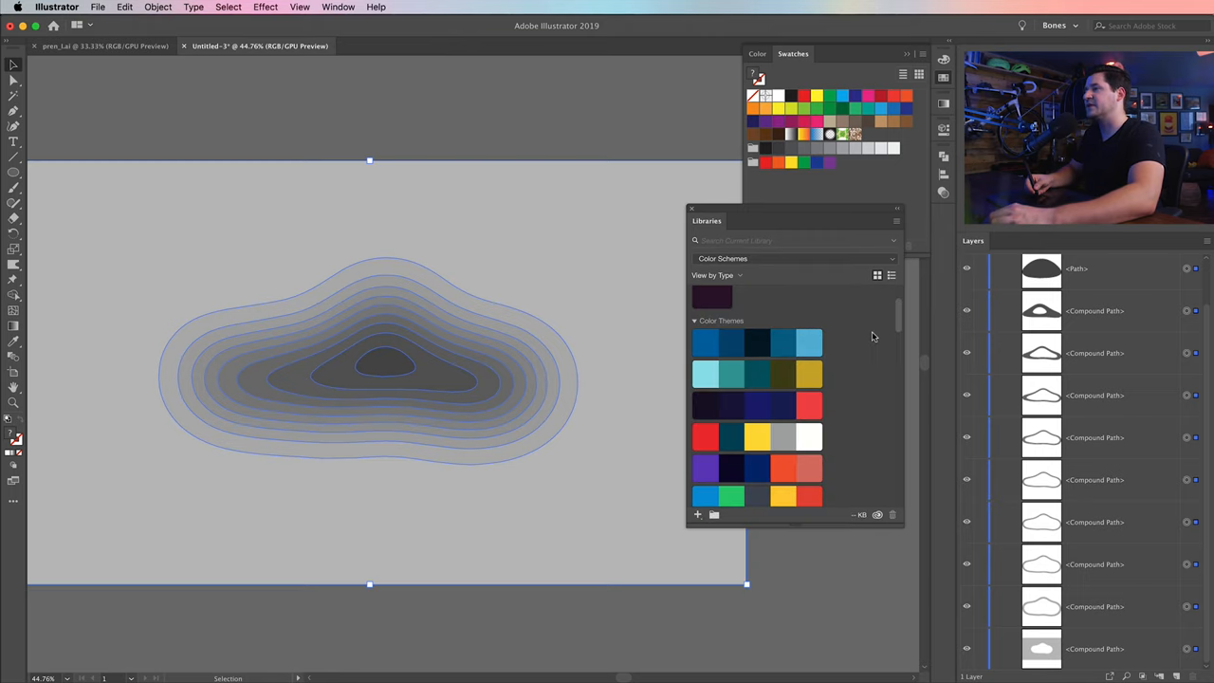
pyautogui.scroll(-3)
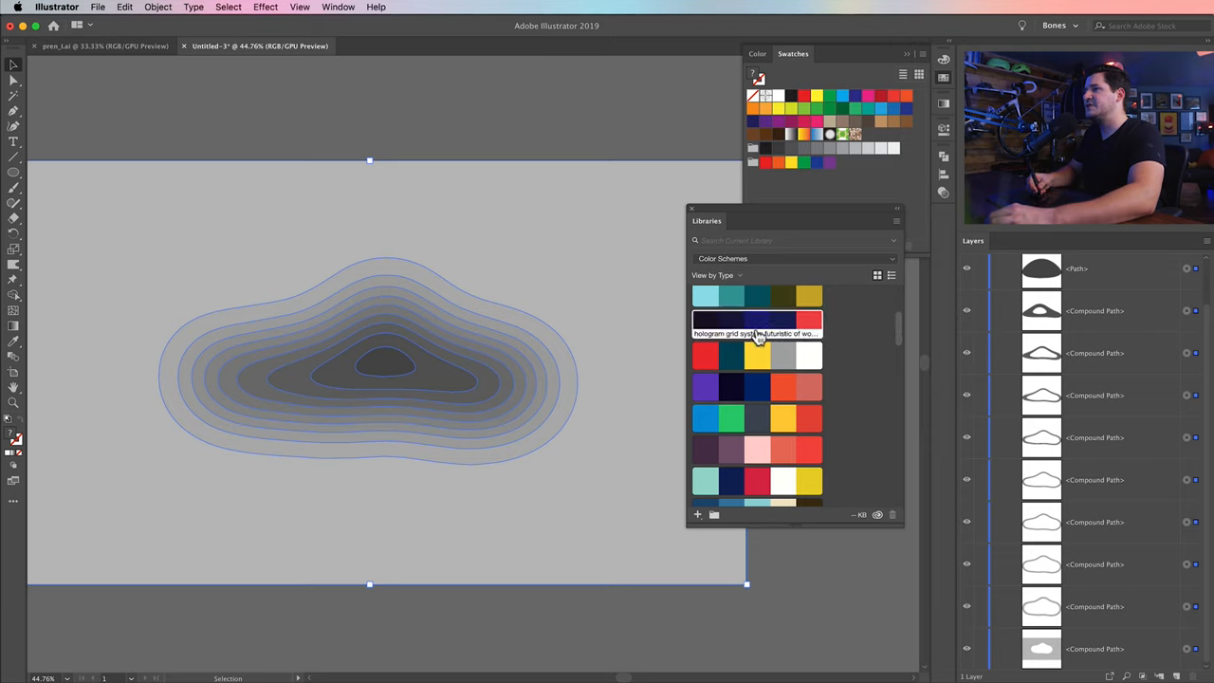
pyautogui.moveTo(706, 221); pyautogui.dragTo(730, 264)
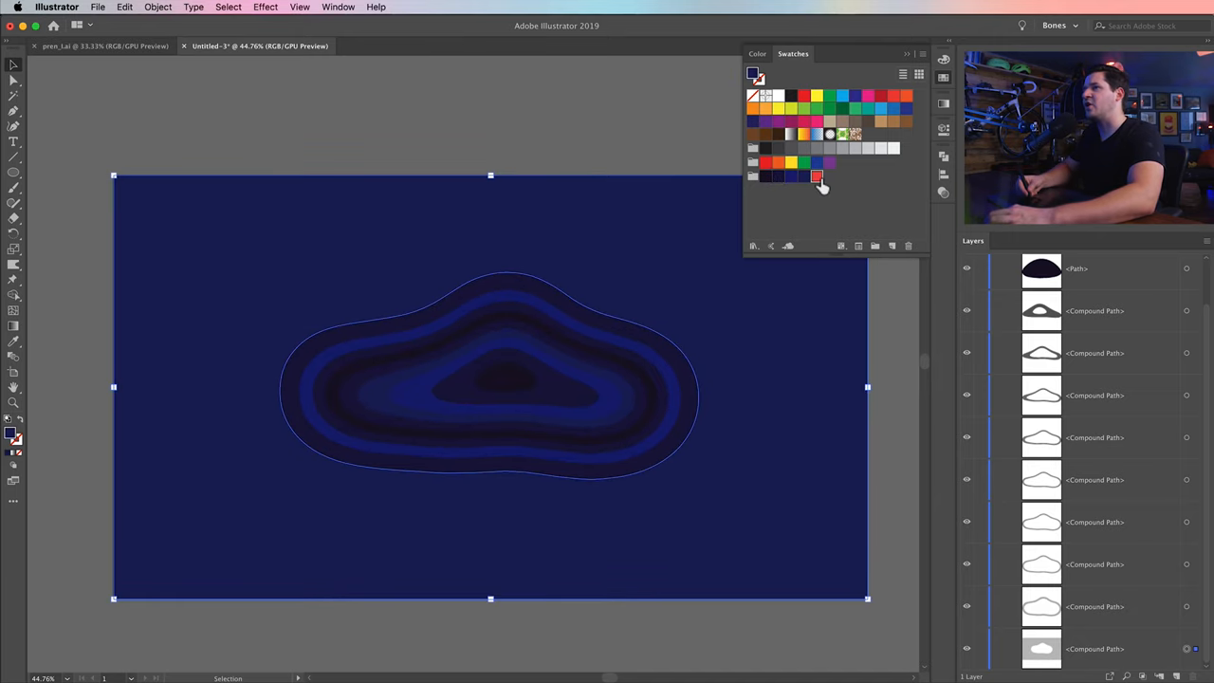
pyautogui.click(816, 176)
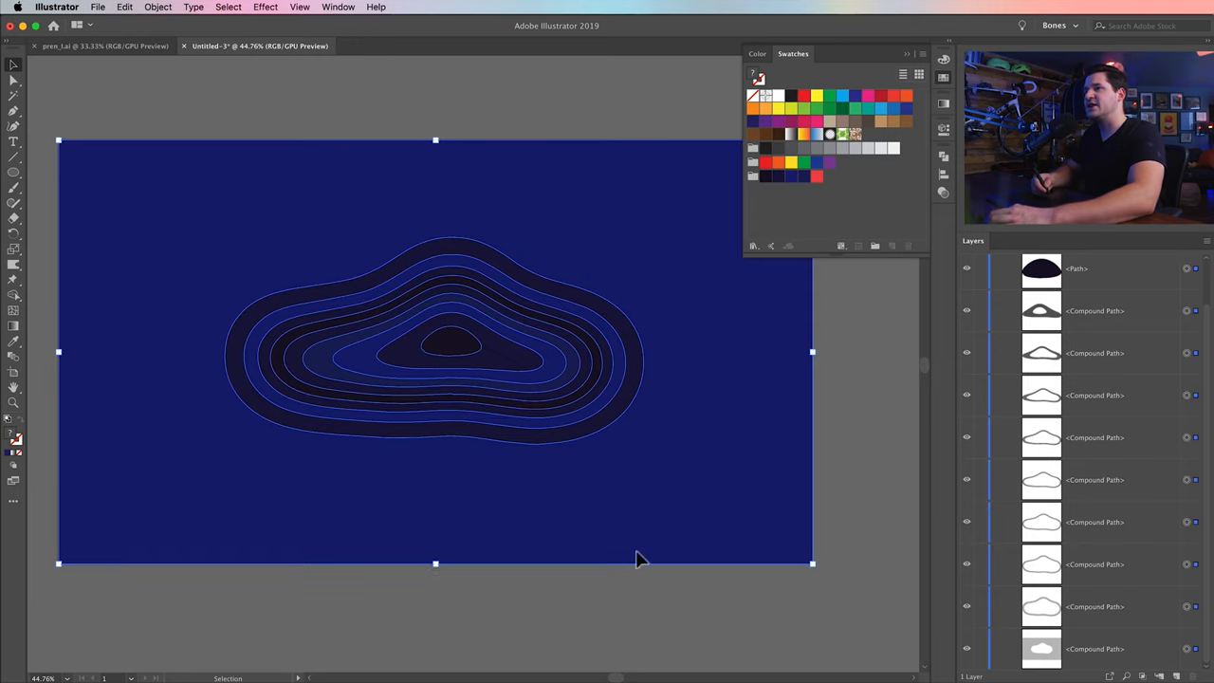
# Add a Multiply 70% drop shadow (4 px, 5 px offsets, 6 px blur) to the rings.
pyautogui.click(264, 6)
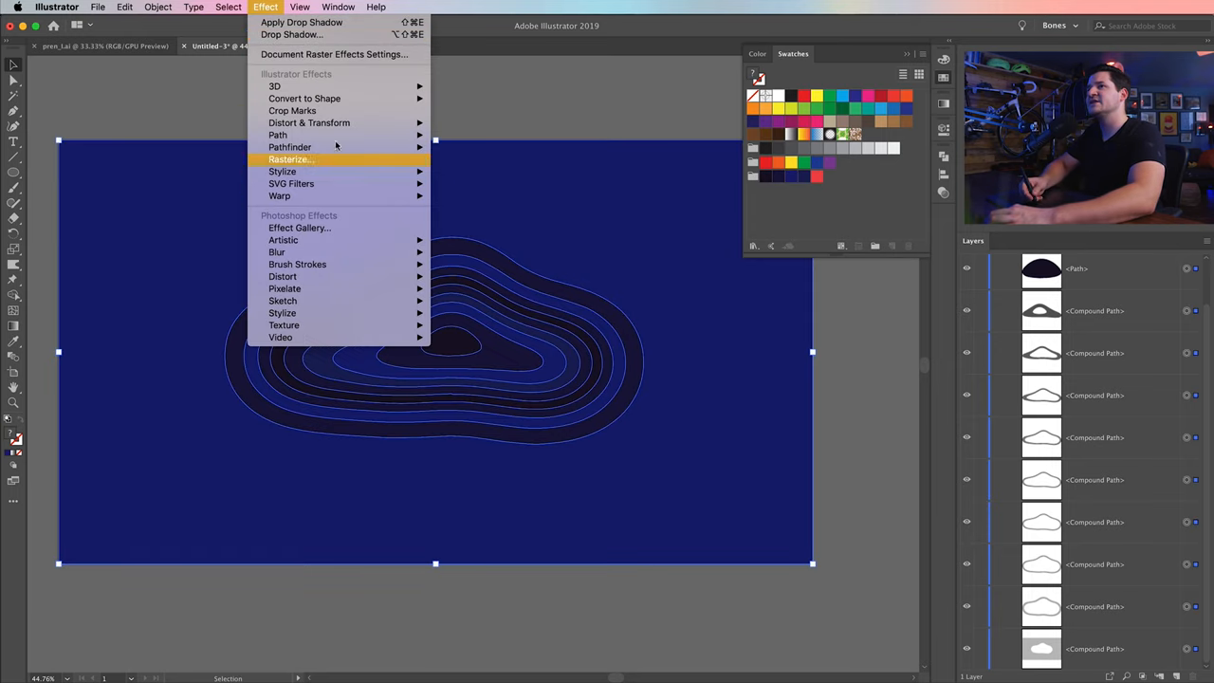
pyautogui.moveTo(282, 172)
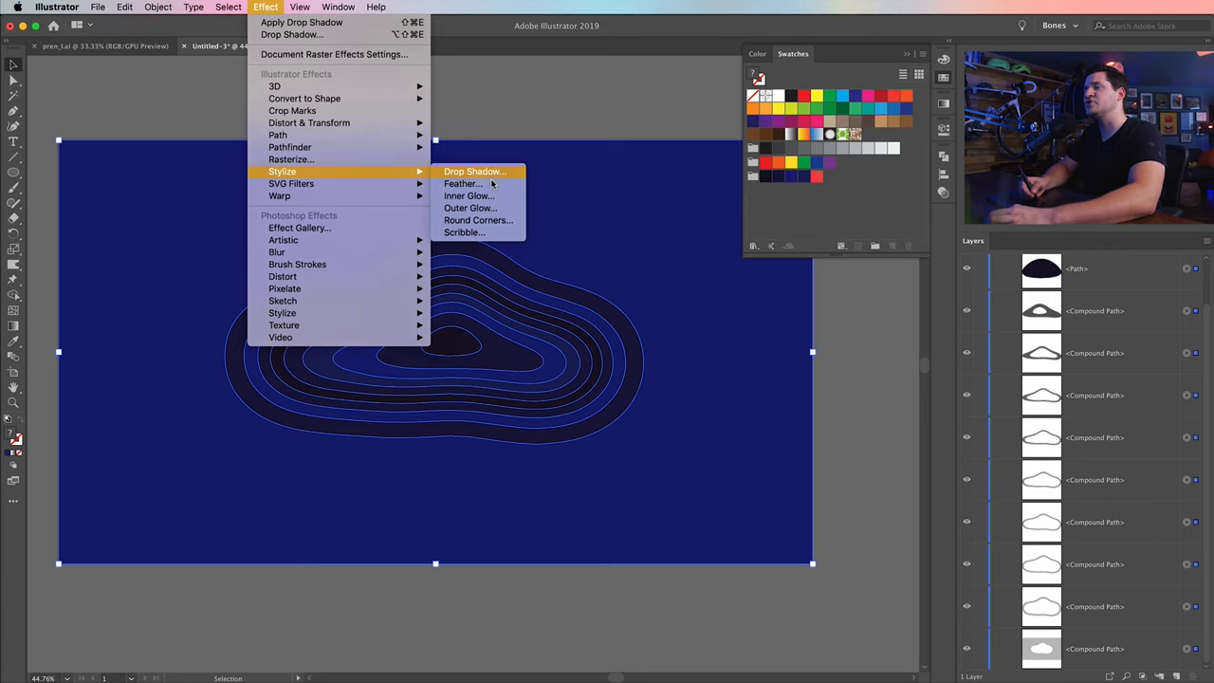
pyautogui.click(474, 171)
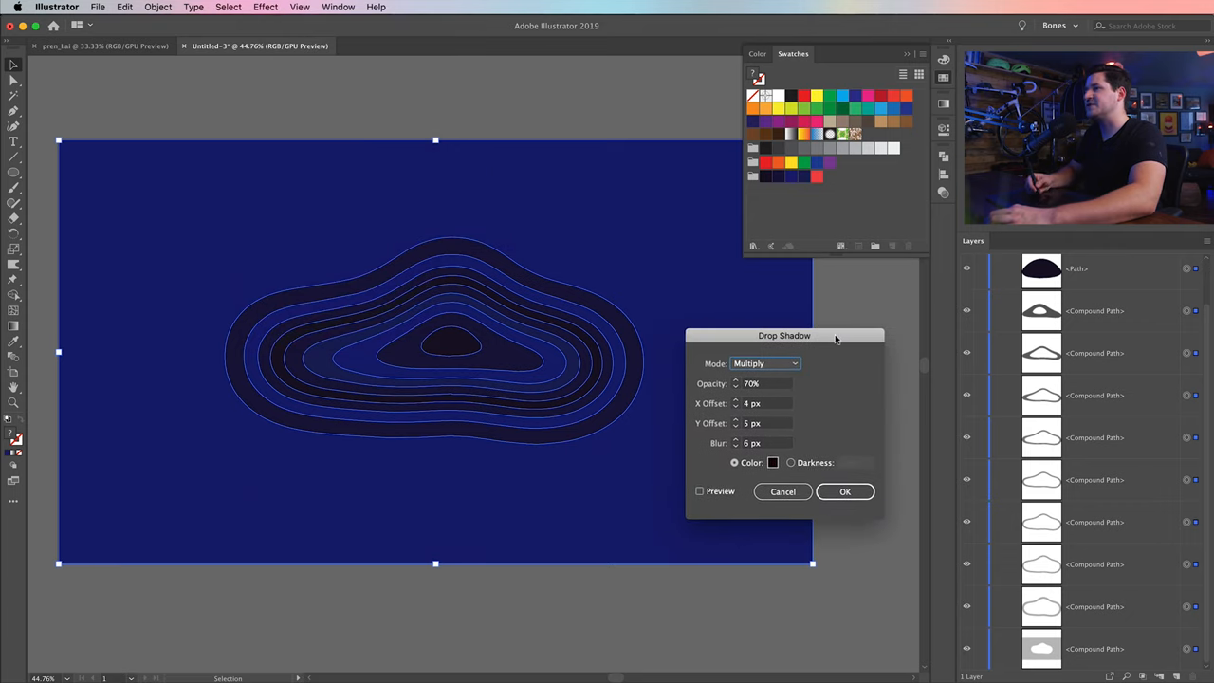
pyautogui.click(700, 490)
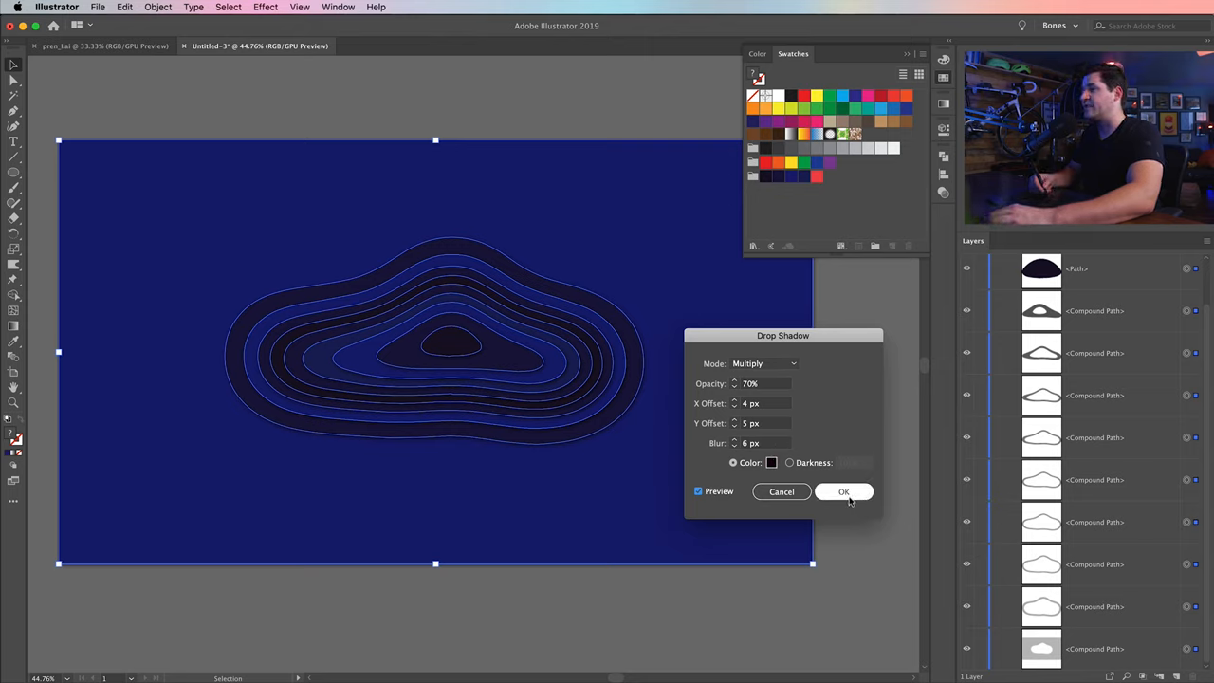
pyautogui.click(843, 491)
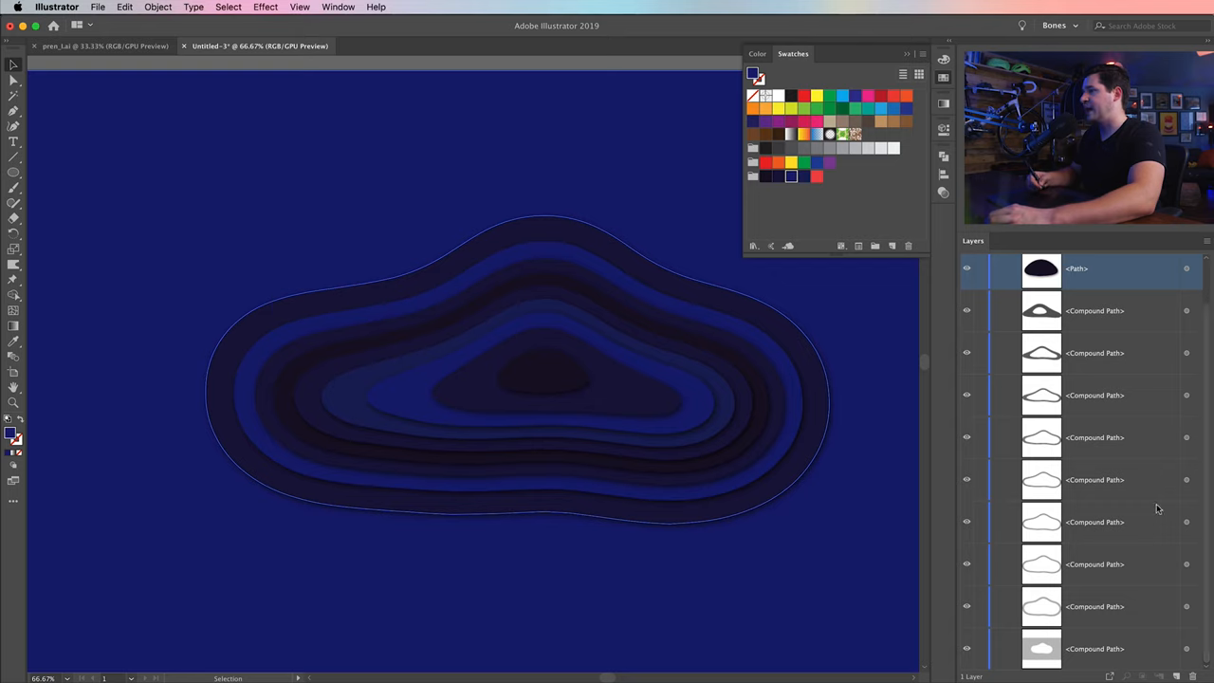
# Select the bottom compound path in the Layers panel.
pyautogui.click(1094, 648)
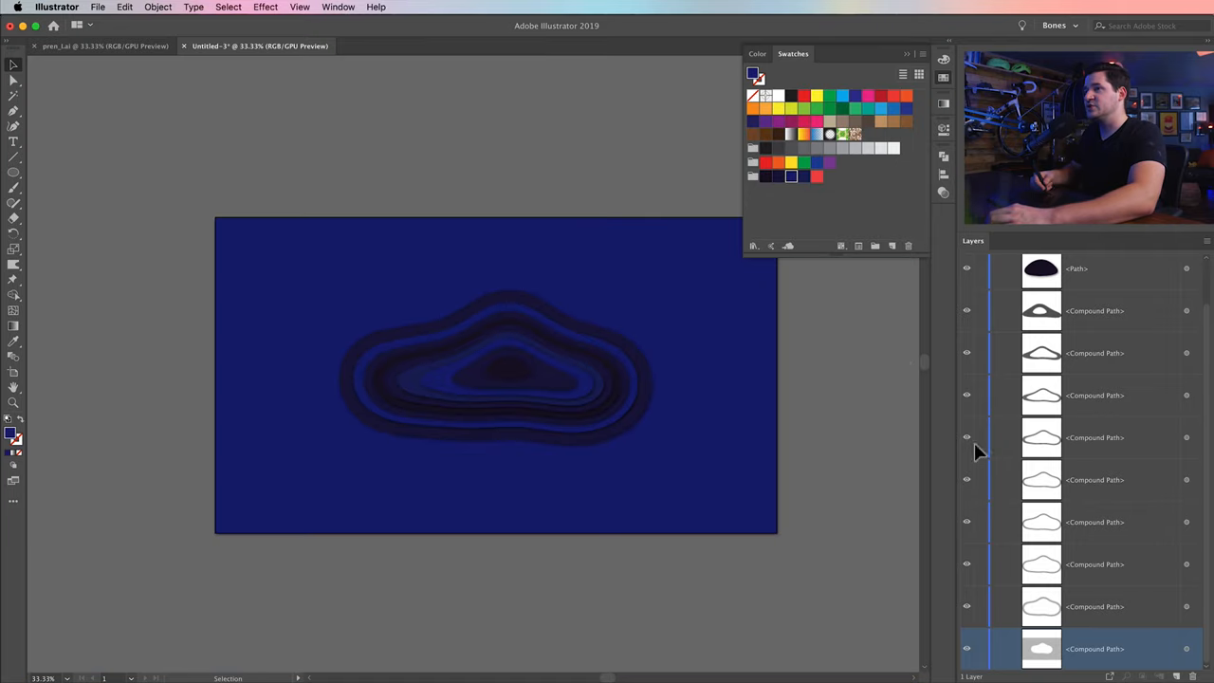
pyautogui.moveTo(819, 356)
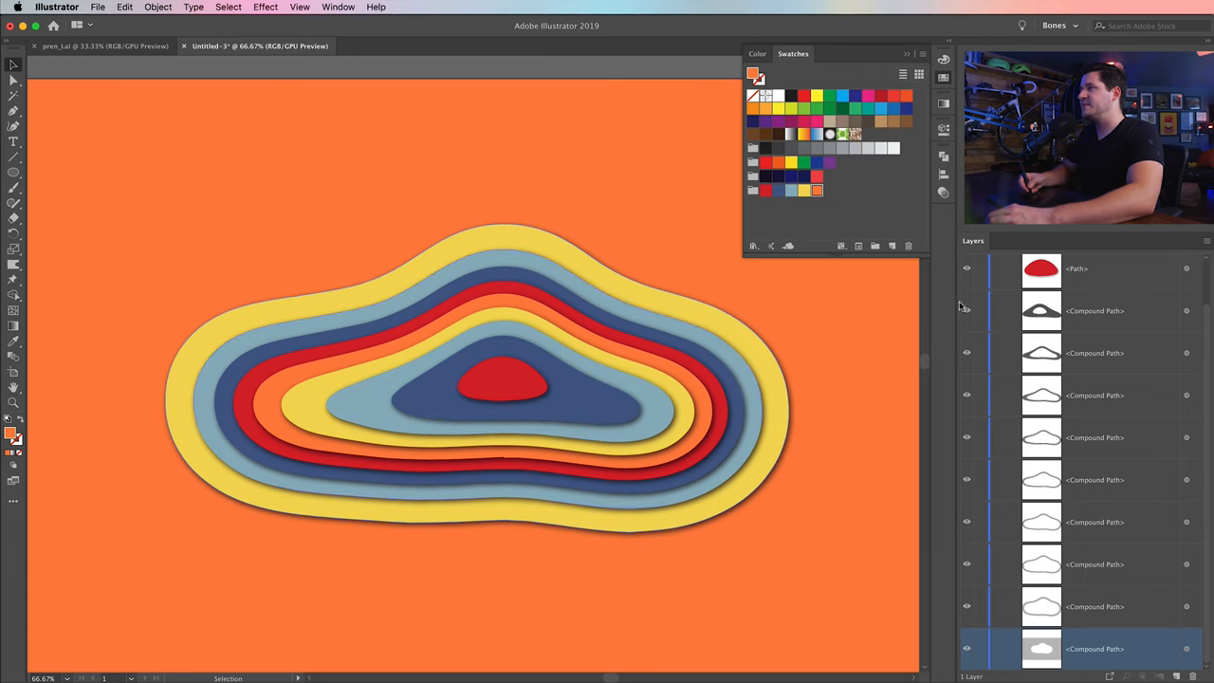
# Send the red centre shape one level backward, then reopen Object > Arrange for the navy shape.
pyautogui.click(503, 379)
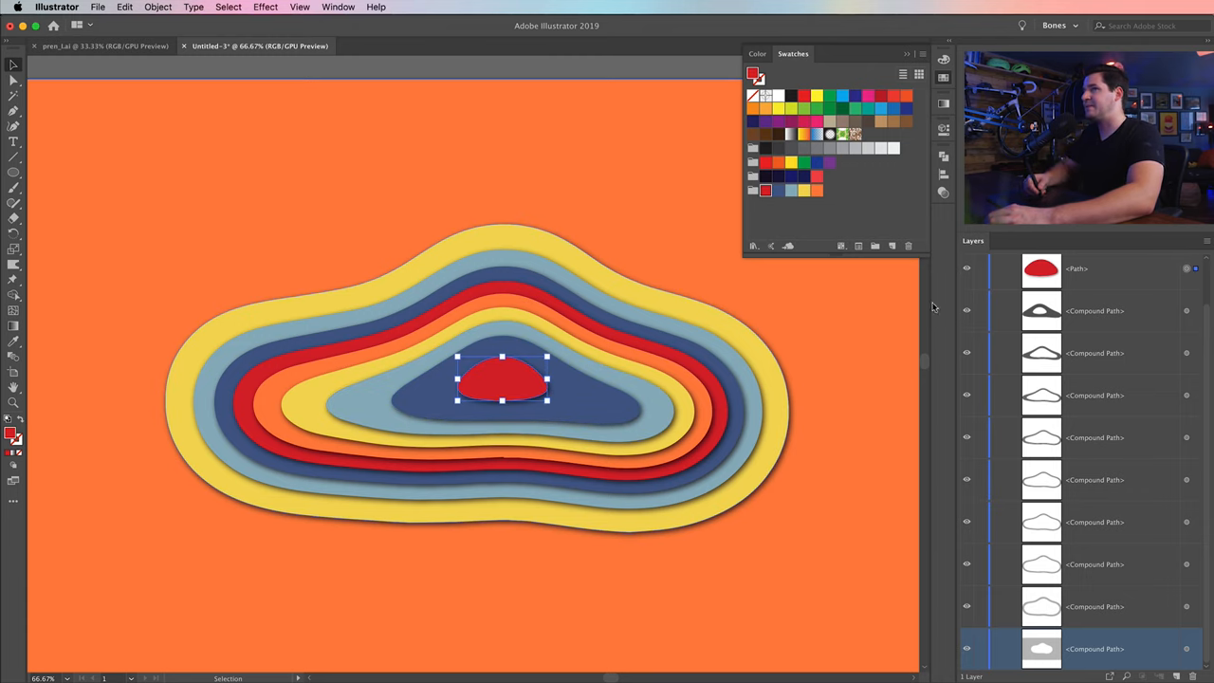
pyautogui.click(158, 6)
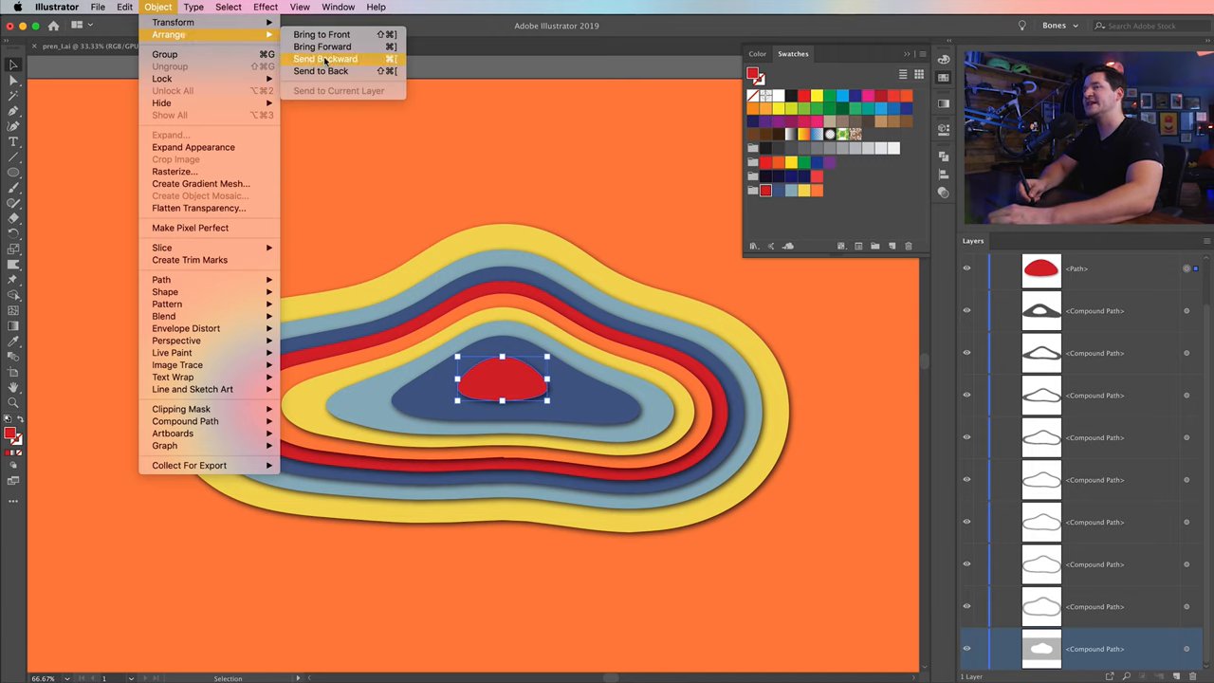
pyautogui.click(325, 59)
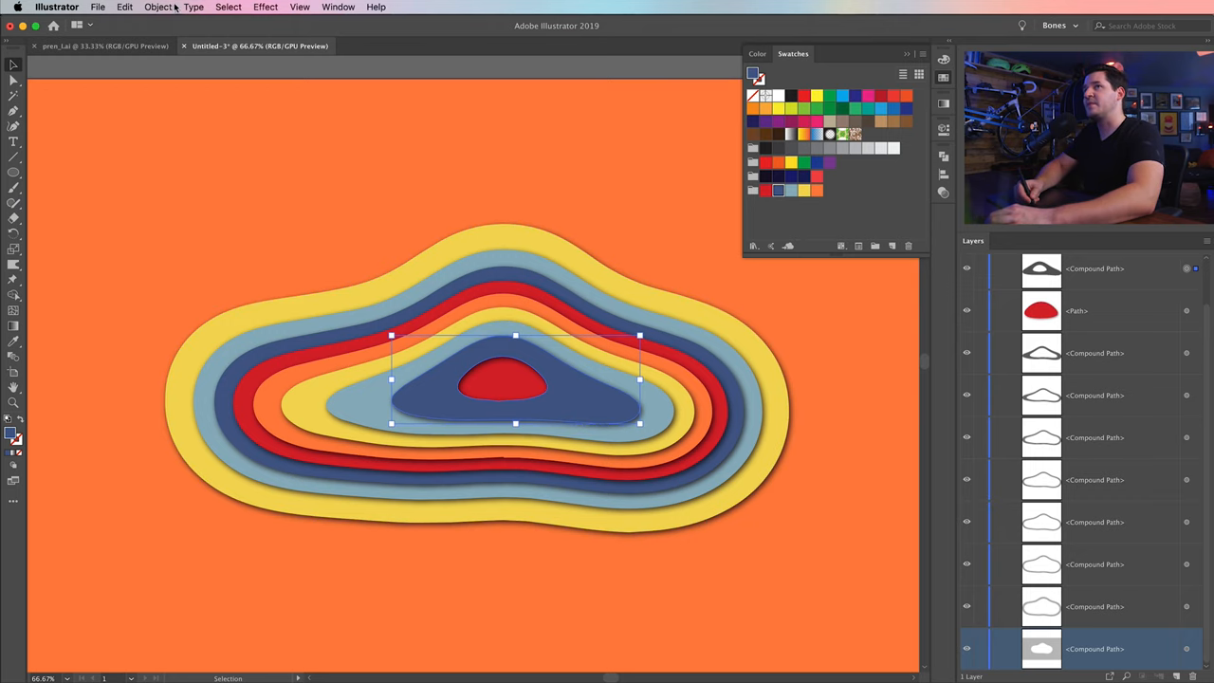
pyautogui.click(158, 7)
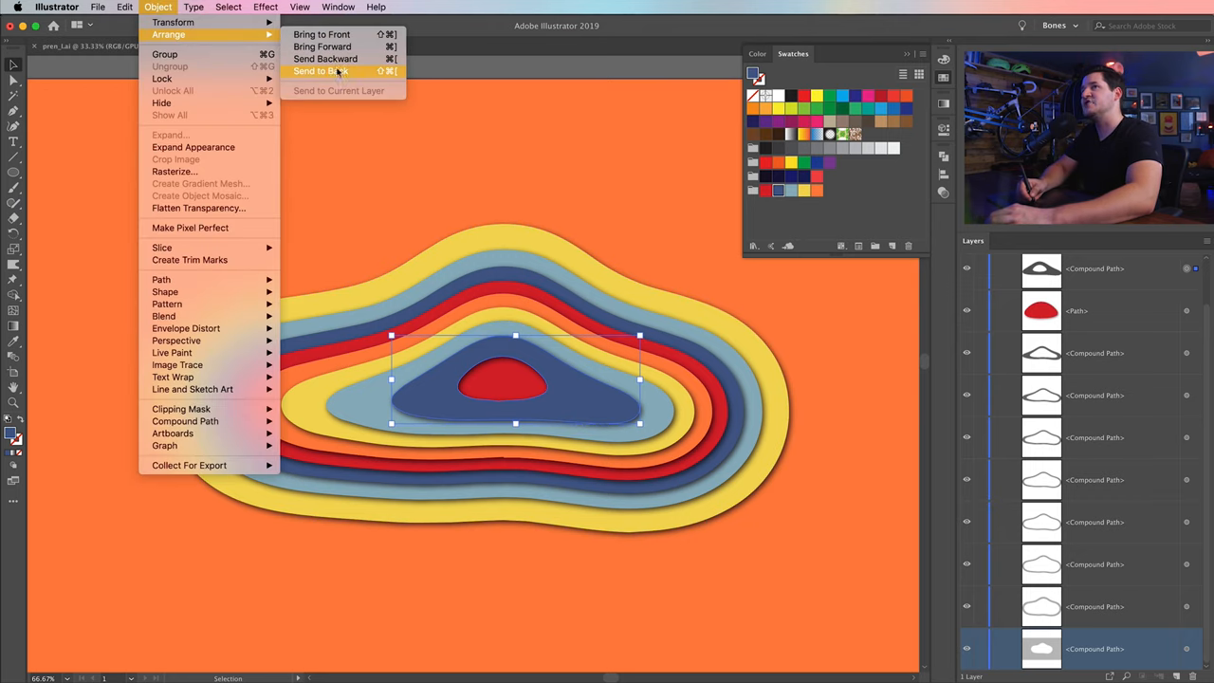
pyautogui.moveTo(326, 59)
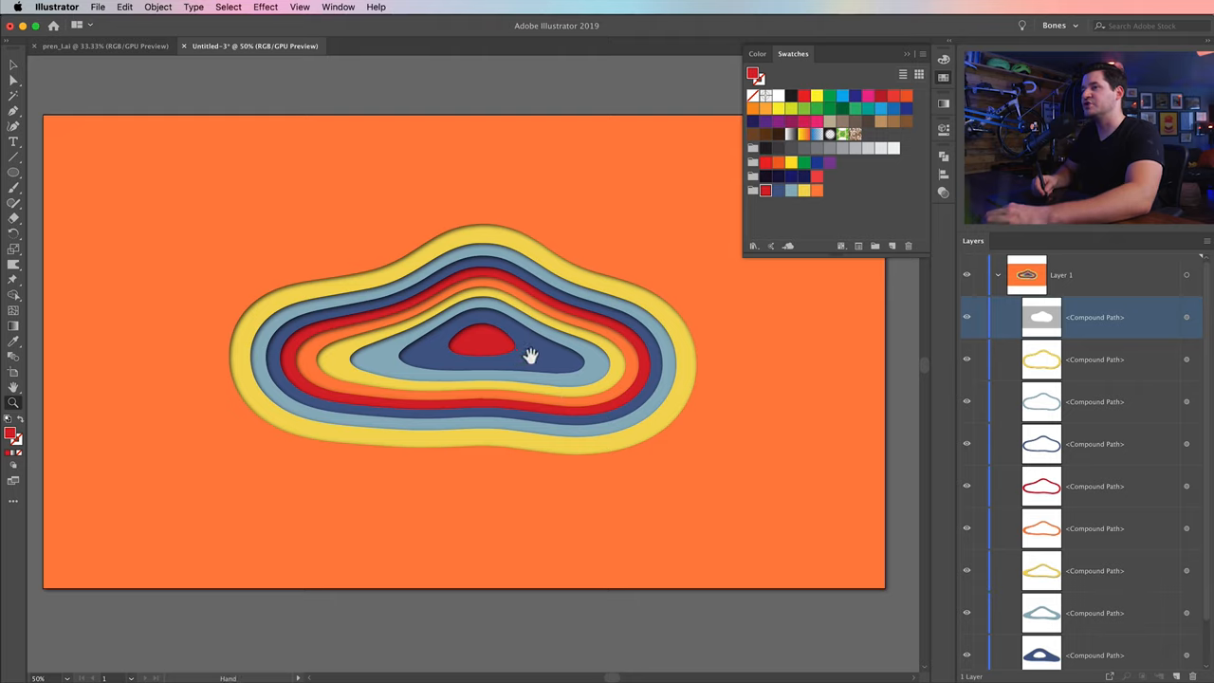
# Pan the view so the whole orange artboard with its rings is visible.
pyautogui.moveTo(531, 355); pyautogui.dragTo(591, 411)
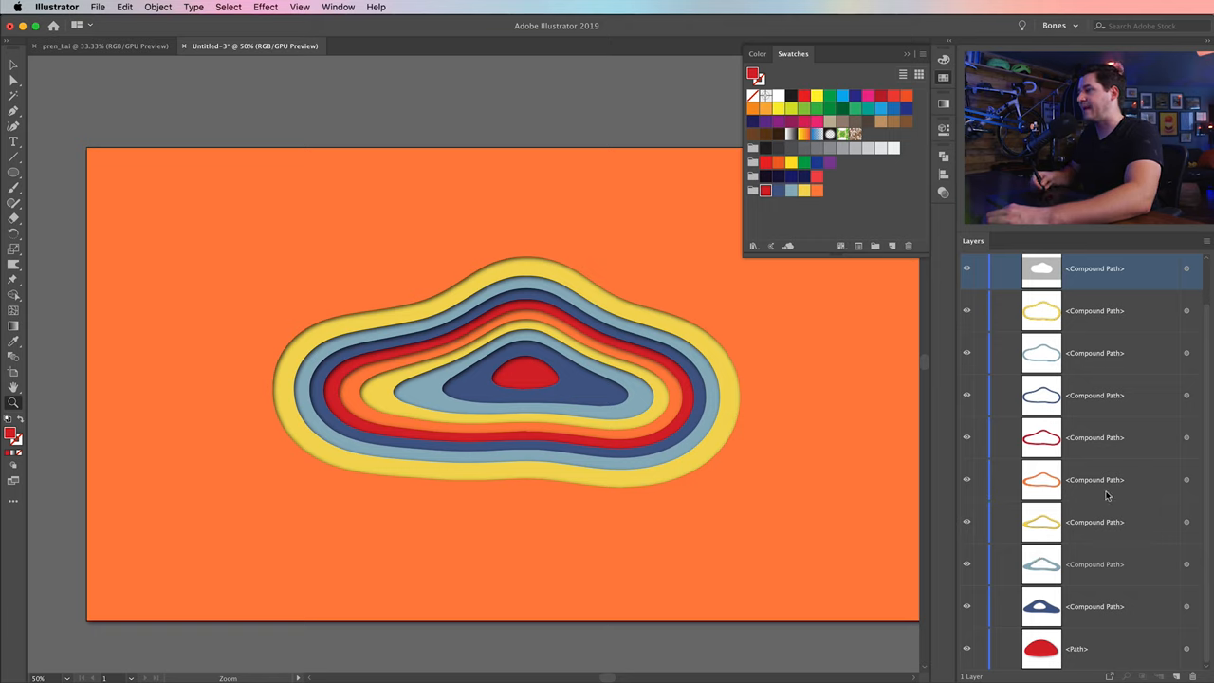
pyautogui.moveTo(1184, 554)
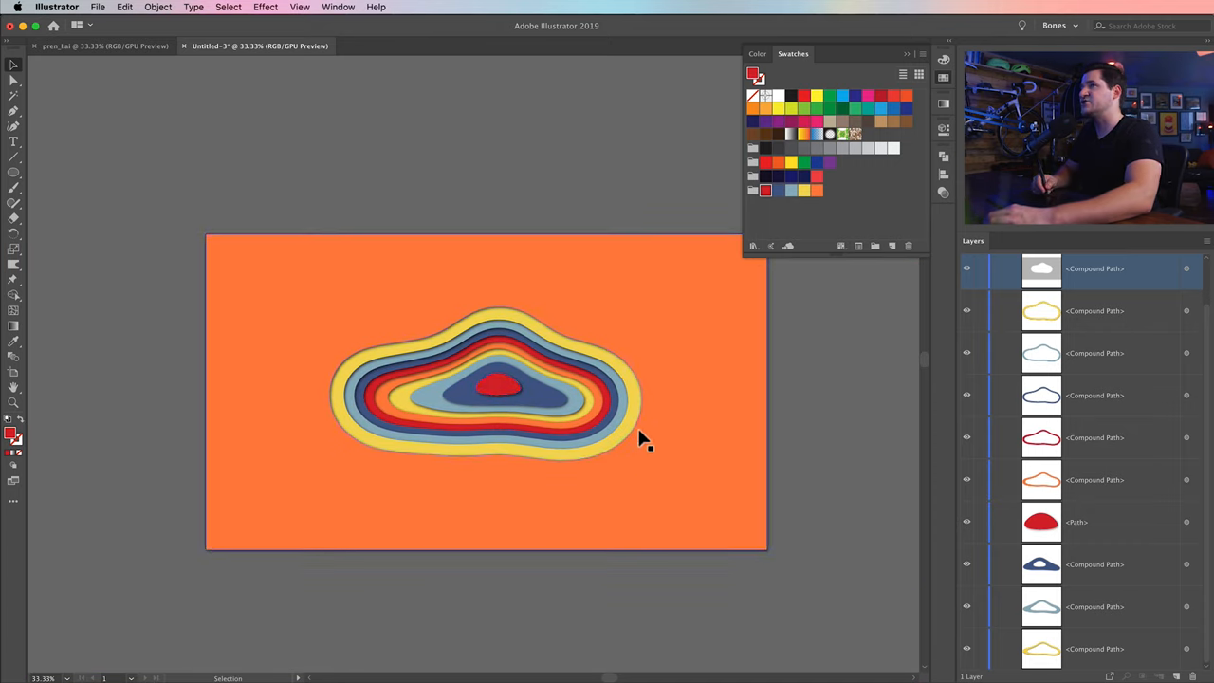
pyautogui.moveTo(644, 438); pyautogui.dragTo(574, 430)
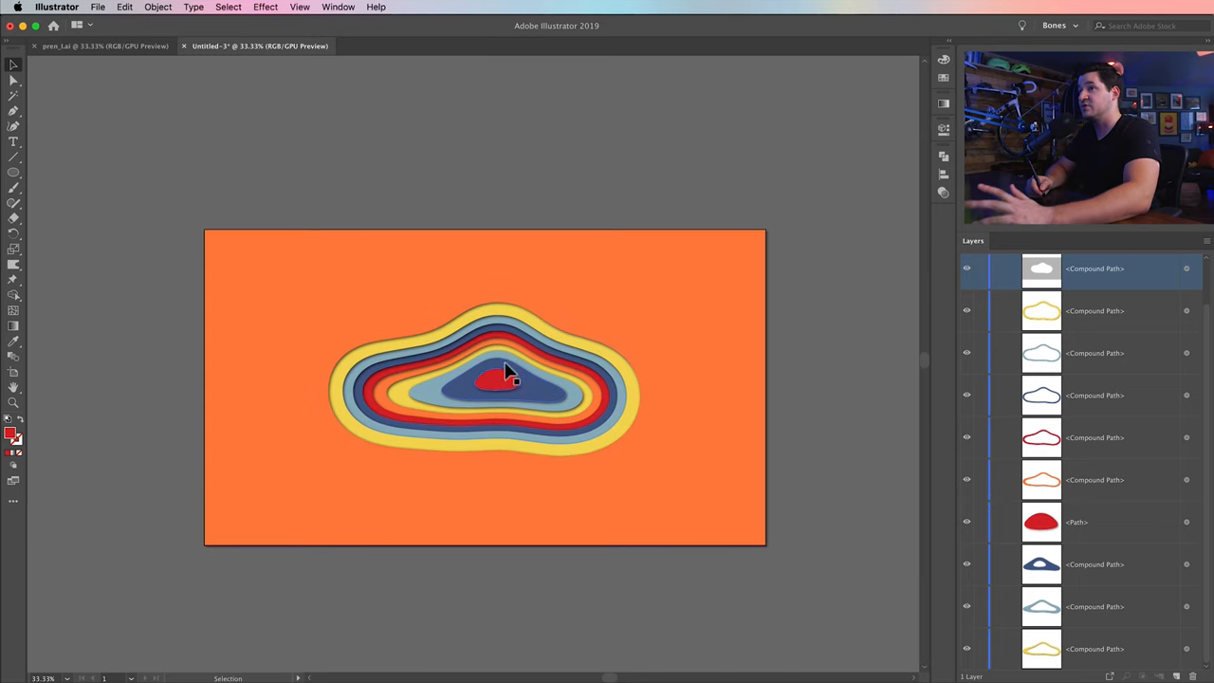
# Start a new document with a 2560 × 1440 px rectangle aligned to the artboard.
pyautogui.click(97, 6)
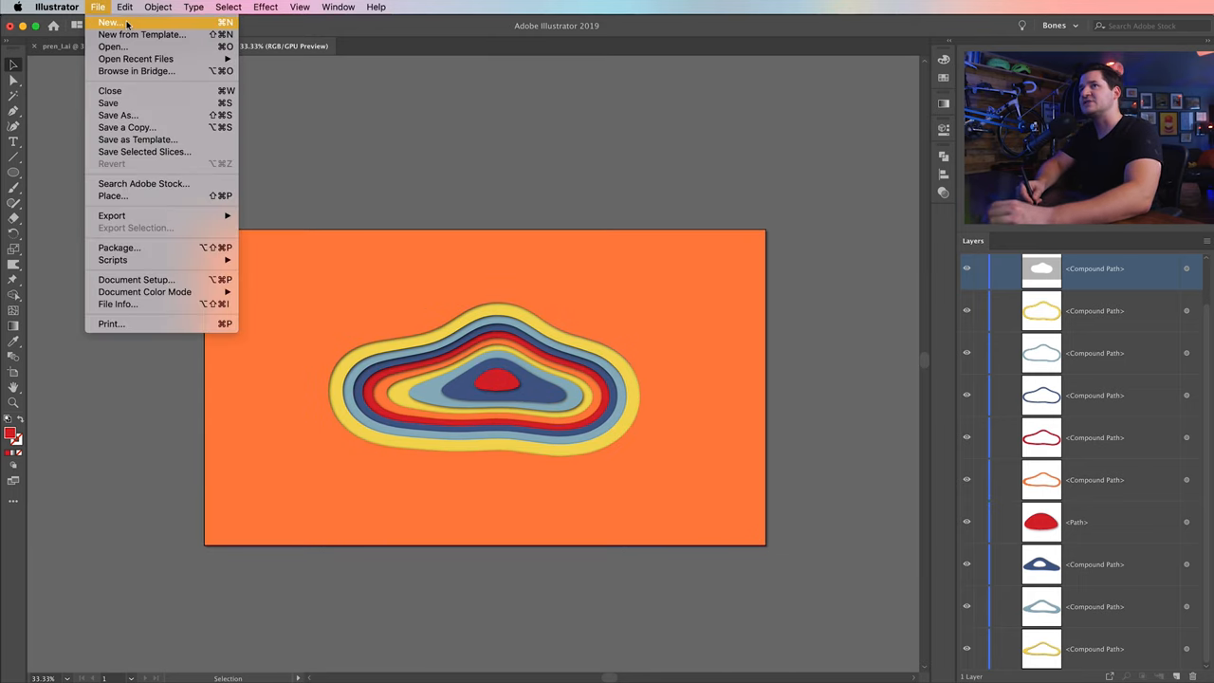
pyautogui.click(108, 22)
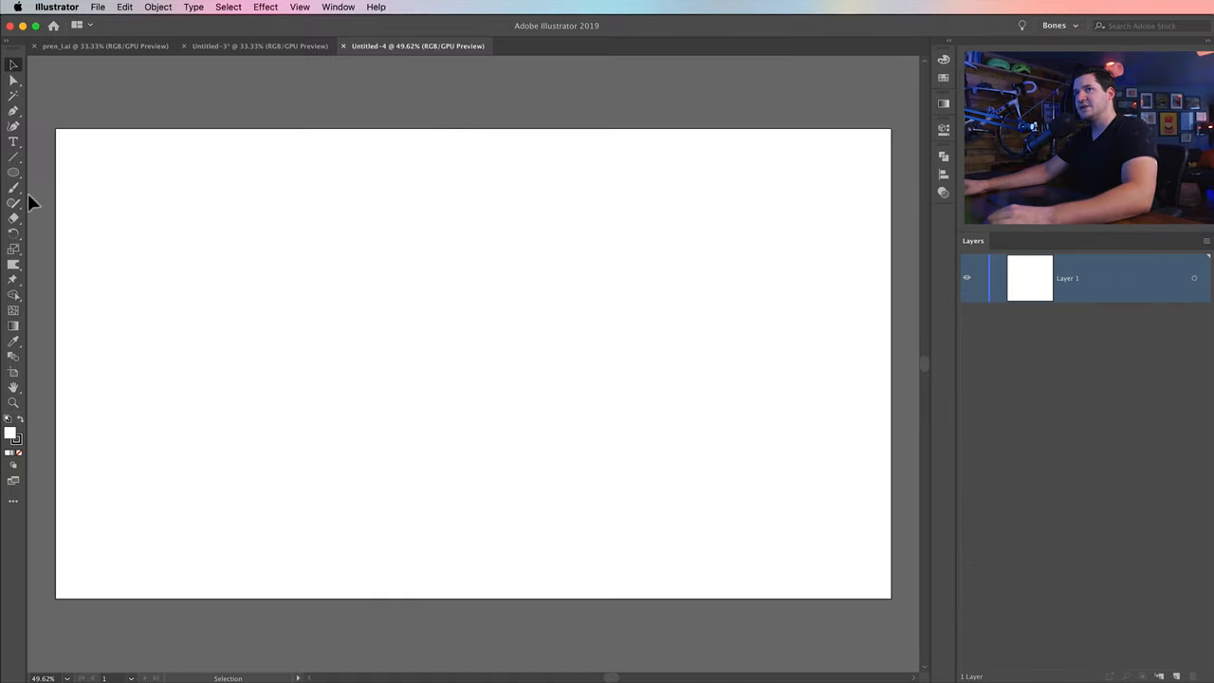
pyautogui.click(215, 238)
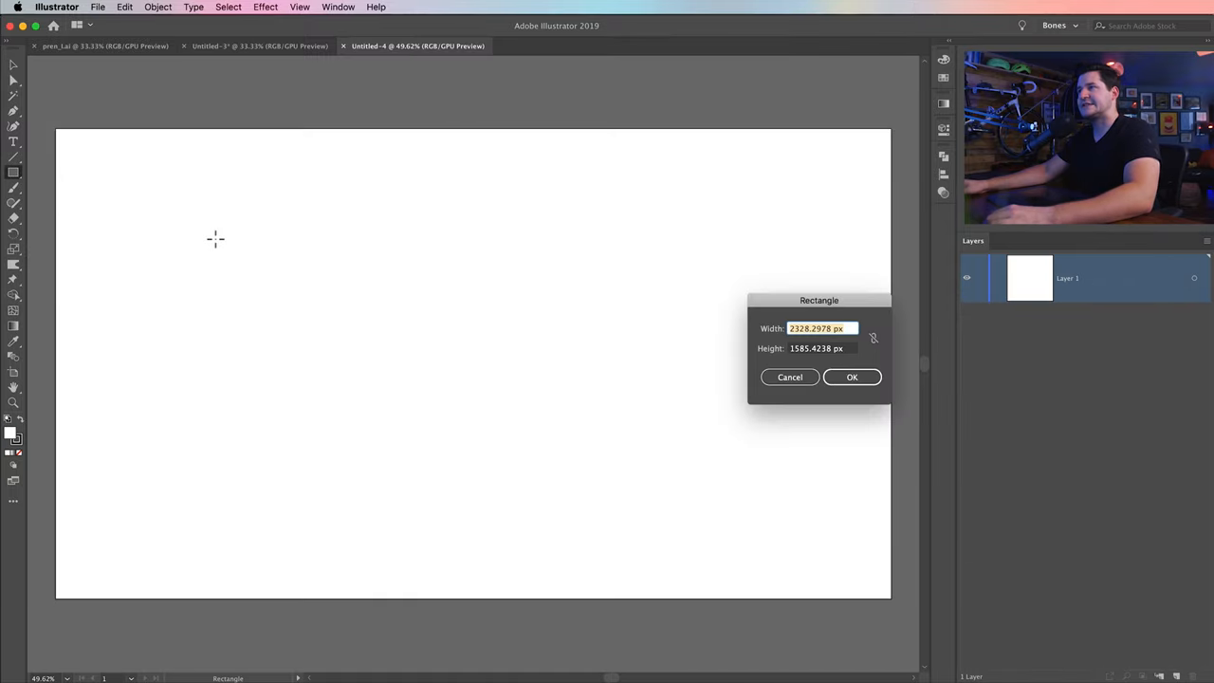
pyautogui.write('2560 px')
pyautogui.click(822, 348)
pyautogui.write('1440')
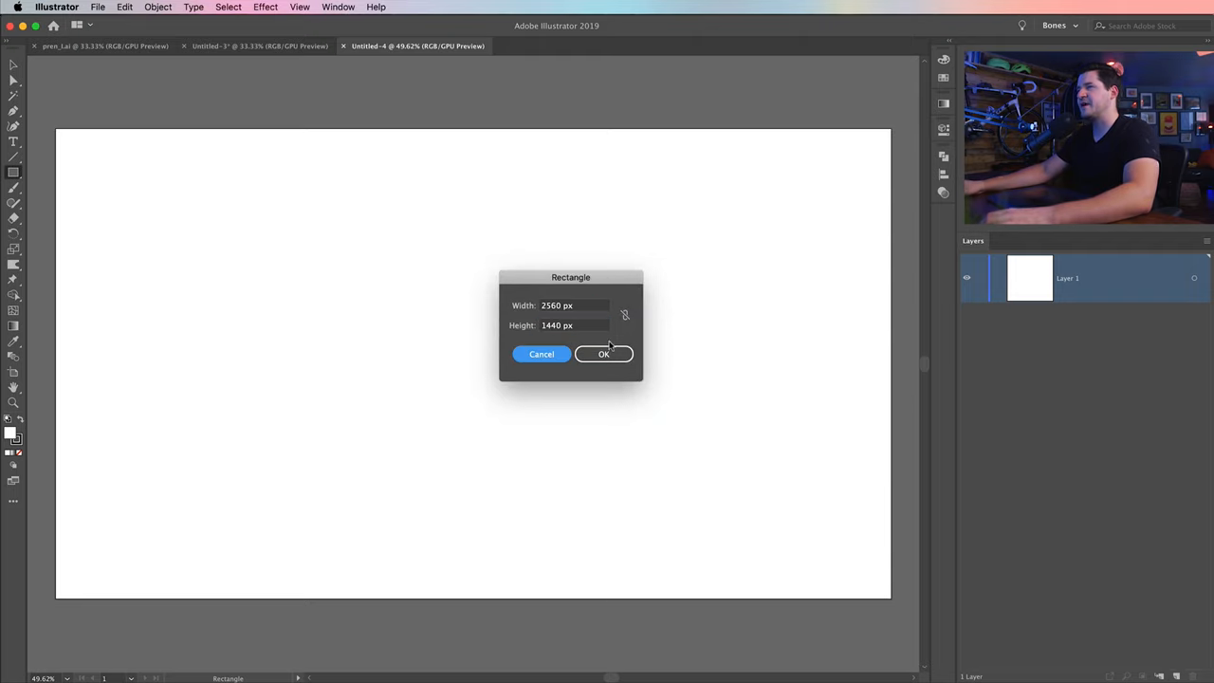
pyautogui.click(603, 354)
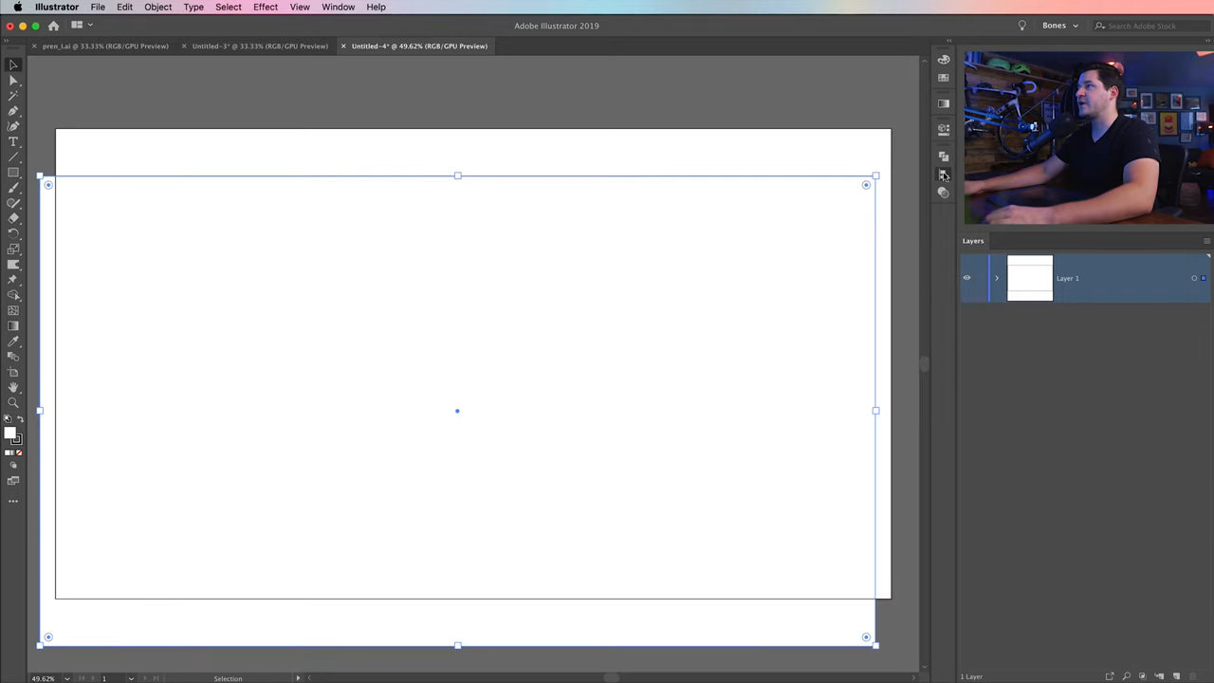
pyautogui.click(942, 174)
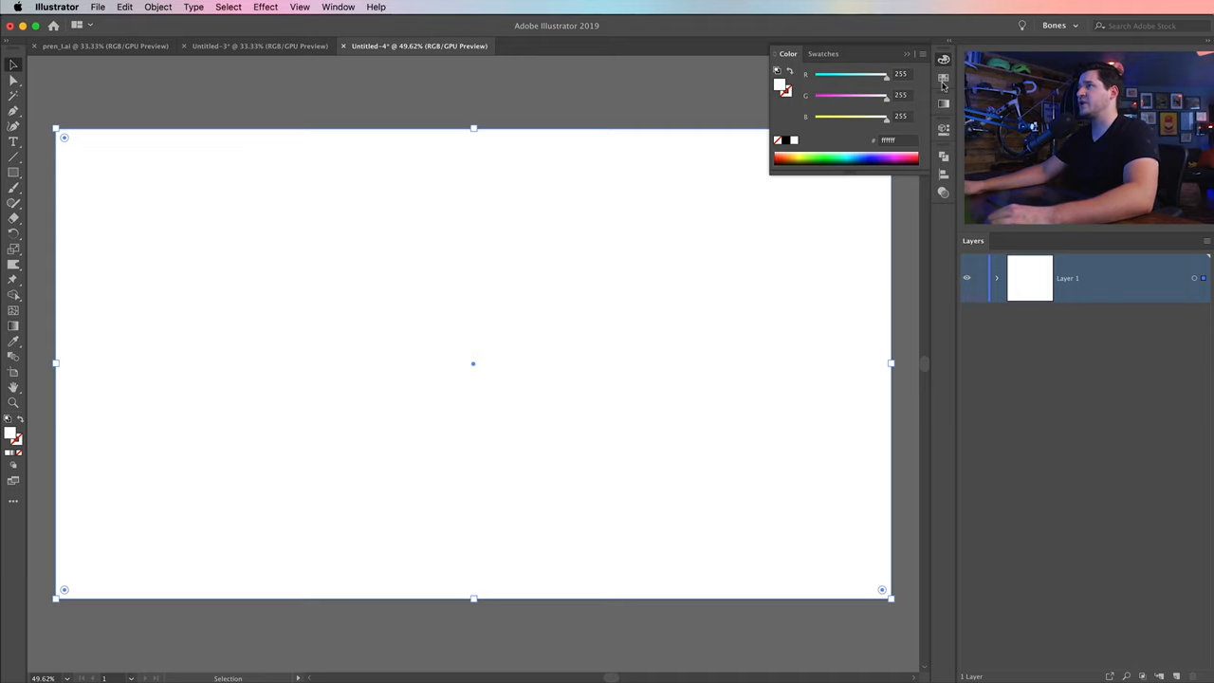
# Add the HN Golden Hookah and Design UI library themes to the swatches.
pyautogui.click(793, 53)
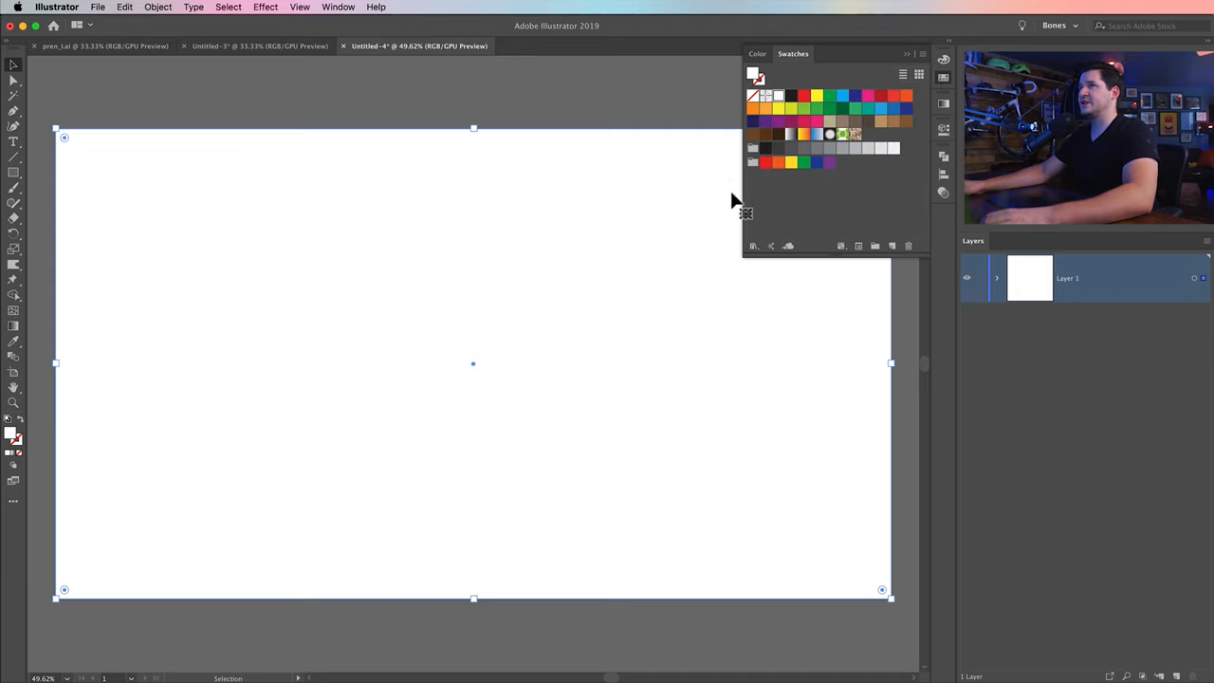
pyautogui.click(338, 7)
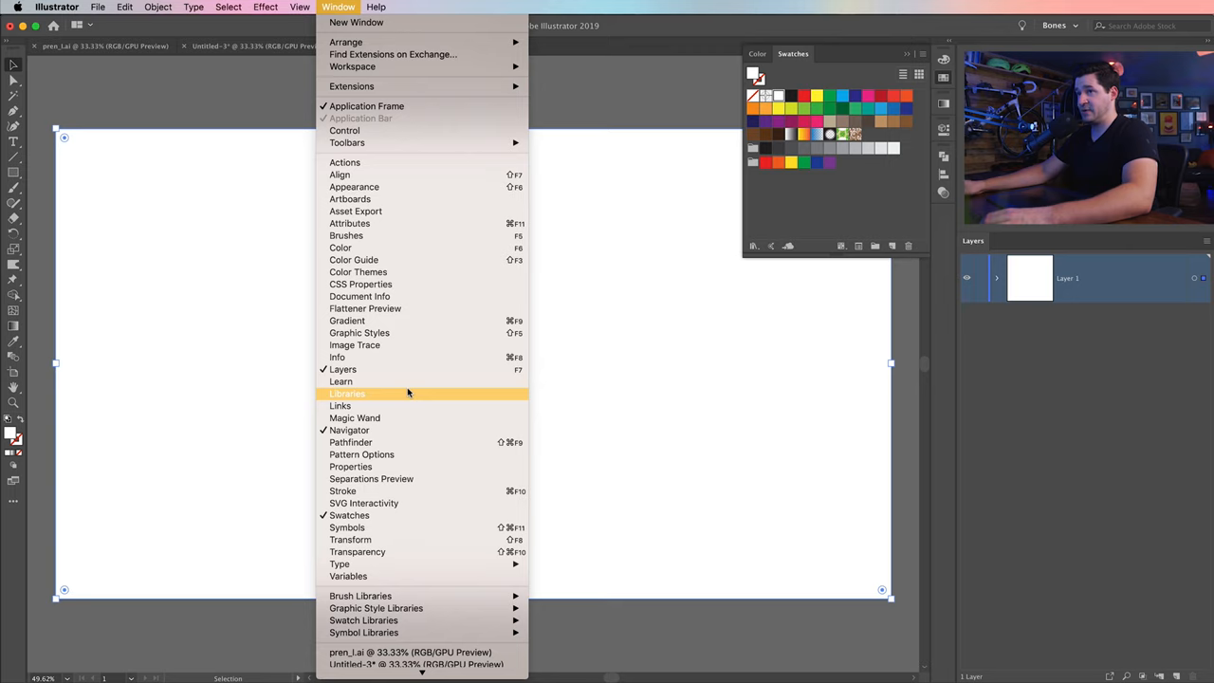
pyautogui.click(347, 393)
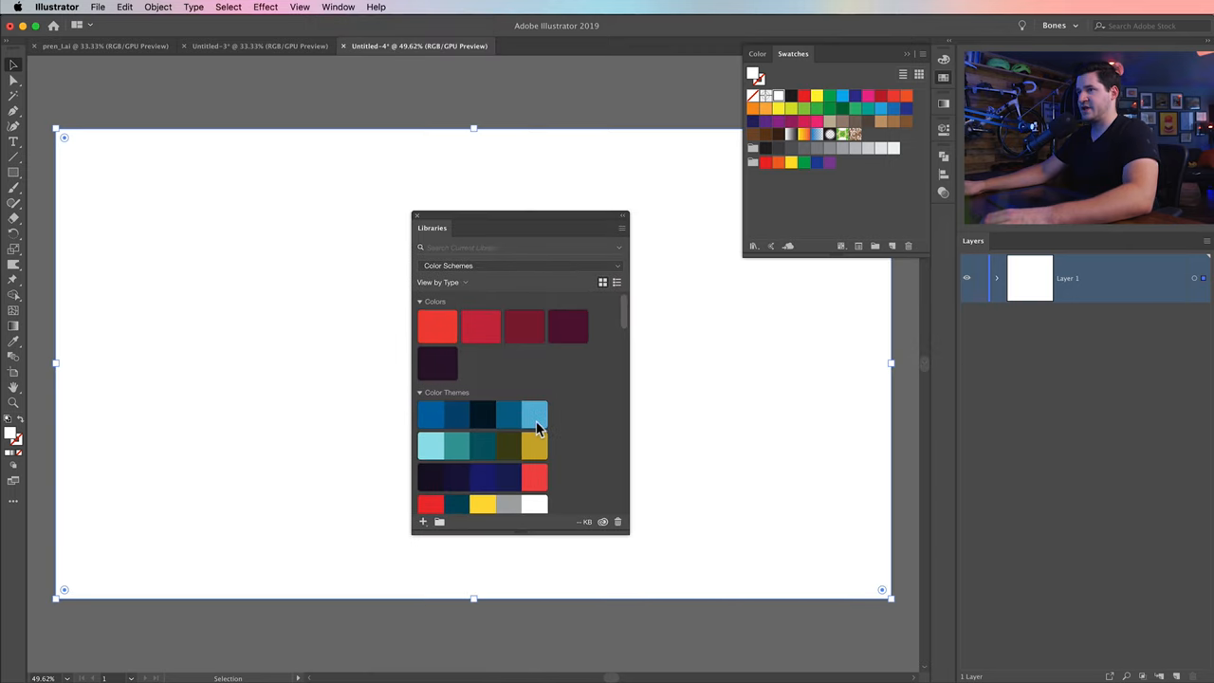
pyautogui.rightClick(481, 445)
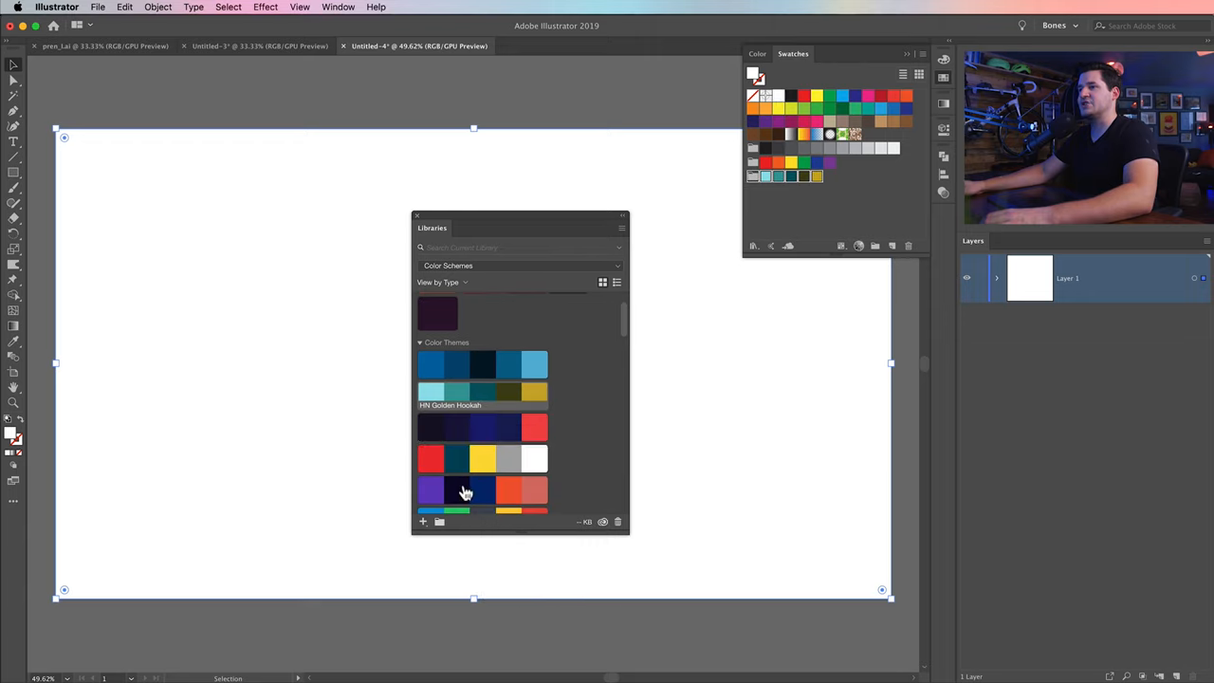
pyautogui.rightClick(464, 491)
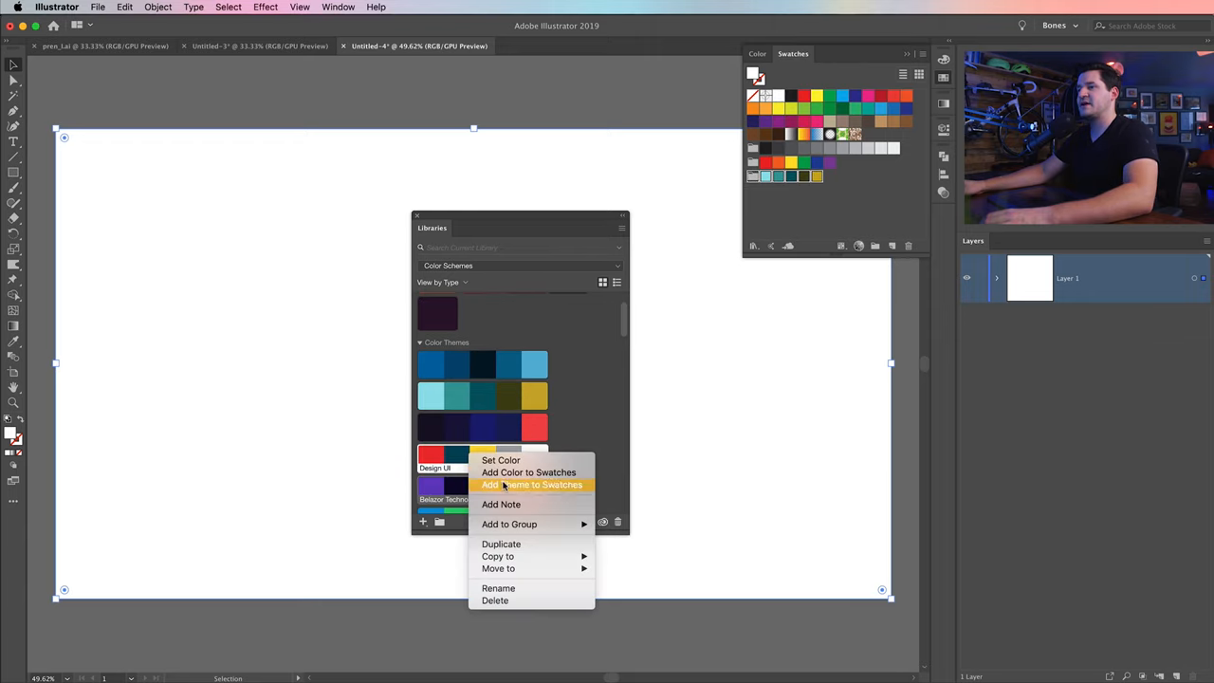
pyautogui.click(532, 485)
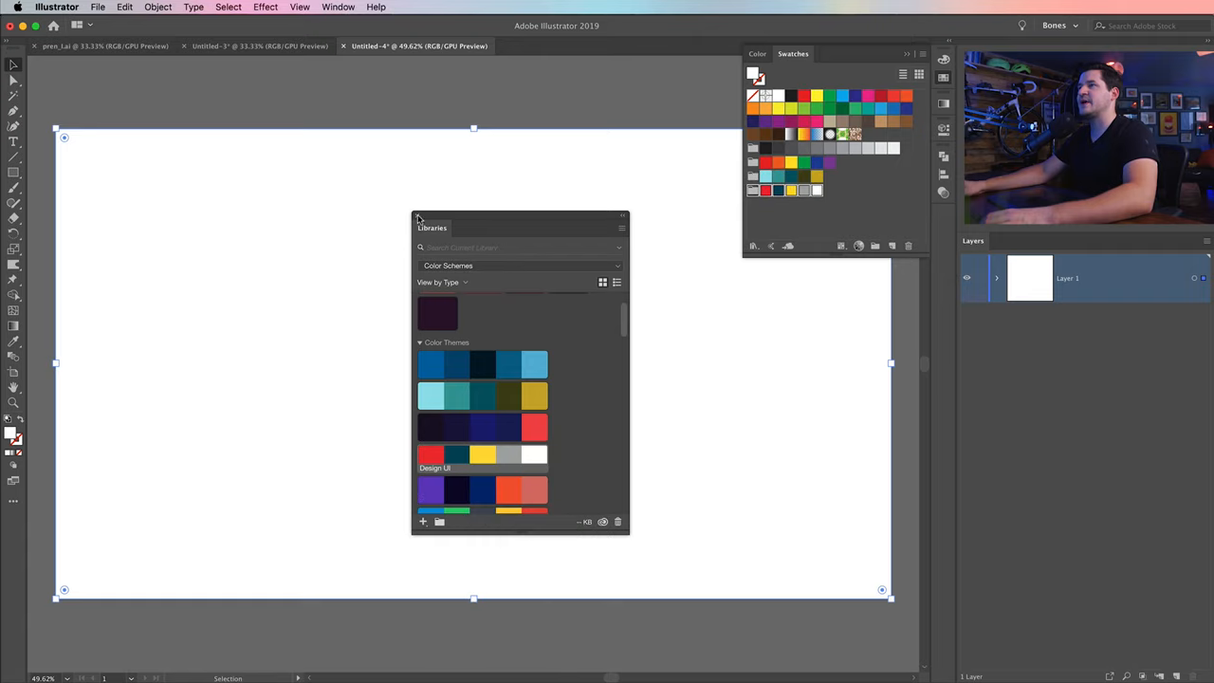
pyautogui.click(764, 190)
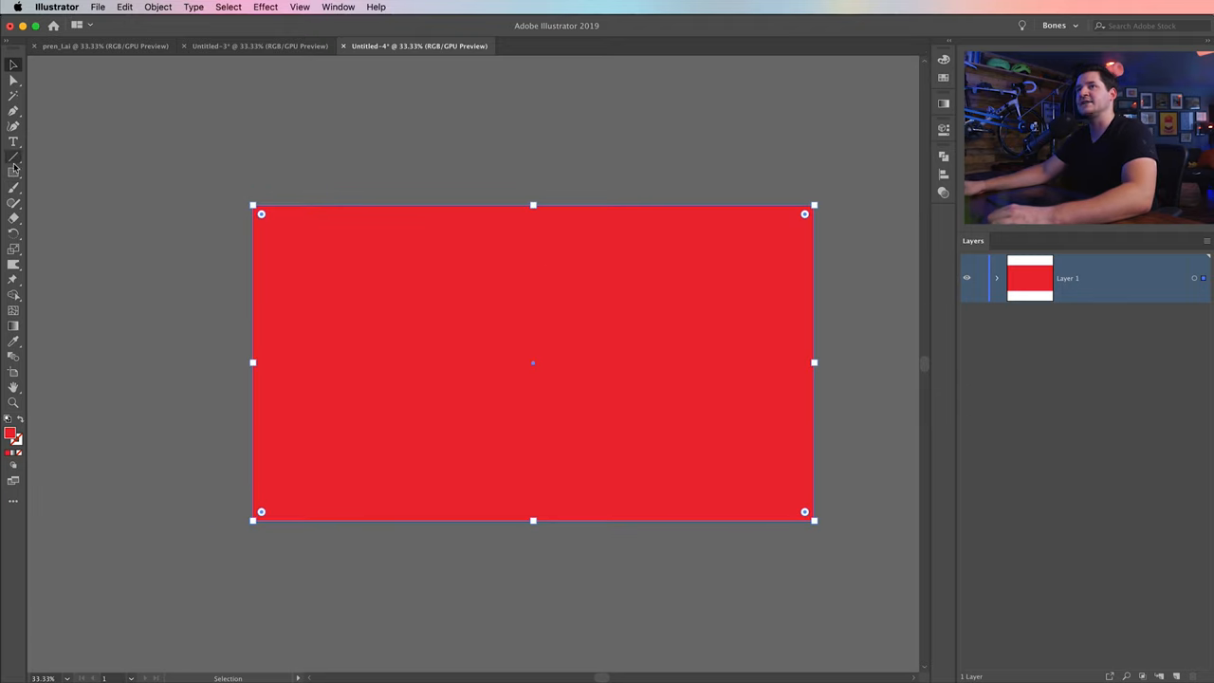
# Switch to the Ellipse Tool from the shape flyout and open the Effect menu.
pyautogui.click(13, 172)
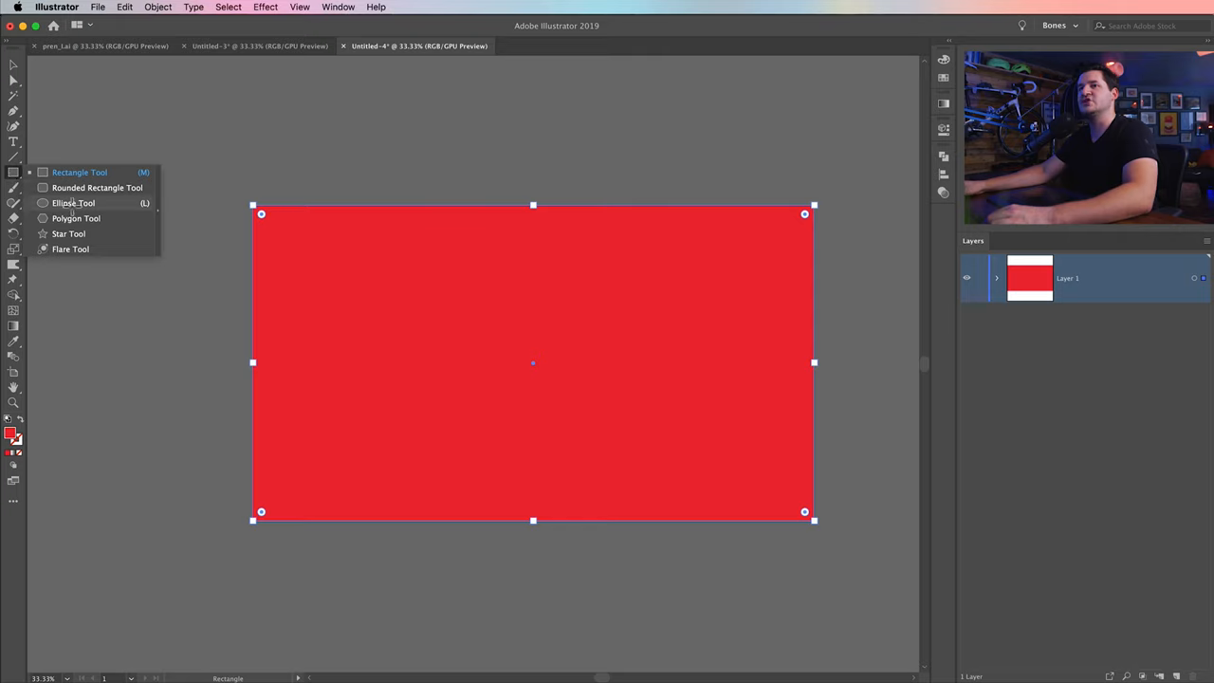
pyautogui.click(73, 202)
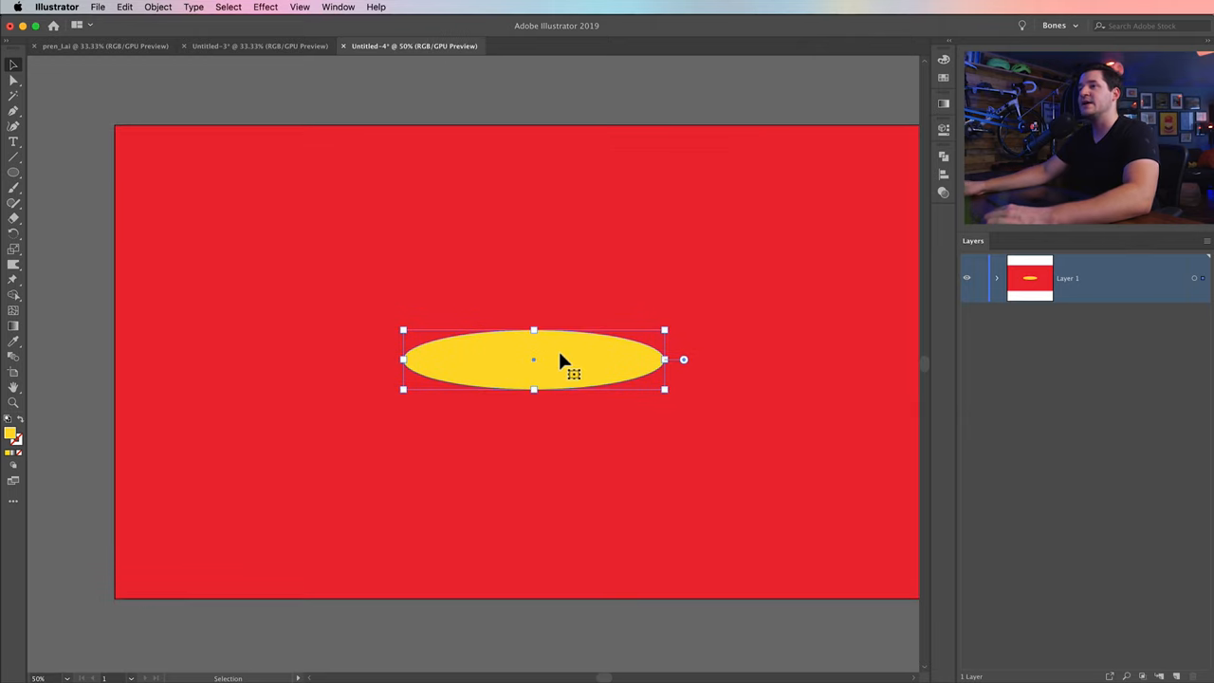
pyautogui.click(266, 7)
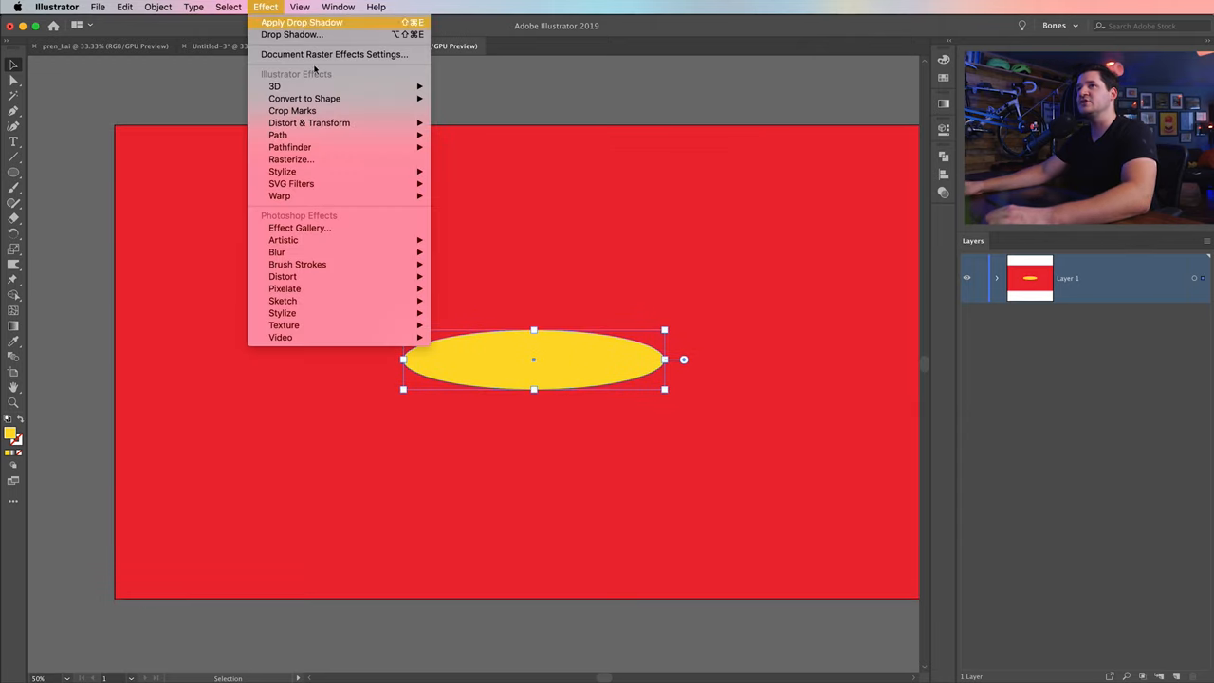
pyautogui.moveTo(309, 122)
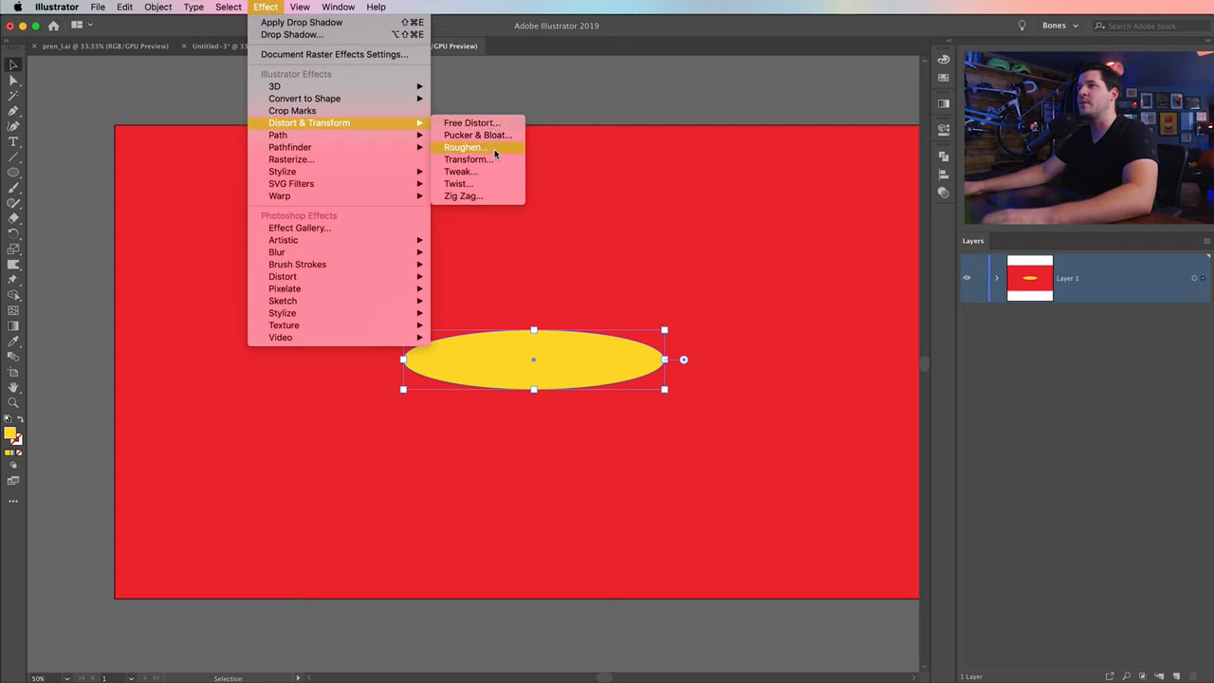
pyautogui.click(465, 147)
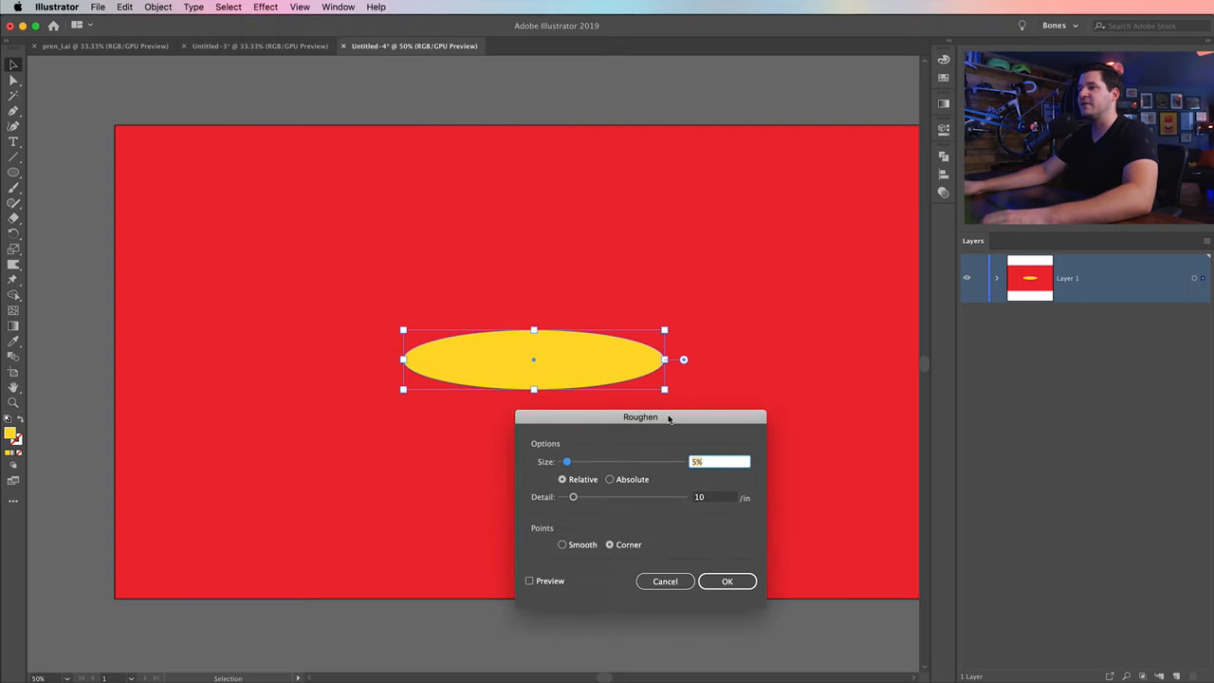
pyautogui.click(529, 580)
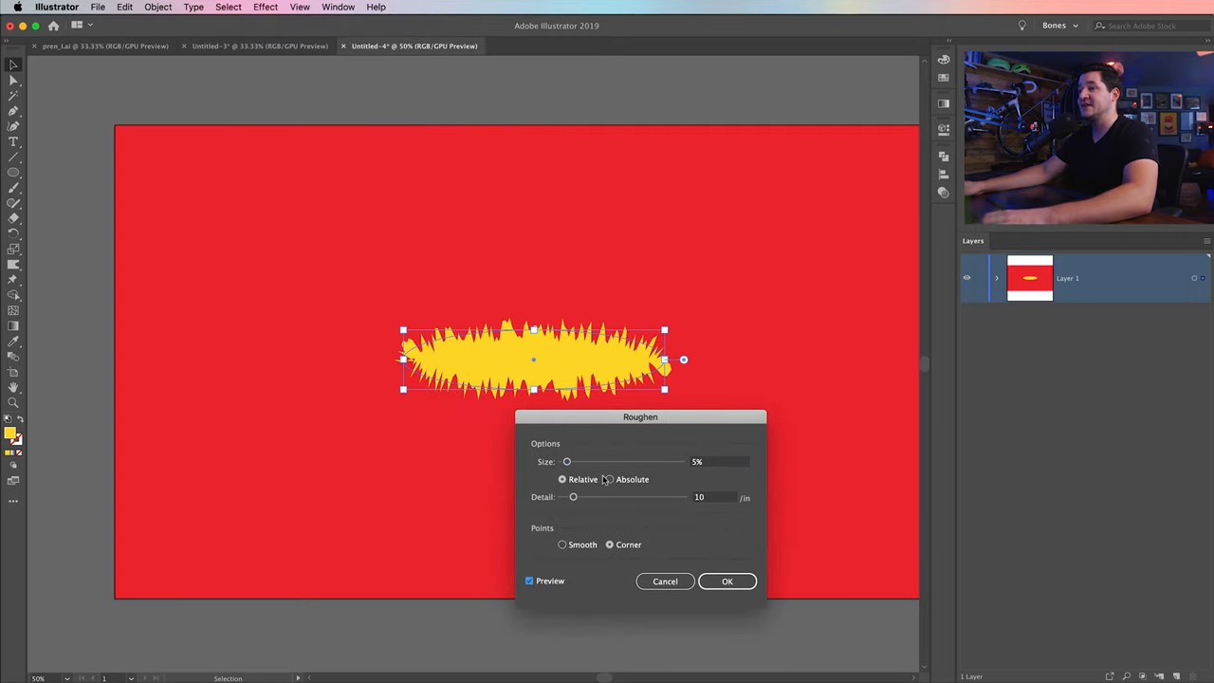
pyautogui.click(609, 479)
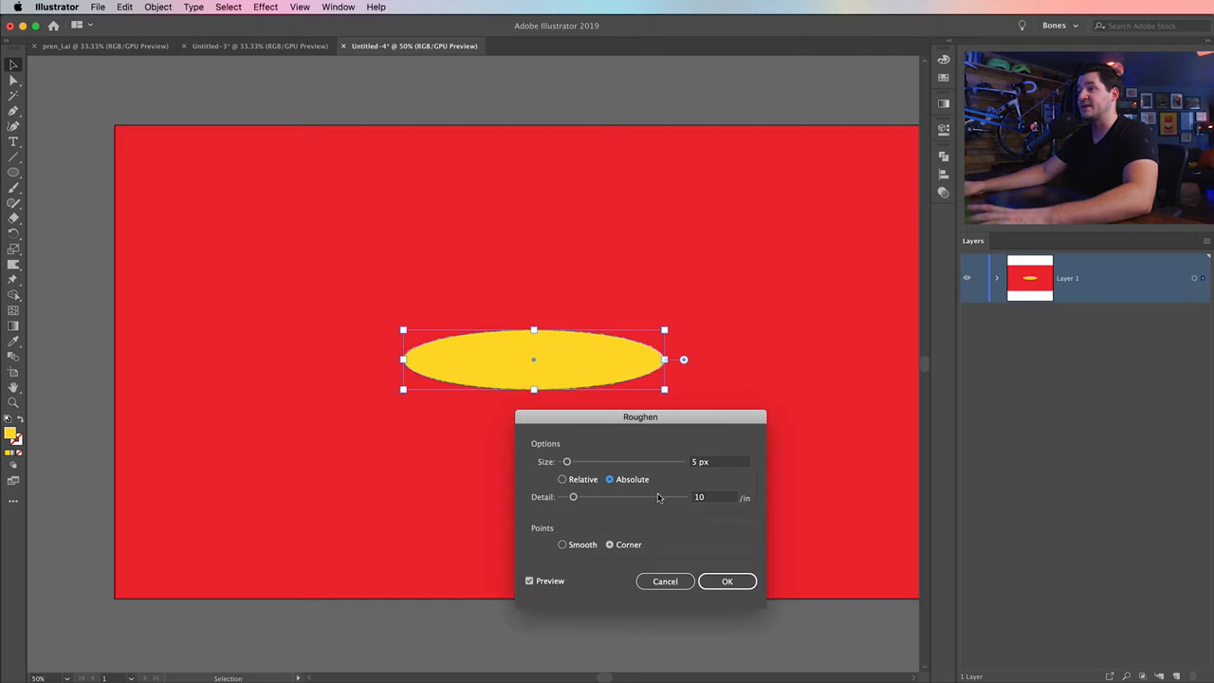
pyautogui.click(562, 543)
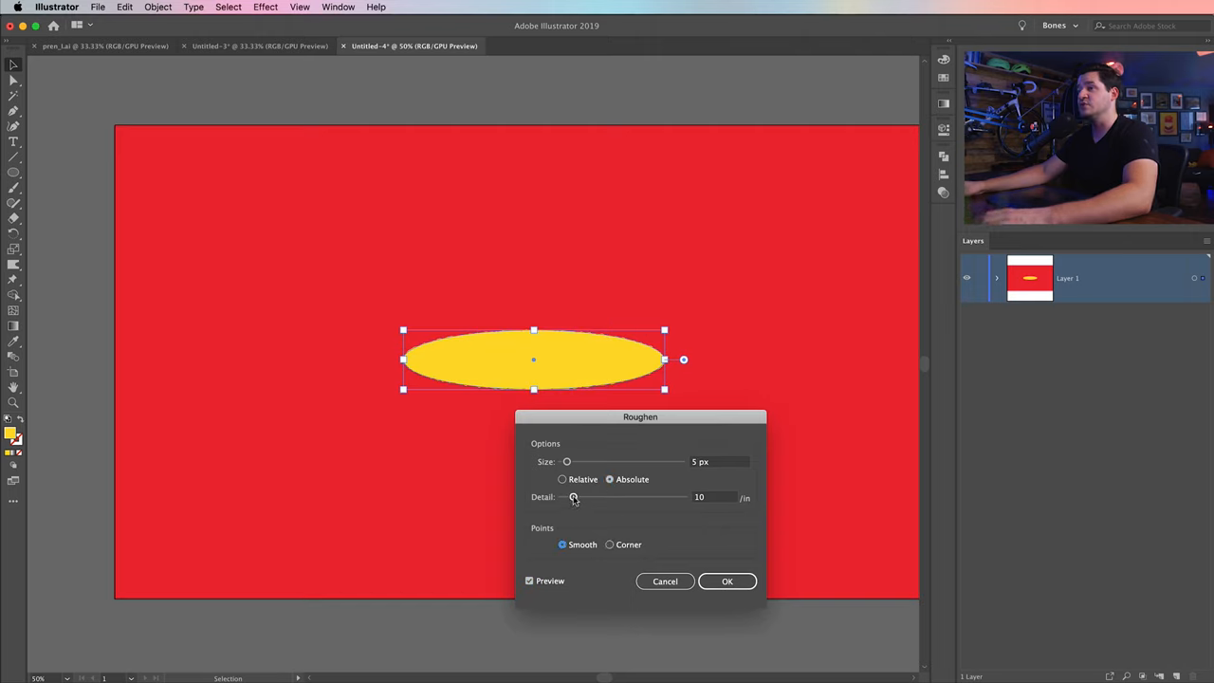
pyautogui.moveTo(567, 462); pyautogui.dragTo(597, 462)
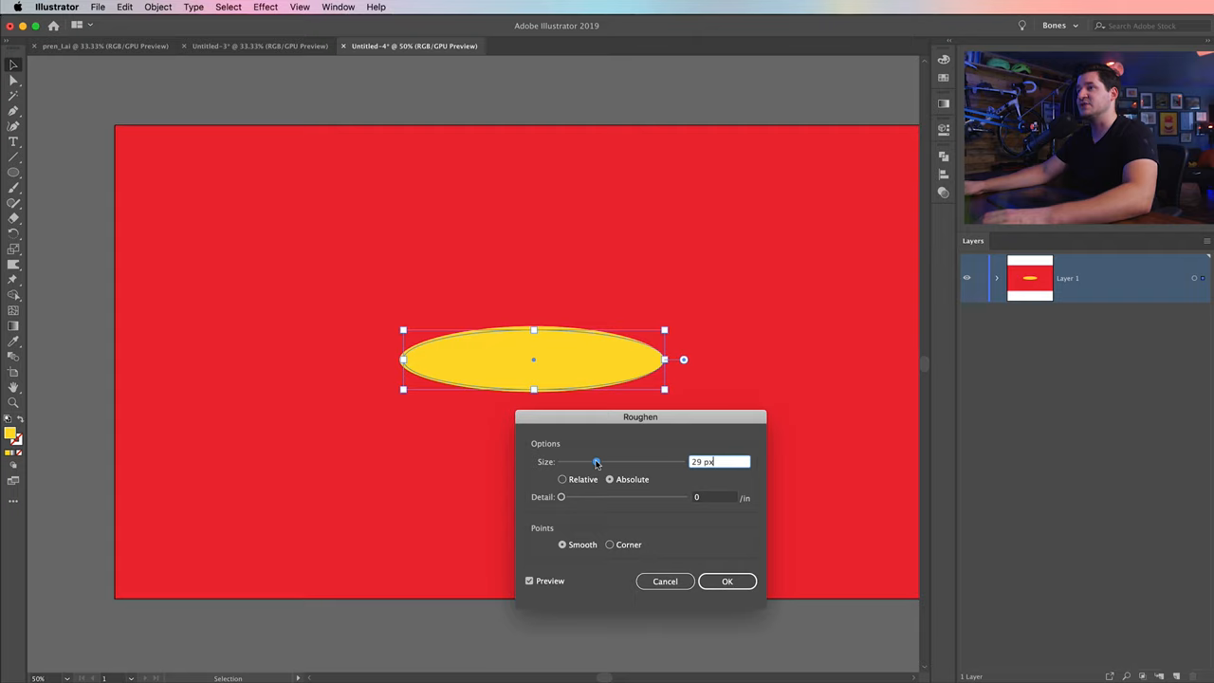
pyautogui.moveTo(595, 462); pyautogui.dragTo(643, 462)
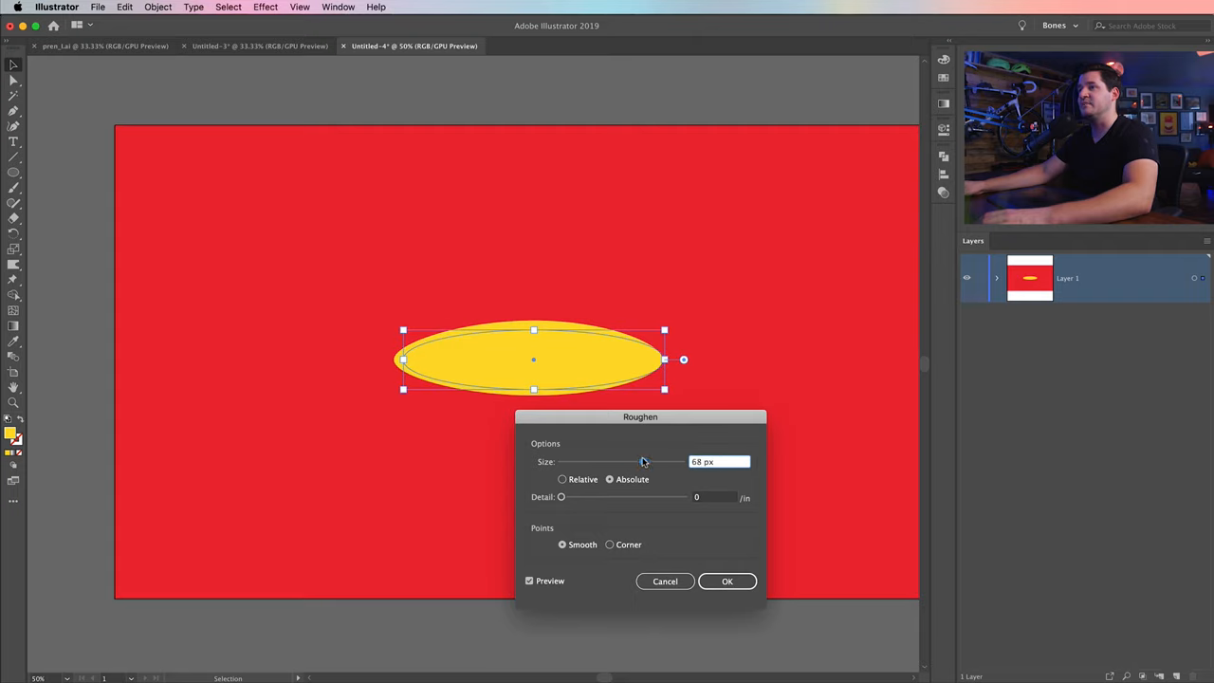
pyautogui.moveTo(643, 461); pyautogui.dragTo(610, 461)
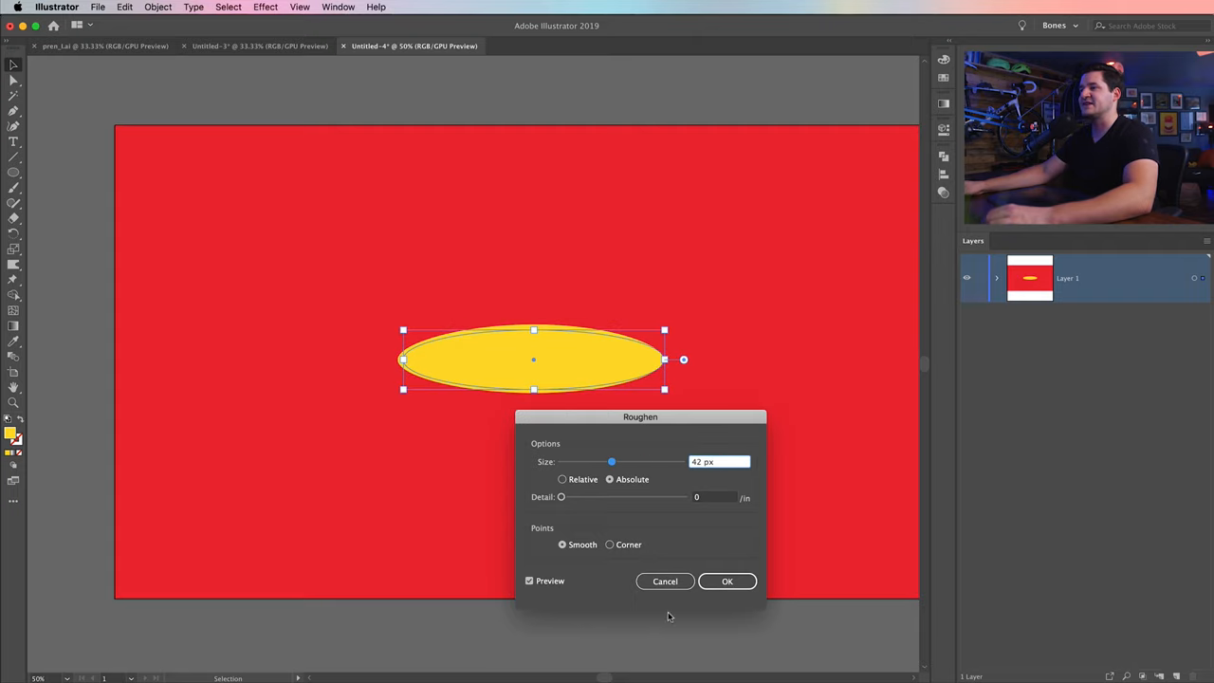
pyautogui.click(665, 580)
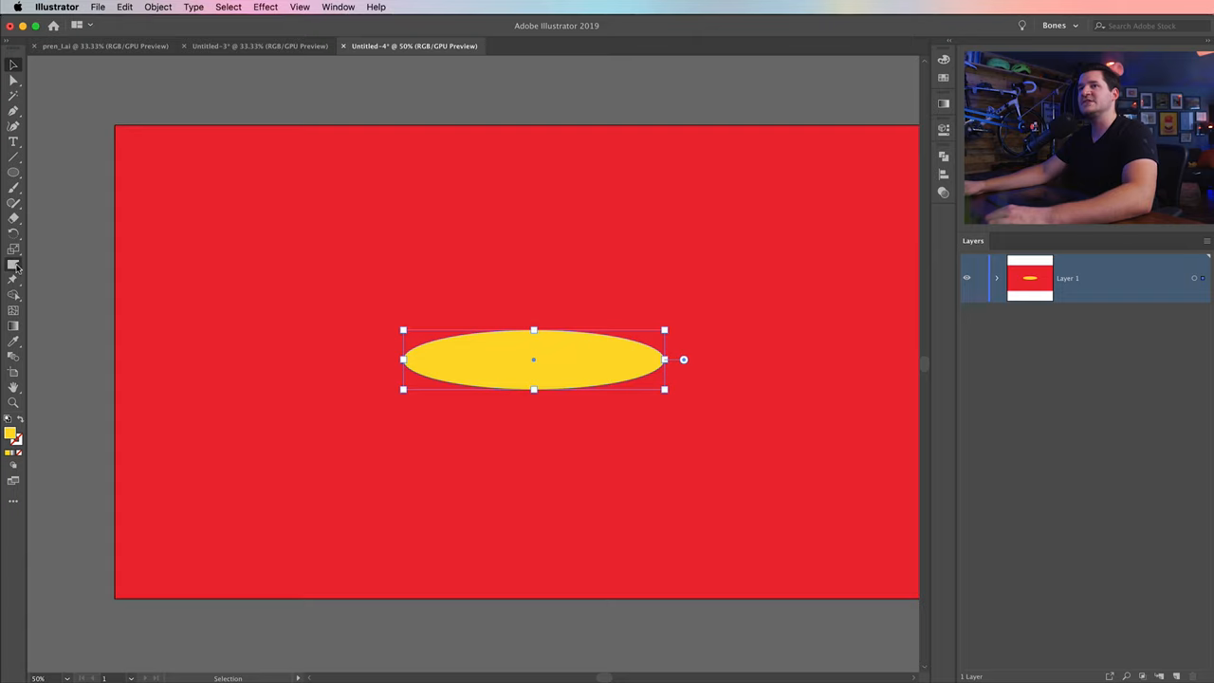
# Set the Warp tool to 40% intensity from its options dialog.
pyautogui.click(14, 219)
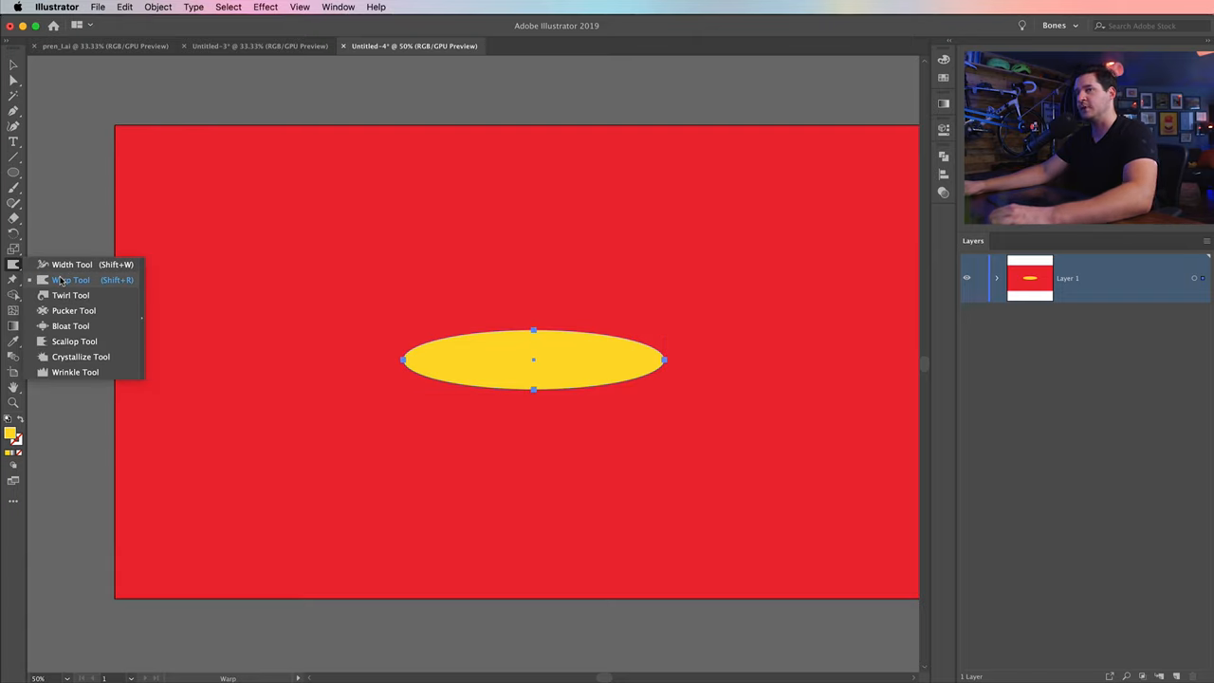
pyautogui.doubleClick(71, 280)
pyautogui.write('40')
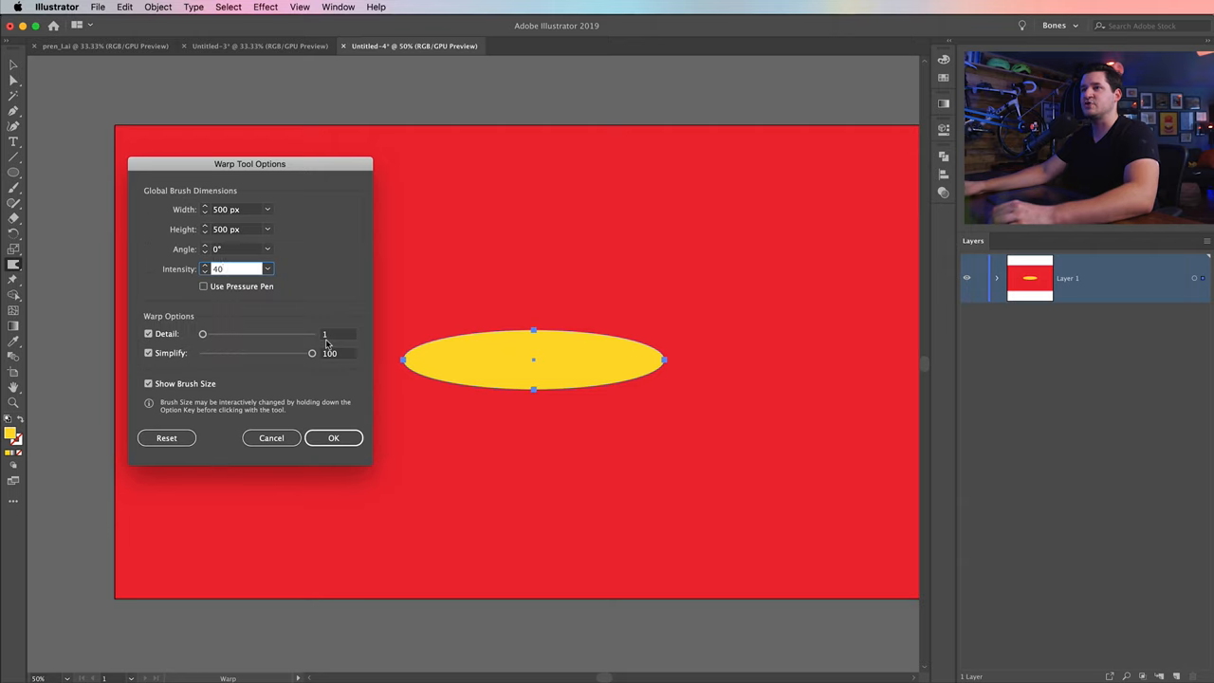
pyautogui.moveTo(288, 366)
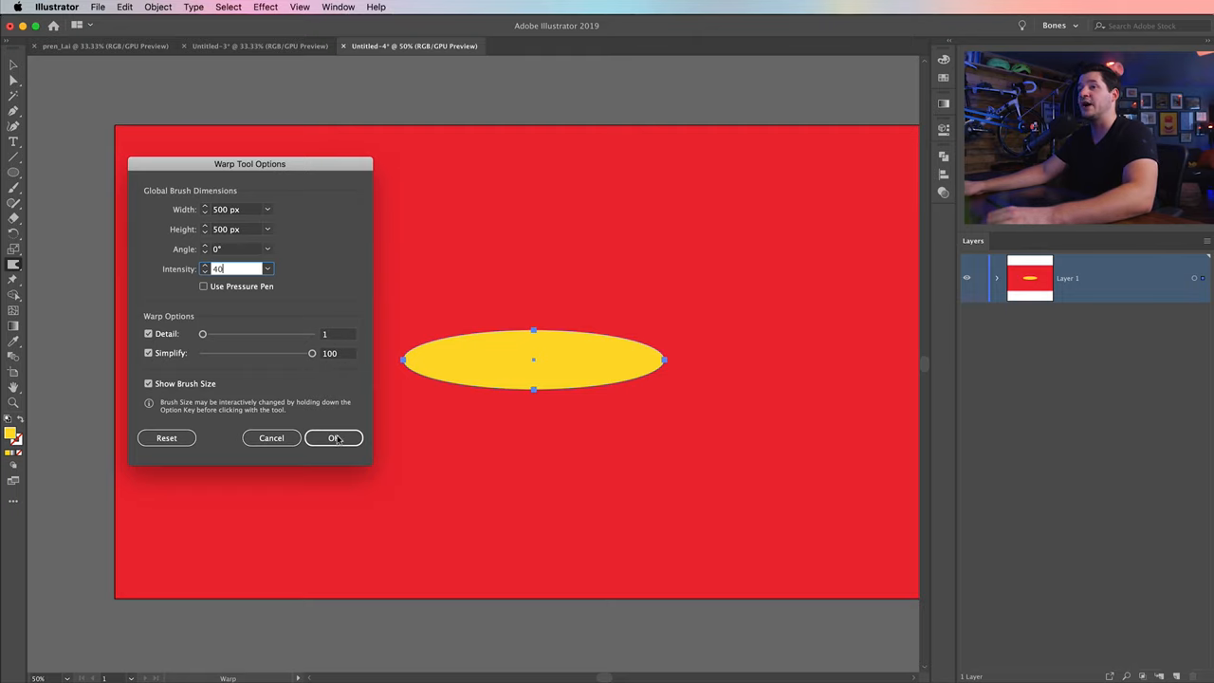
pyautogui.click(333, 437)
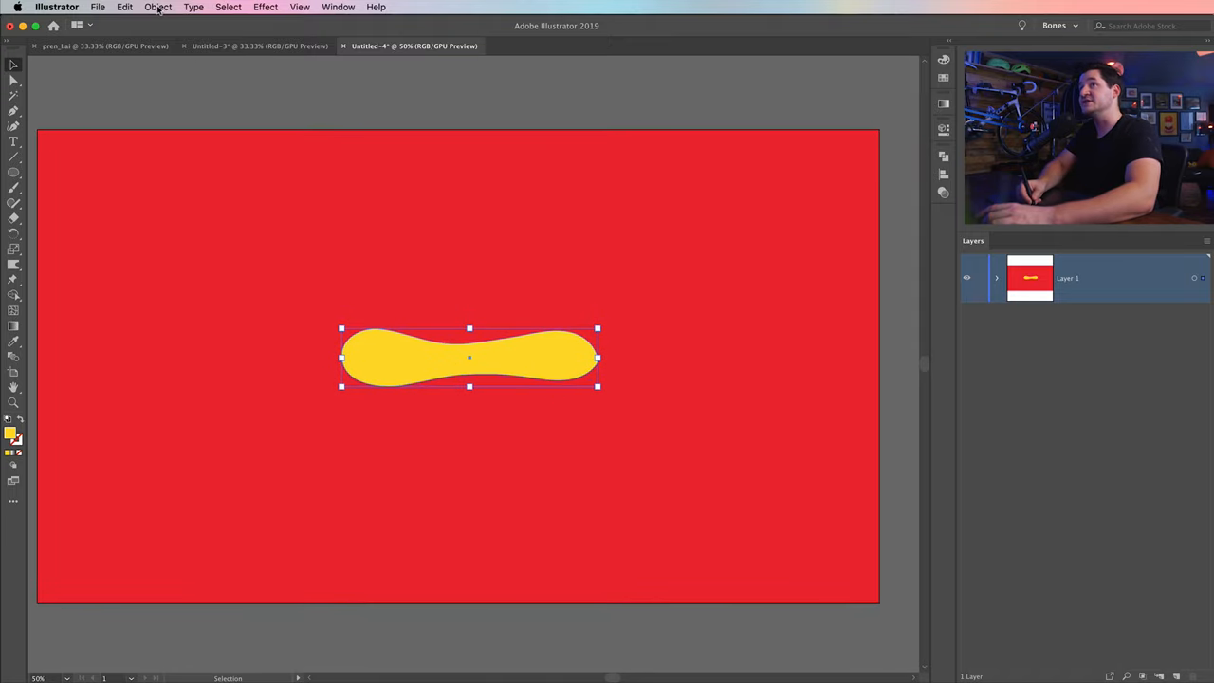
# Apply Object > Path > Simplify to the wavy yellow shape with preview on.
pyautogui.click(157, 7)
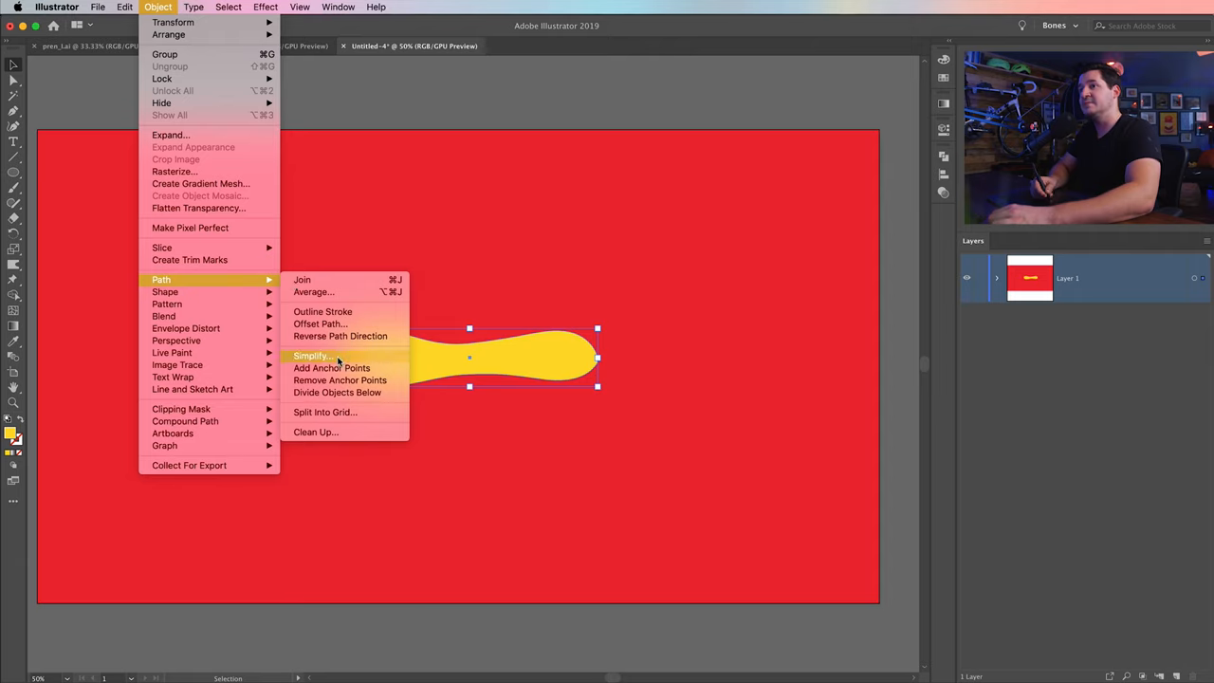
pyautogui.click(311, 355)
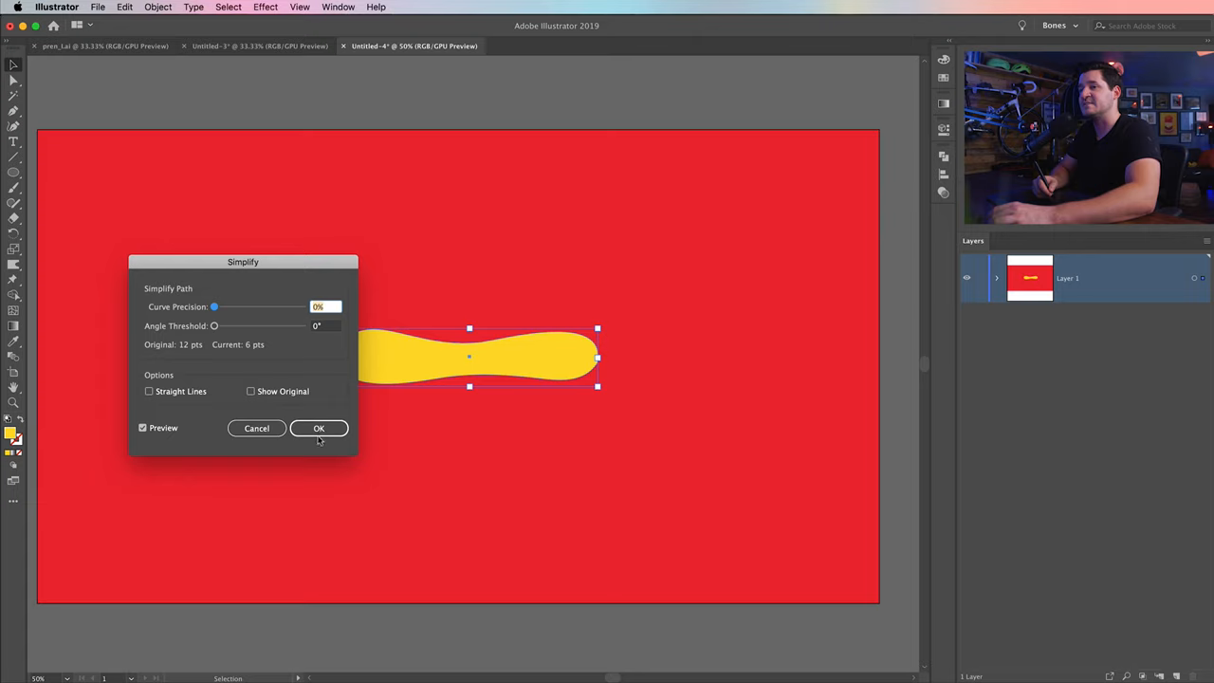
pyautogui.click(319, 427)
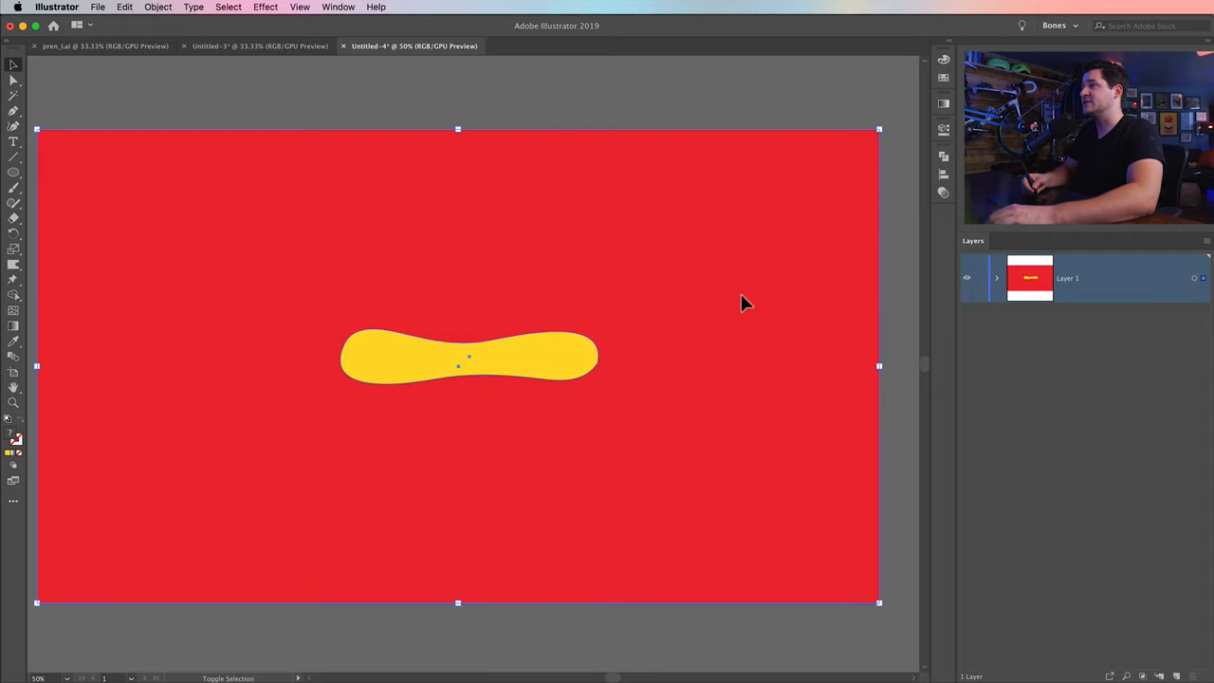
# Subtract the wavy shape from the rectangle using Minus Front in a detached Pathfinder panel.
pyautogui.click(996, 277)
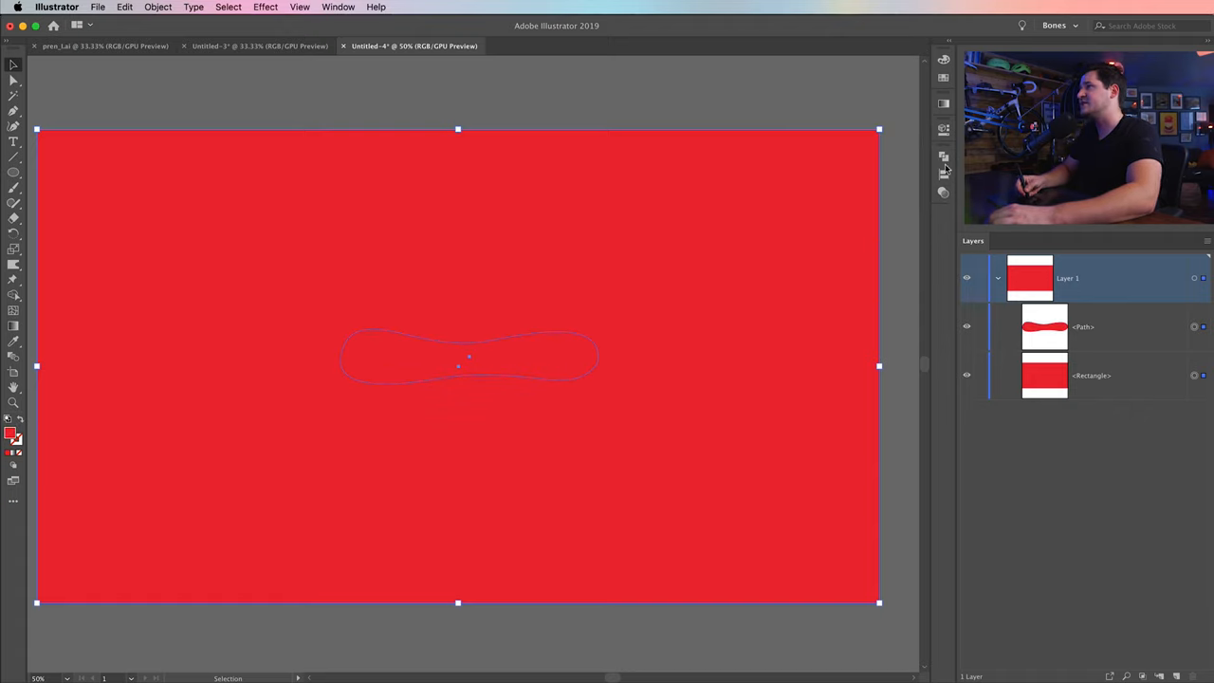
pyautogui.click(943, 156)
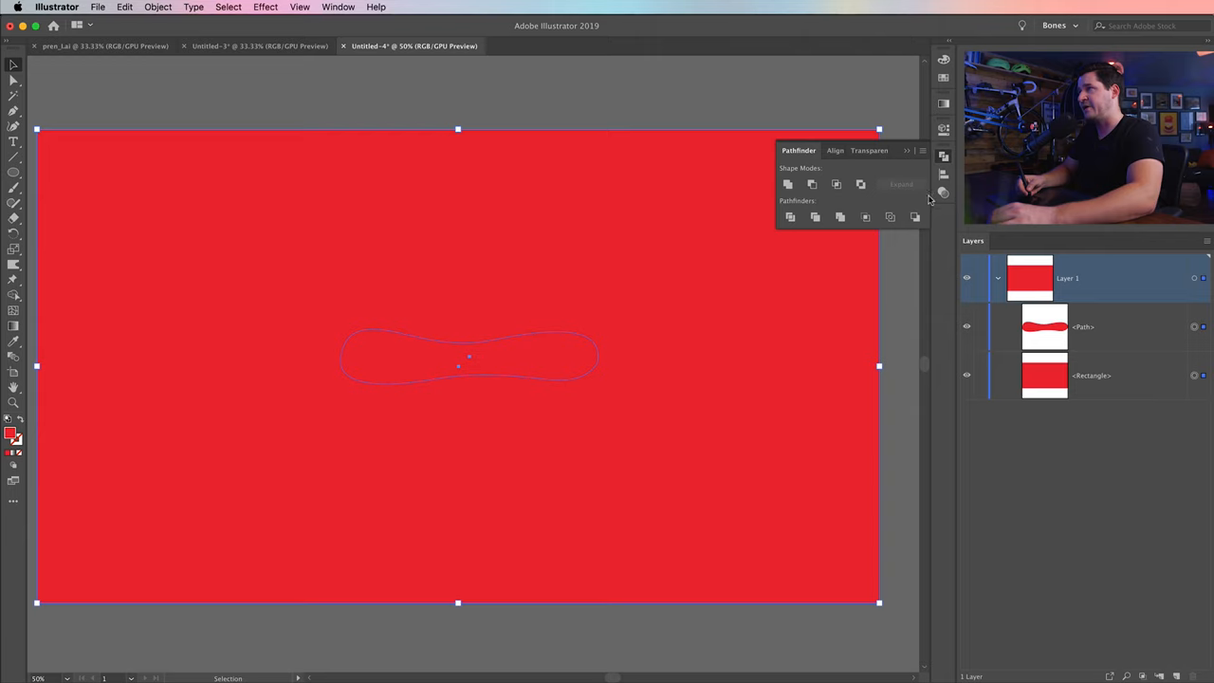
pyautogui.moveTo(812, 184)
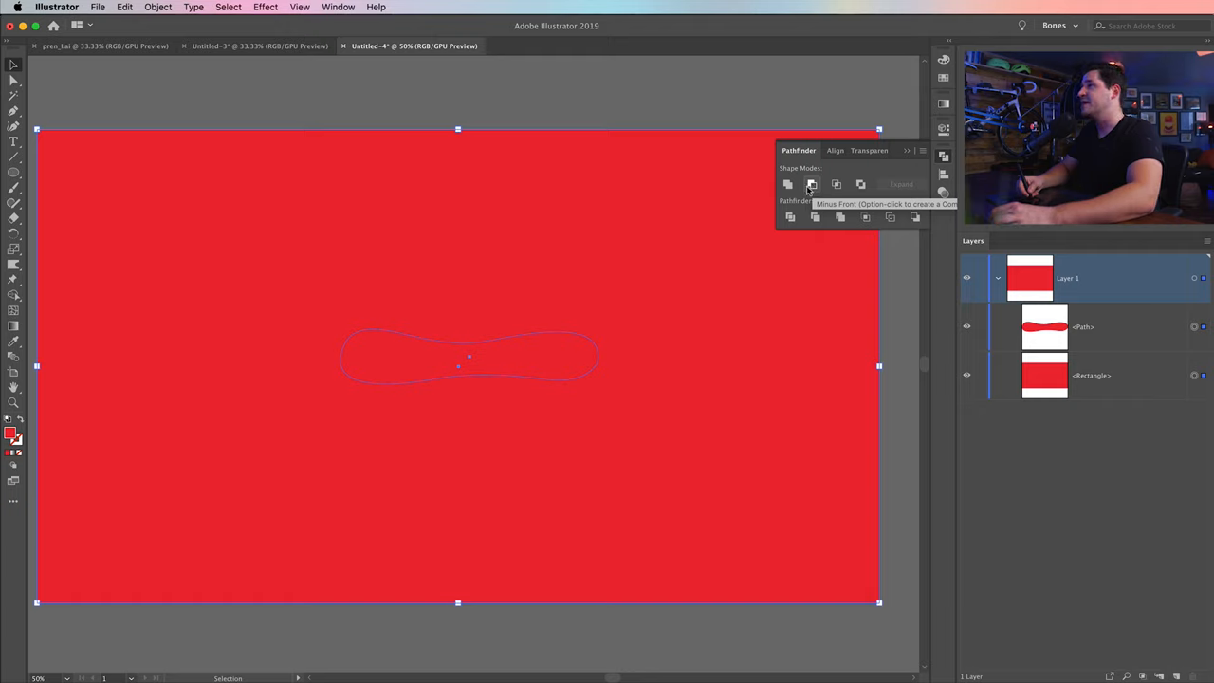
pyautogui.moveTo(806, 152)
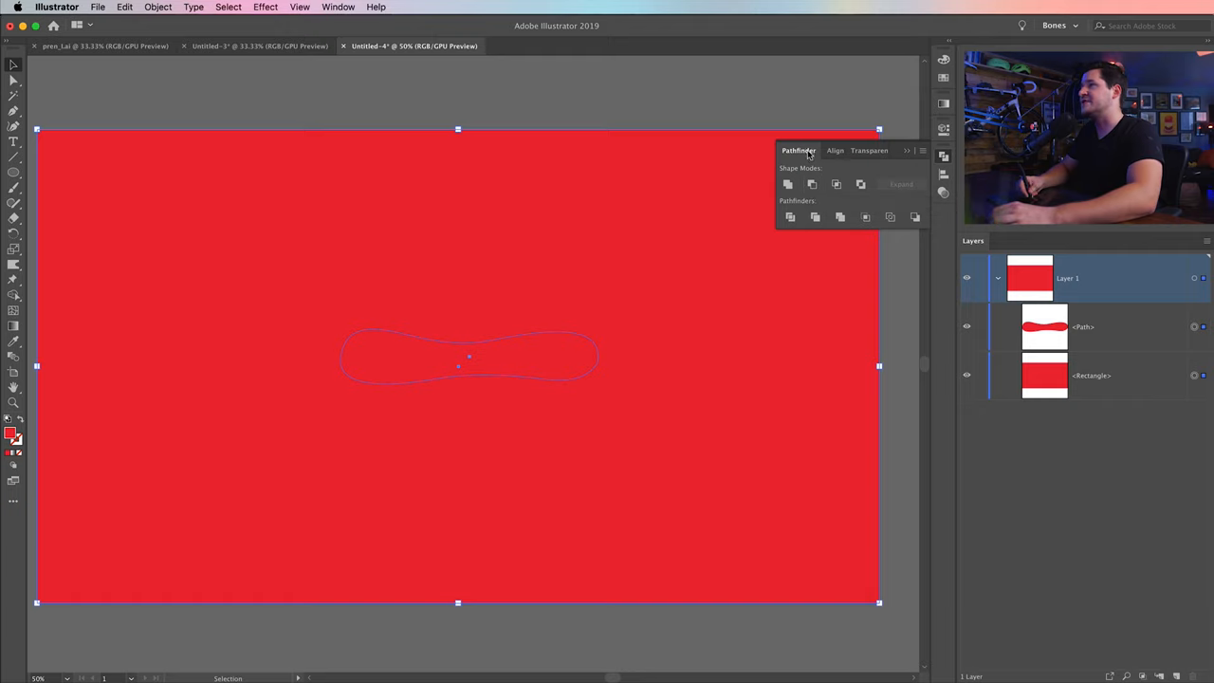
pyautogui.moveTo(798, 150); pyautogui.dragTo(461, 482)
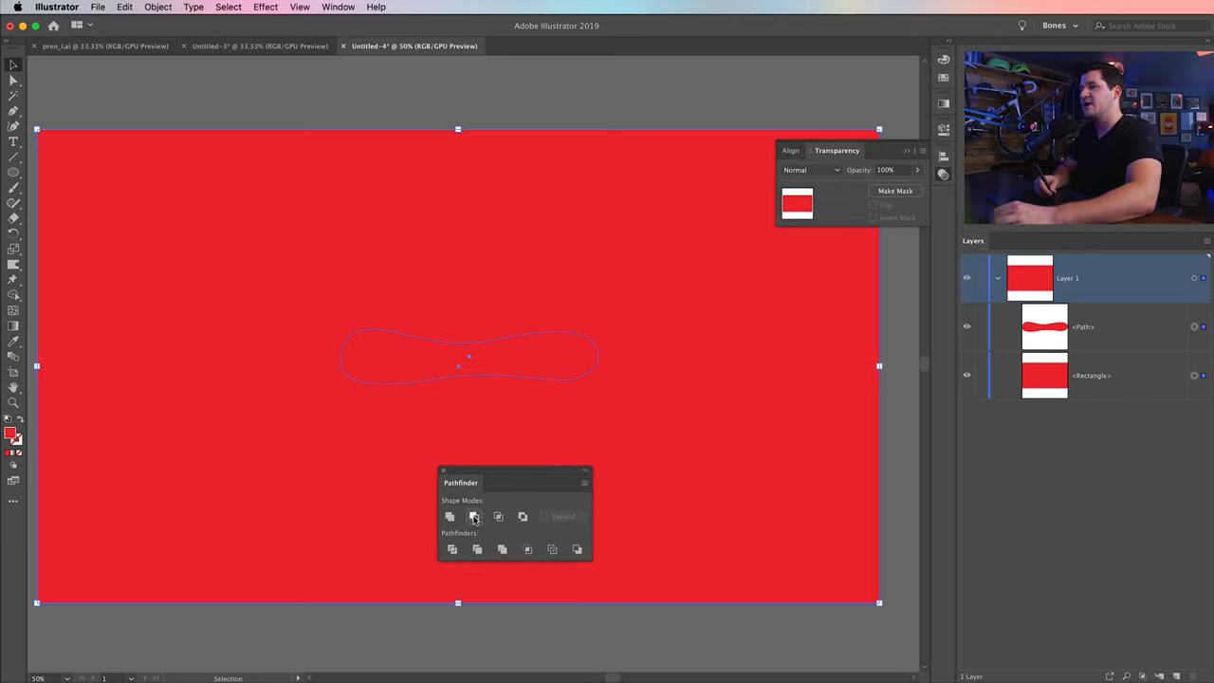
pyautogui.moveTo(474, 515)
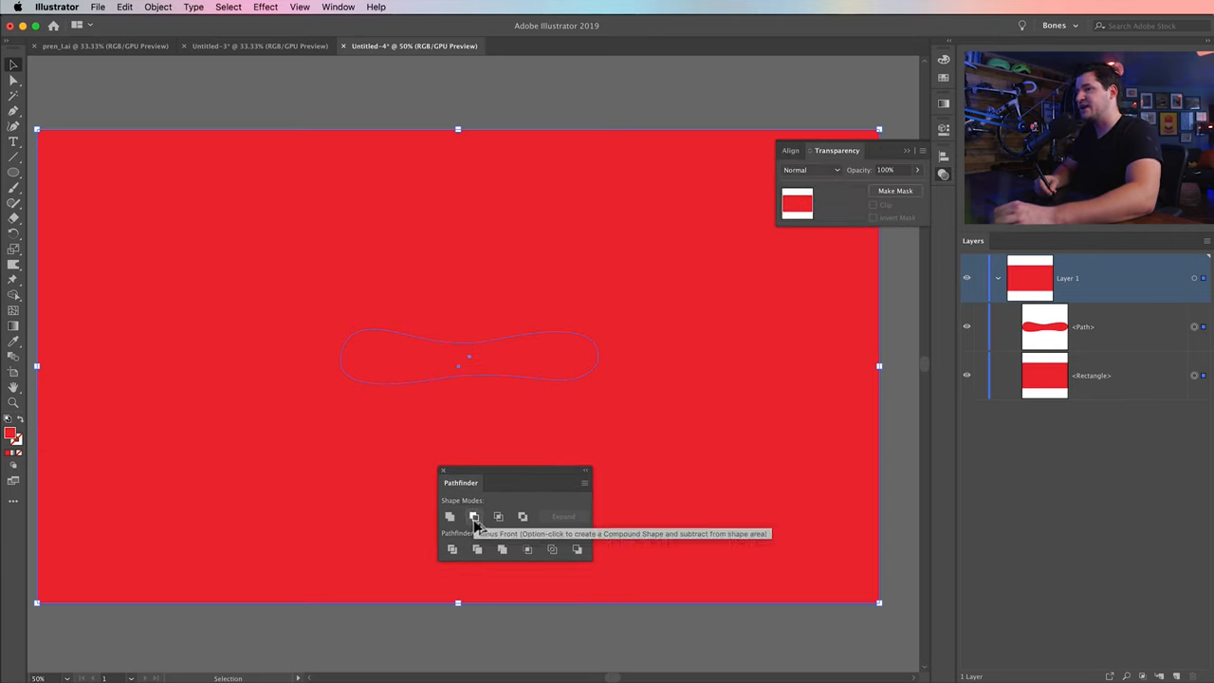
pyautogui.click(474, 516)
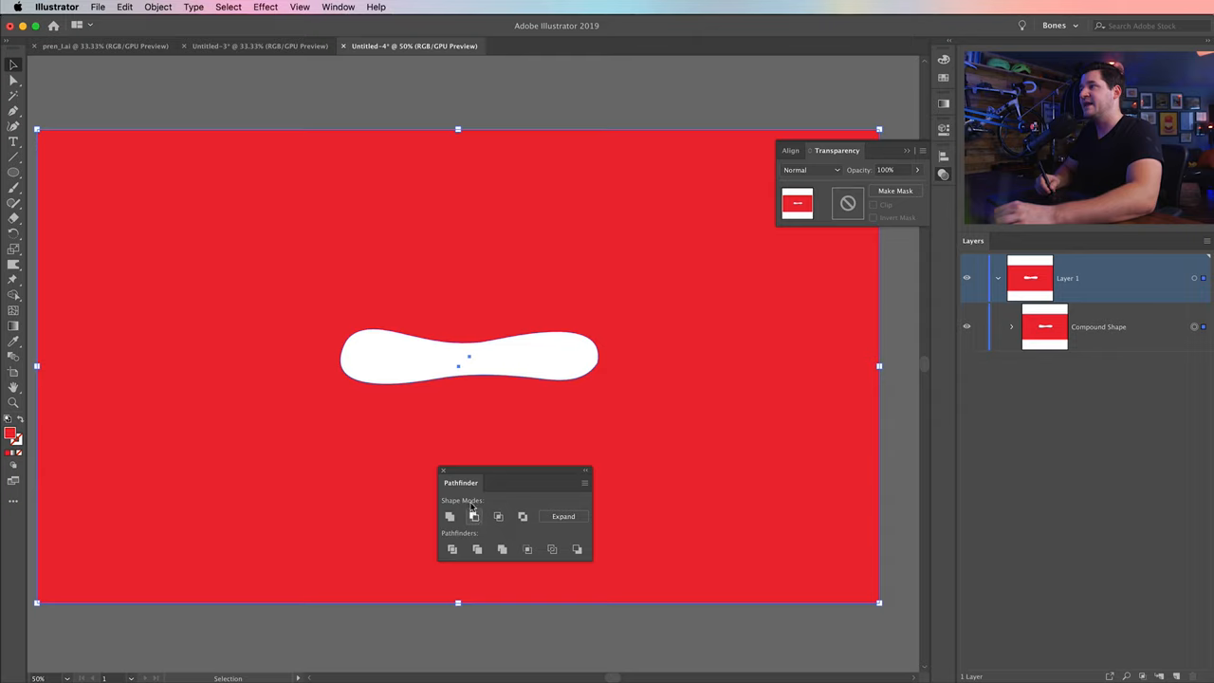
pyautogui.moveTo(461, 483); pyautogui.dragTo(842, 277)
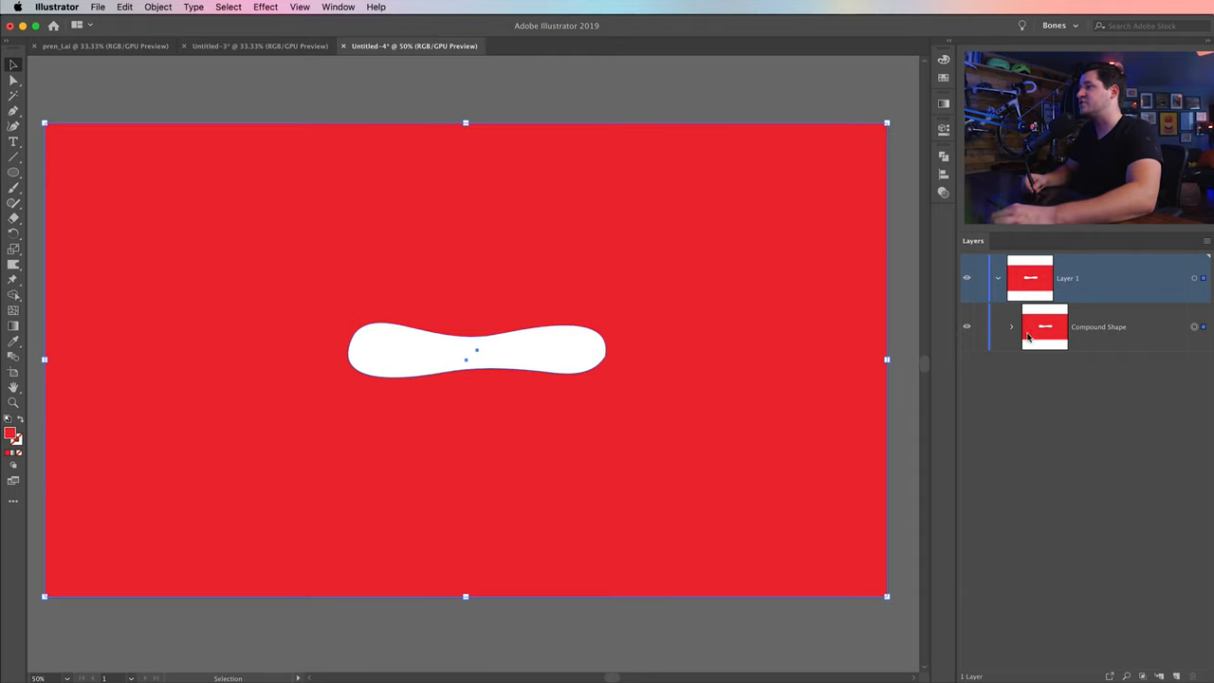
# Offset the selected cut-out shape outward by 75 px with Offset Path.
pyautogui.click(1010, 326)
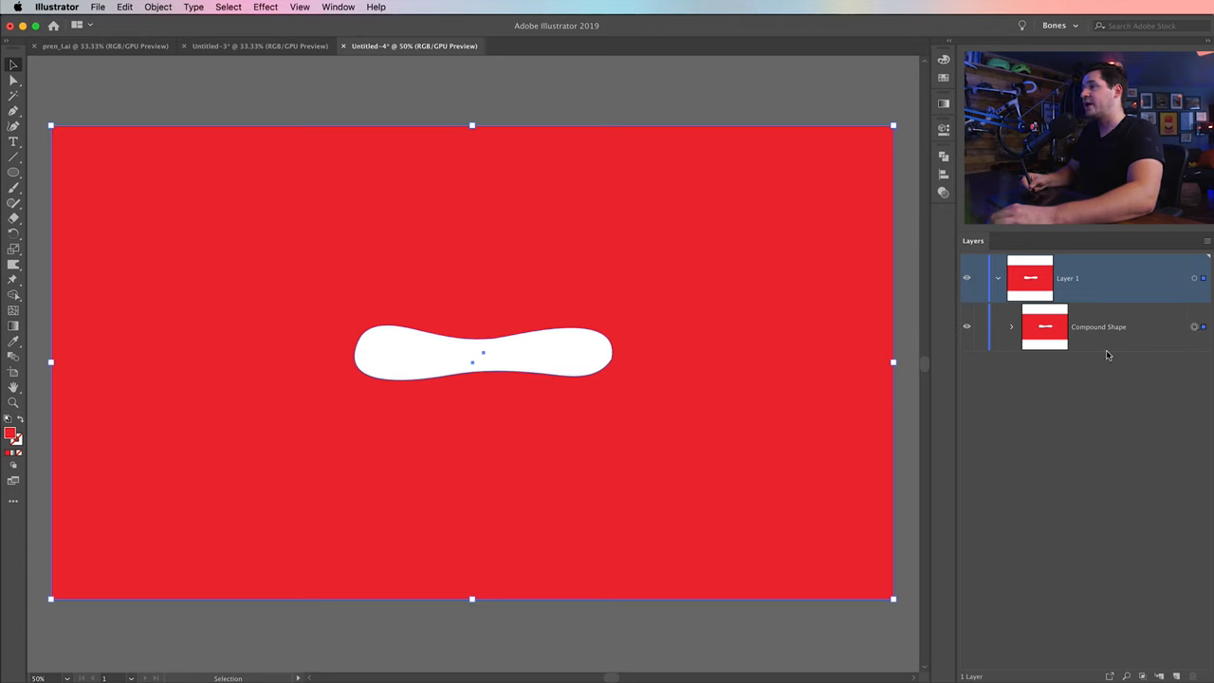
pyautogui.click(157, 6)
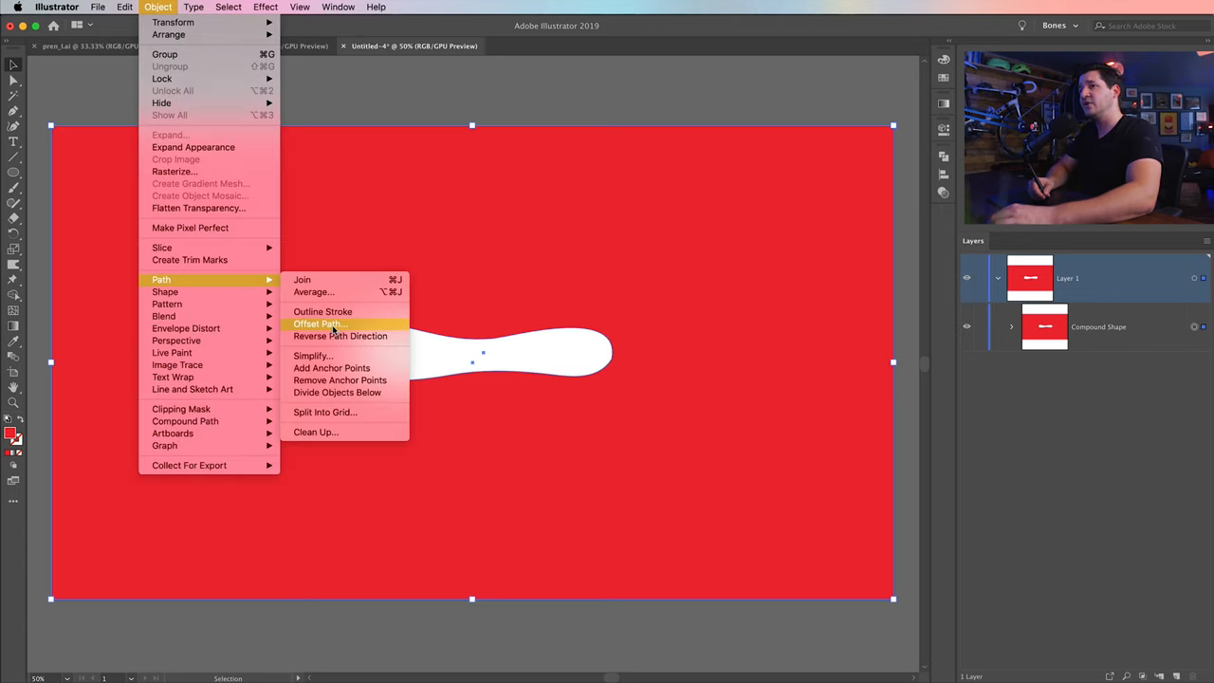
pyautogui.click(320, 323)
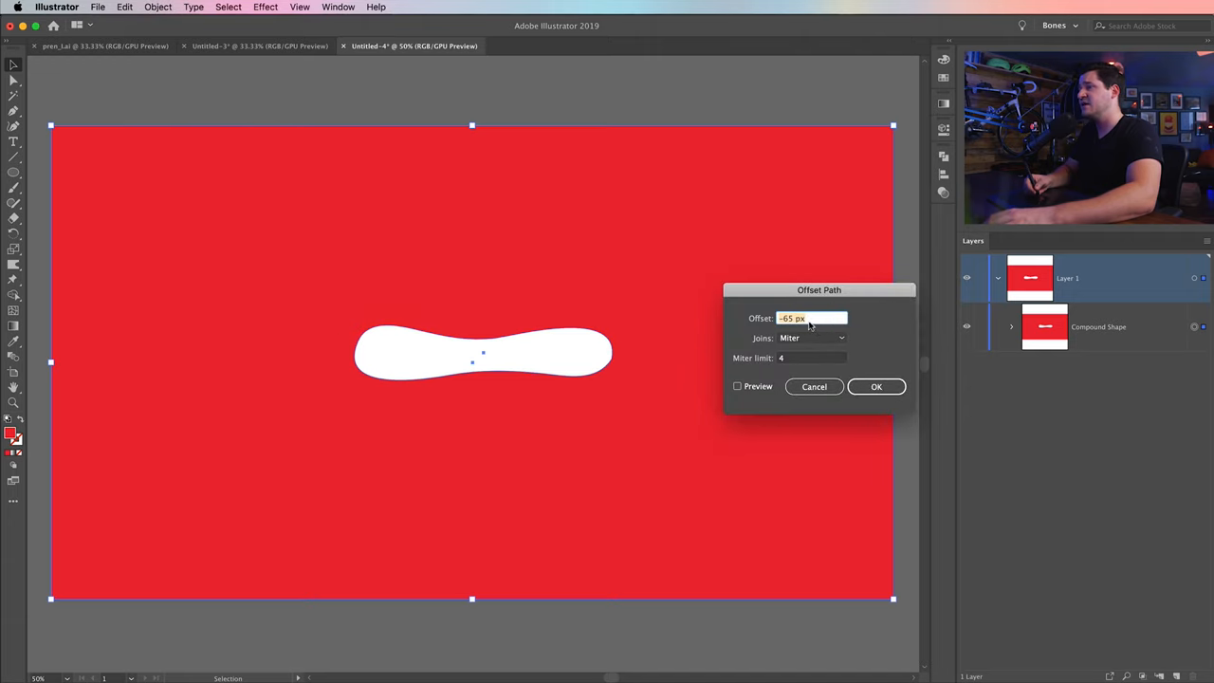
pyautogui.click(736, 386)
pyautogui.write('75')
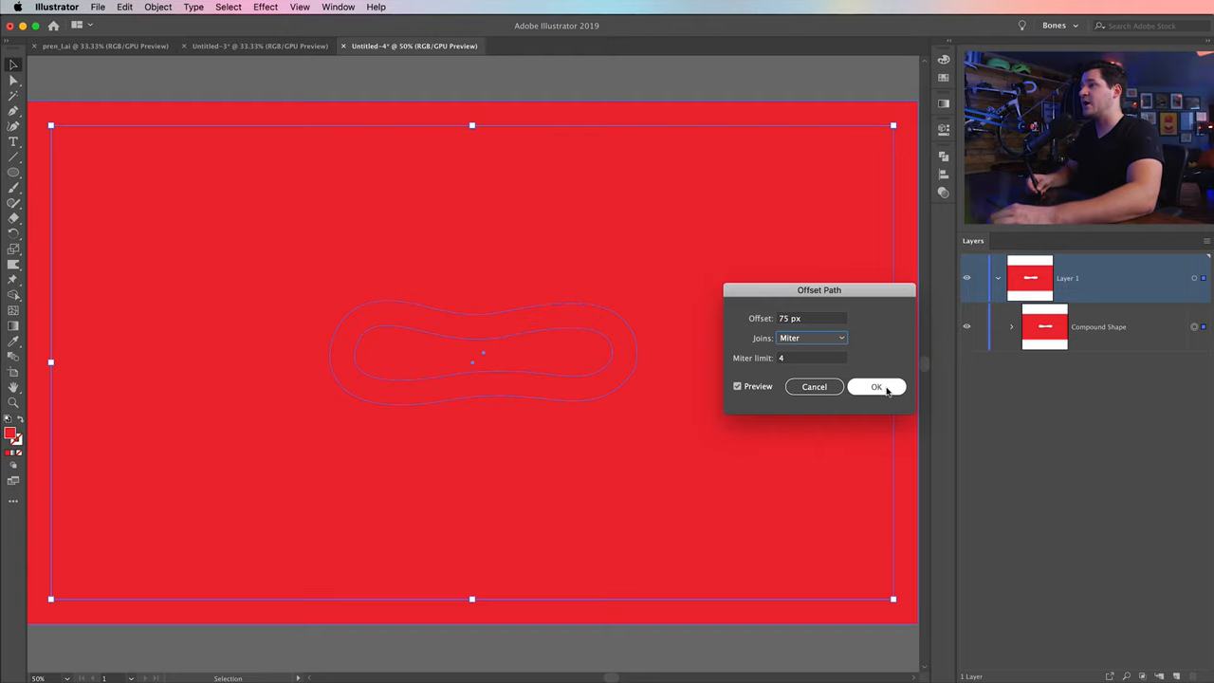
pyautogui.click(876, 387)
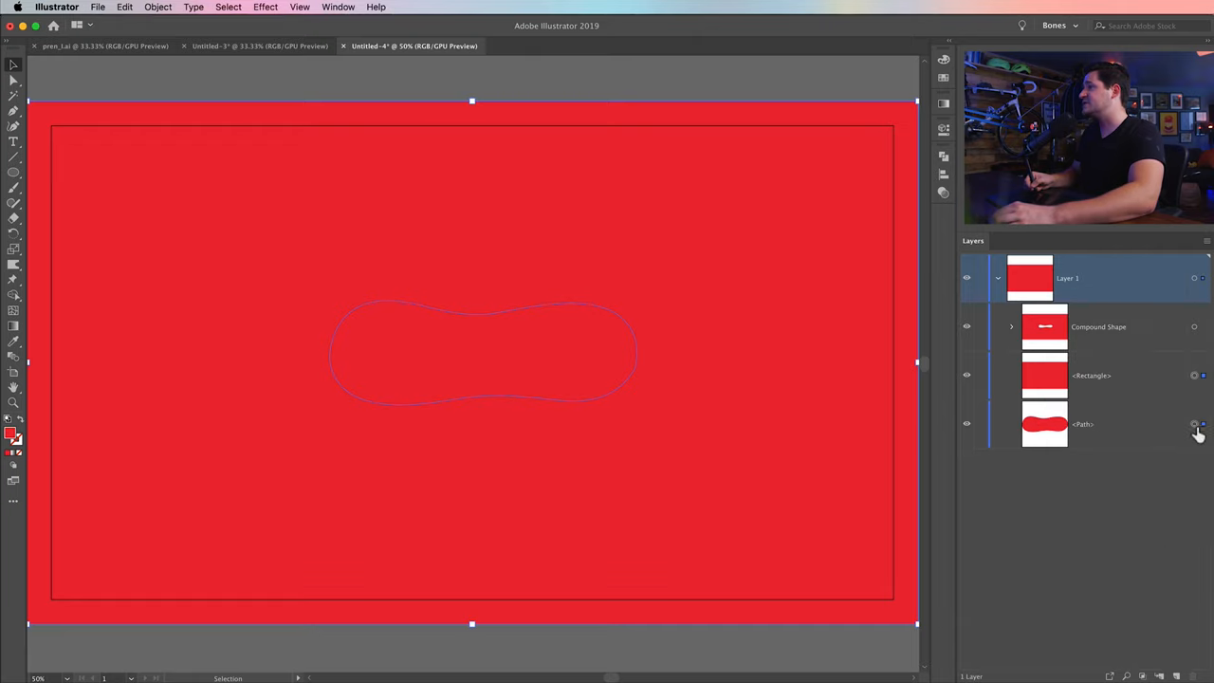
# Move the enlarged wavy path above its rectangle and subtract it with Minus Front.
pyautogui.click(158, 6)
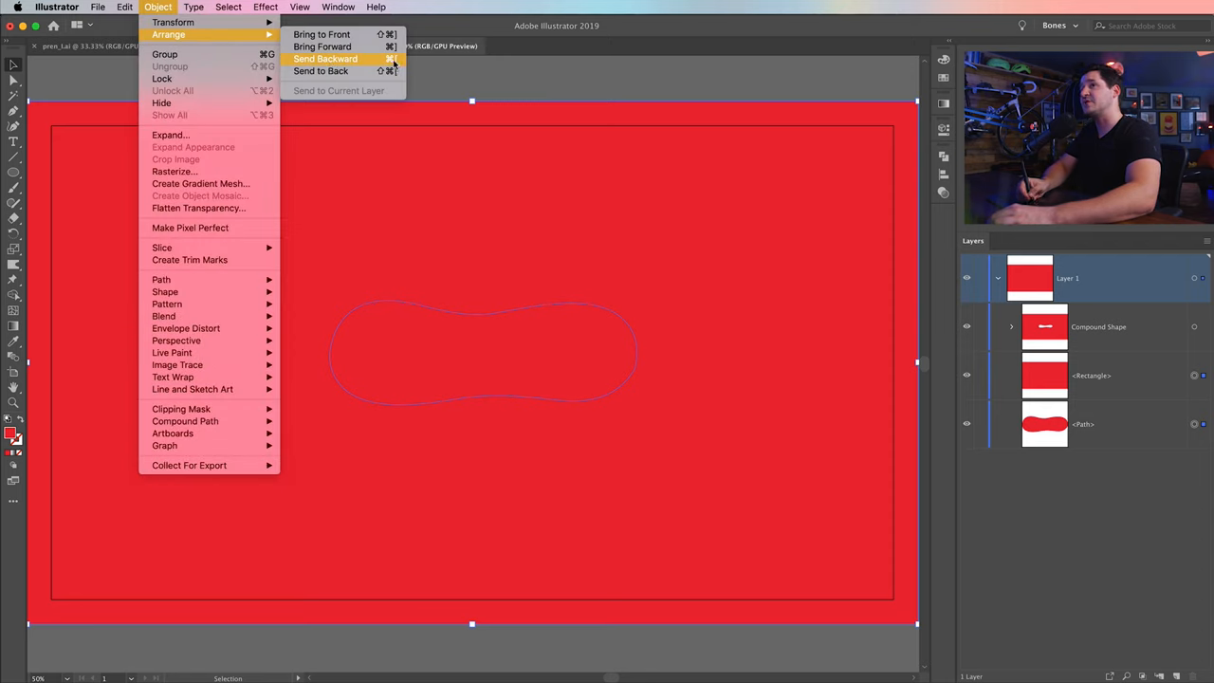
pyautogui.moveTo(323, 47)
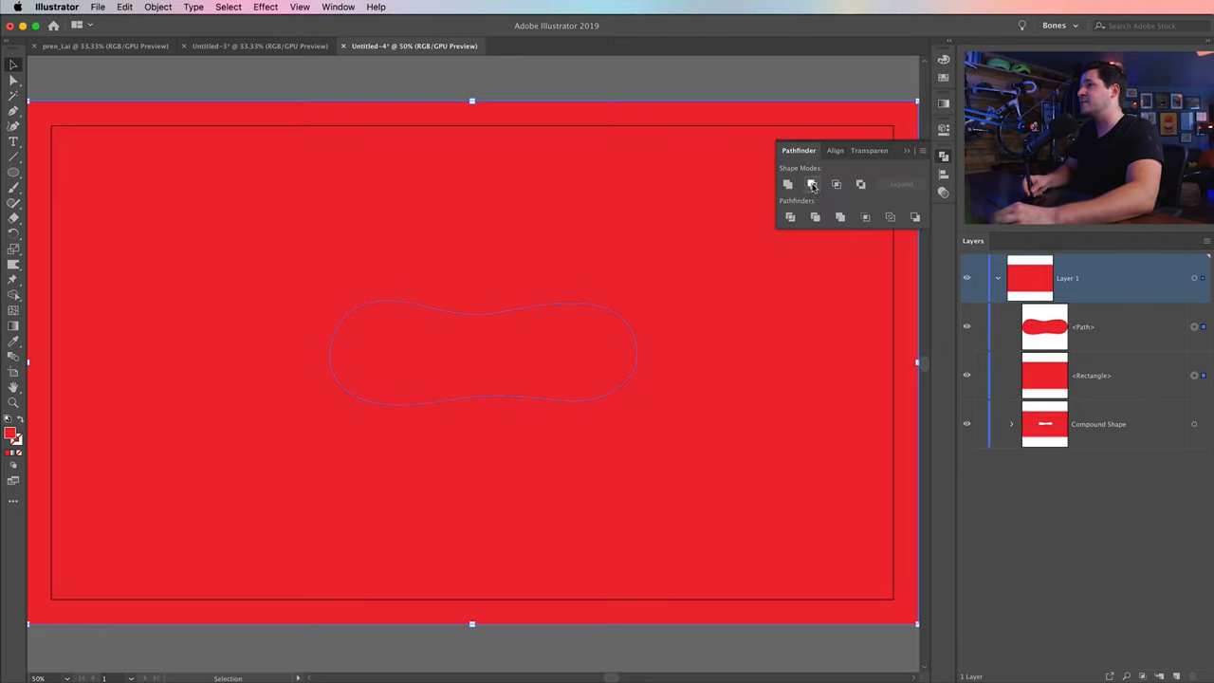
pyautogui.click(812, 184)
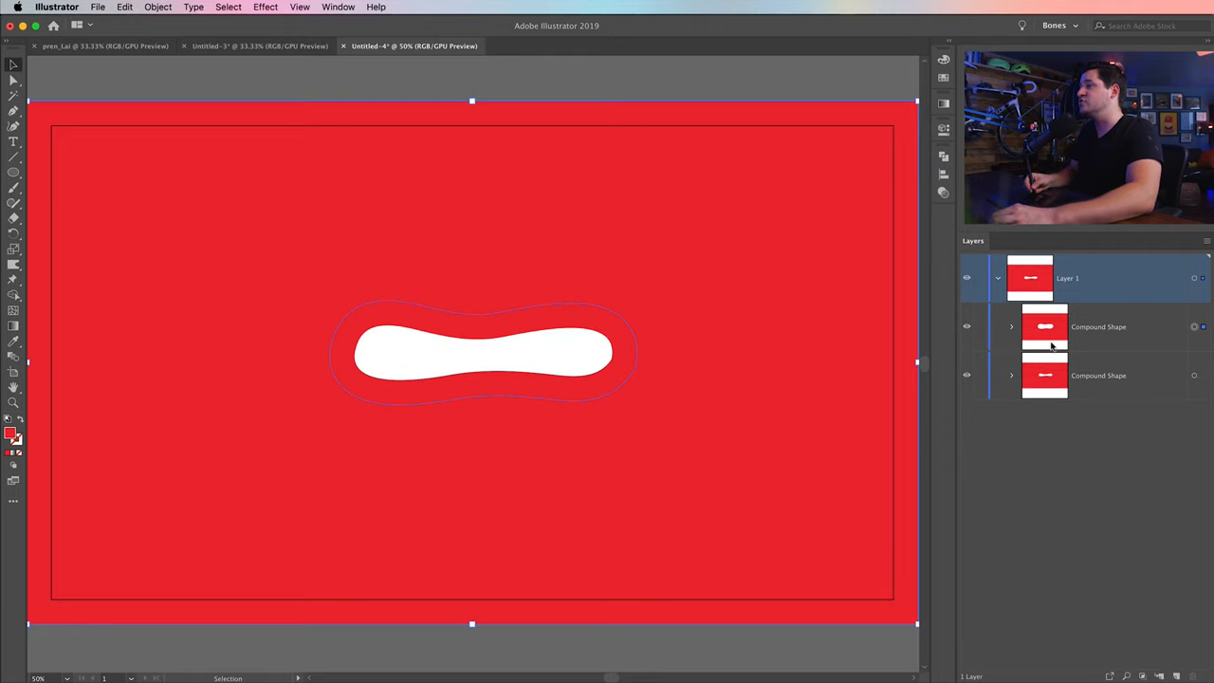
pyautogui.moveTo(730, 311)
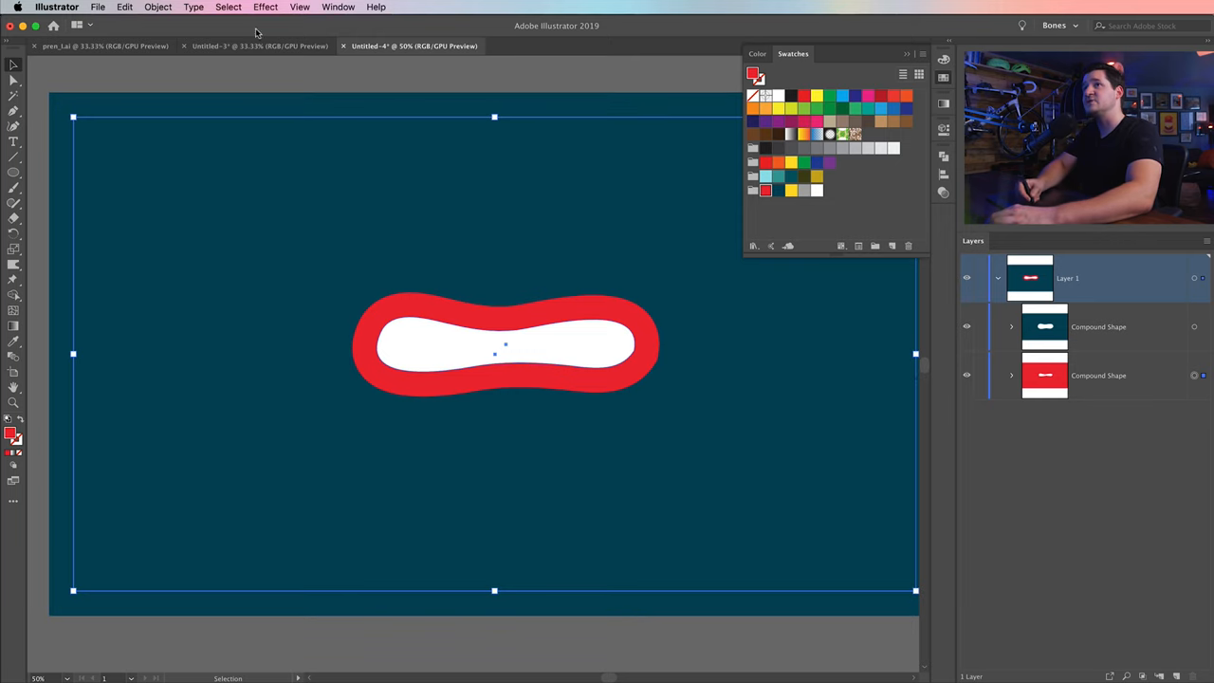
# Select the navy outer cut-out and simplify its path with Object > Path > Simplify.
pyautogui.click(157, 7)
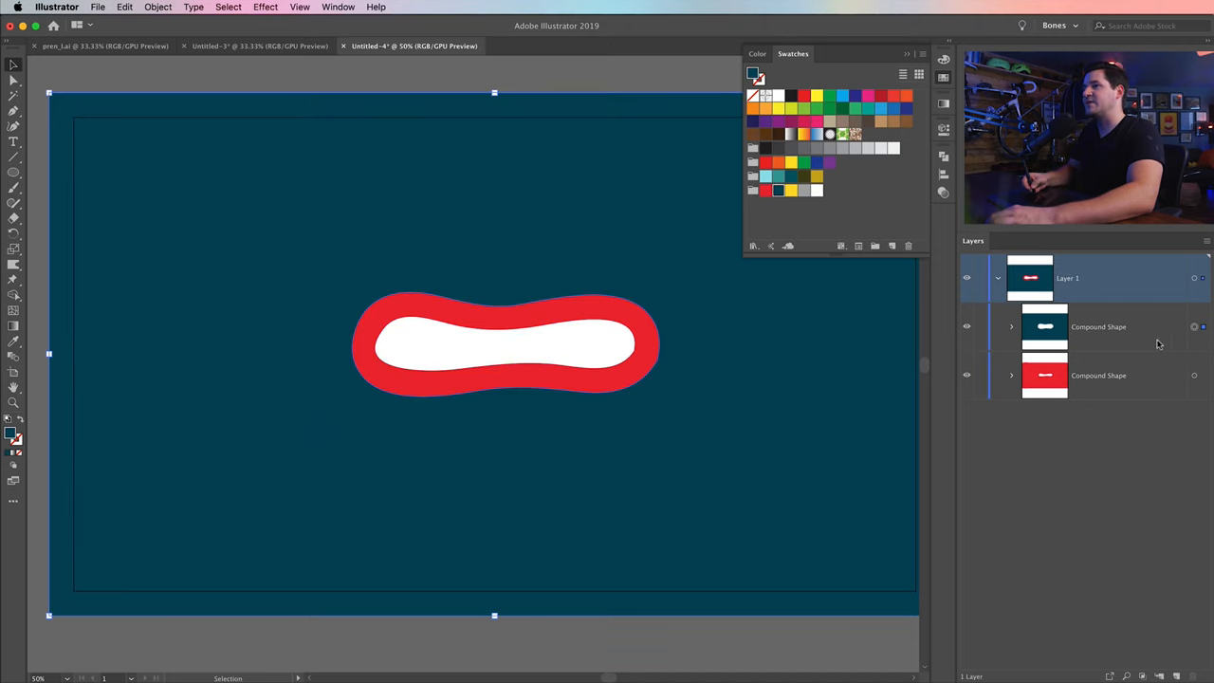
pyautogui.click(157, 7)
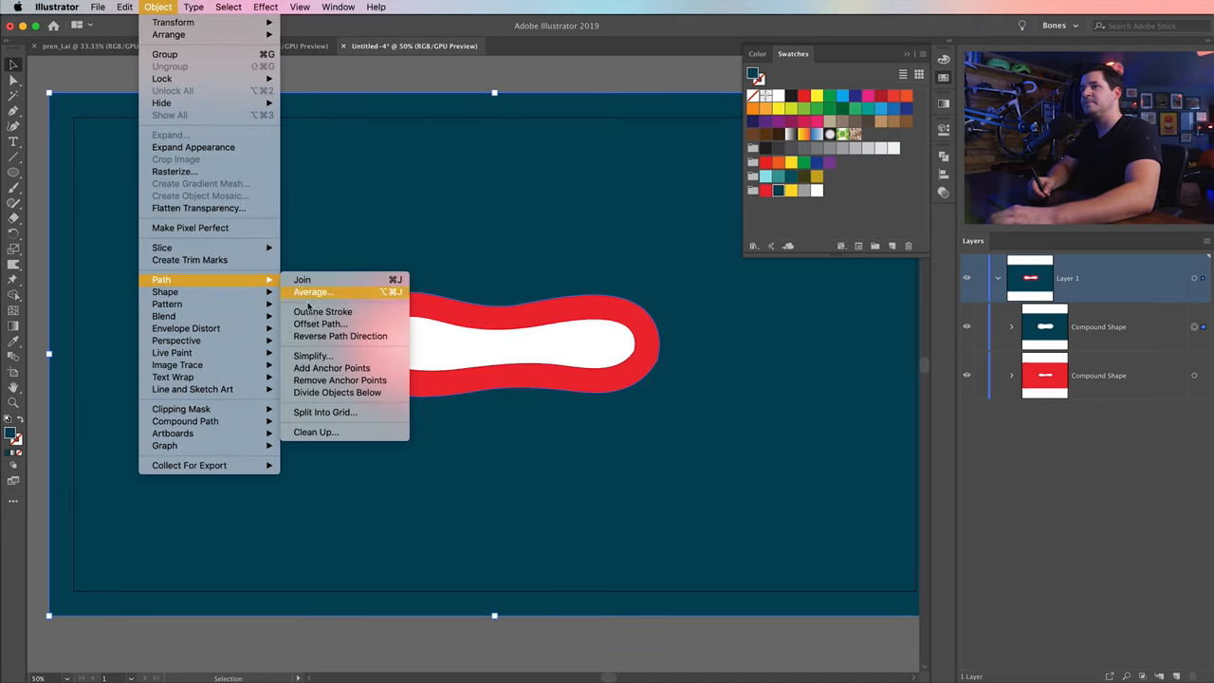
pyautogui.click(312, 355)
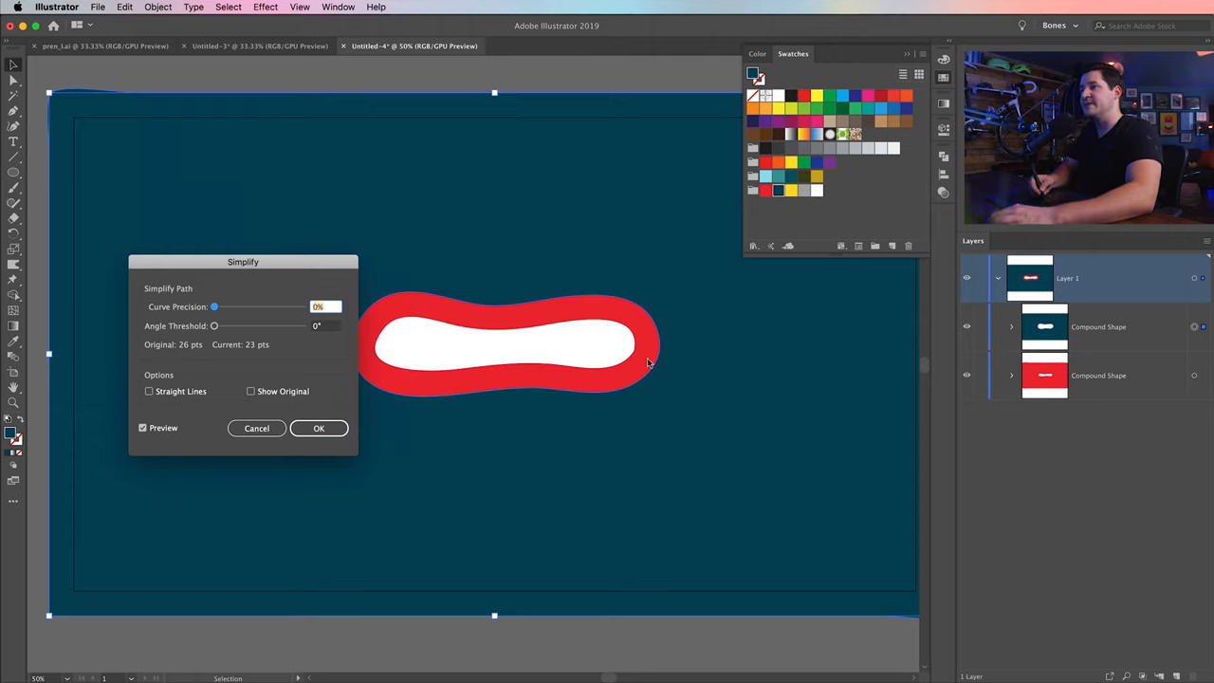
pyautogui.click(319, 427)
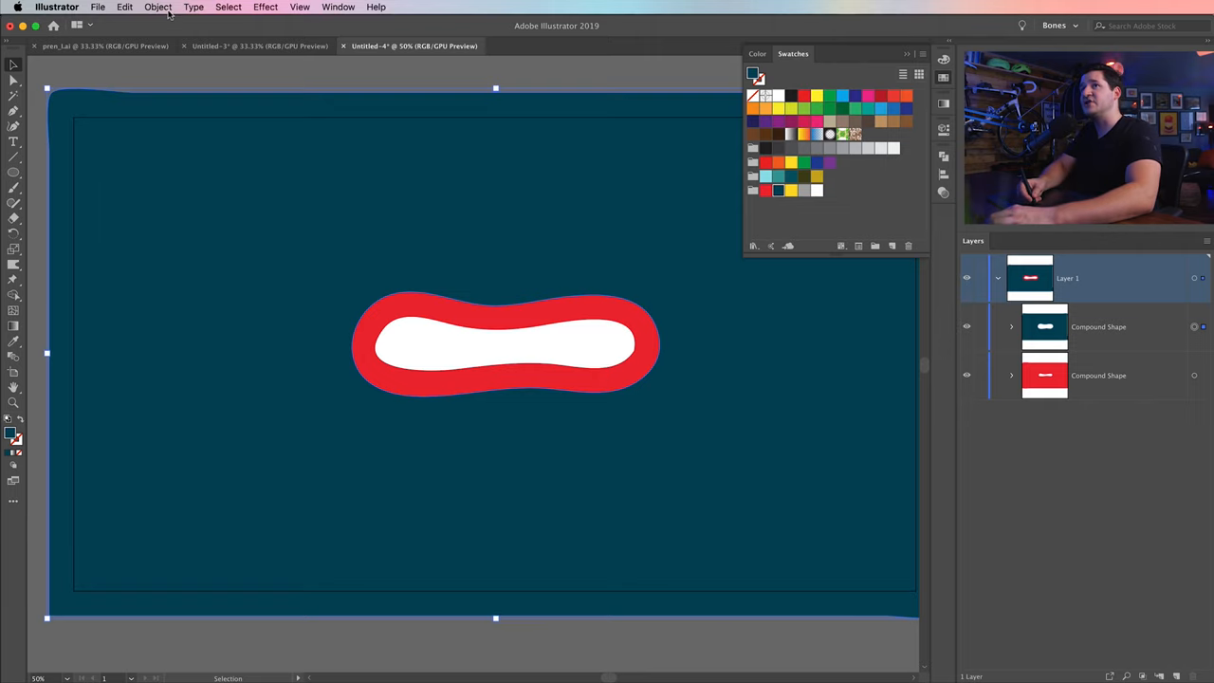
pyautogui.click(159, 7)
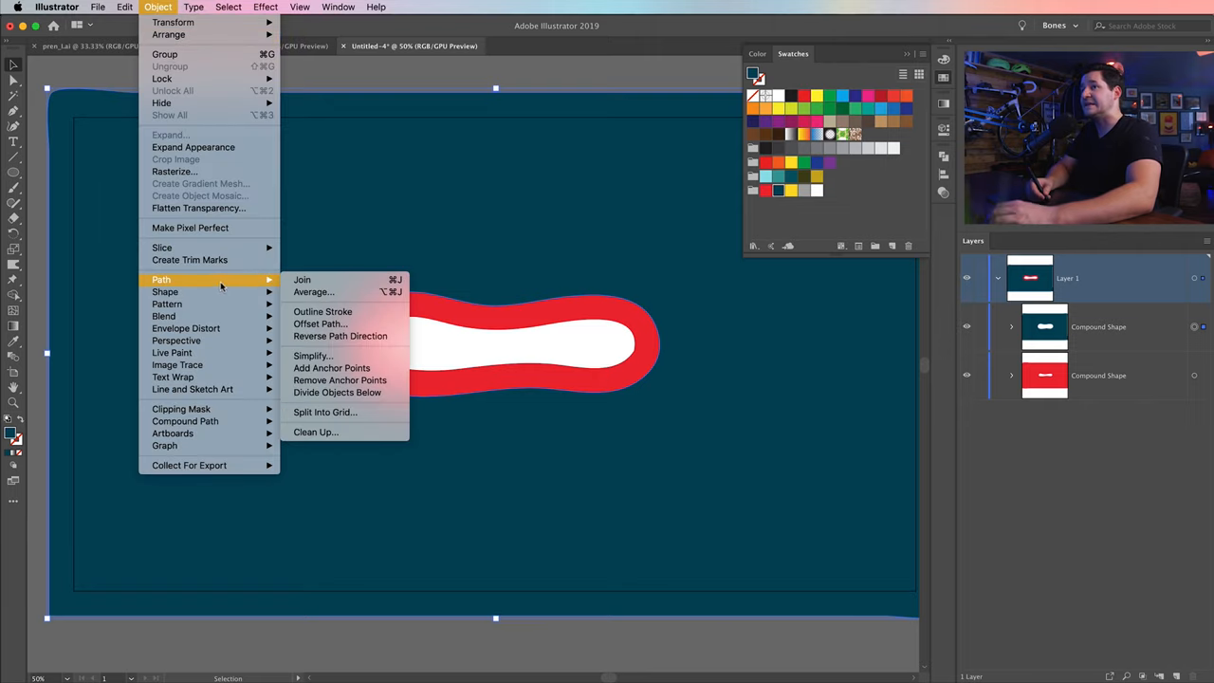
pyautogui.moveTo(319, 323)
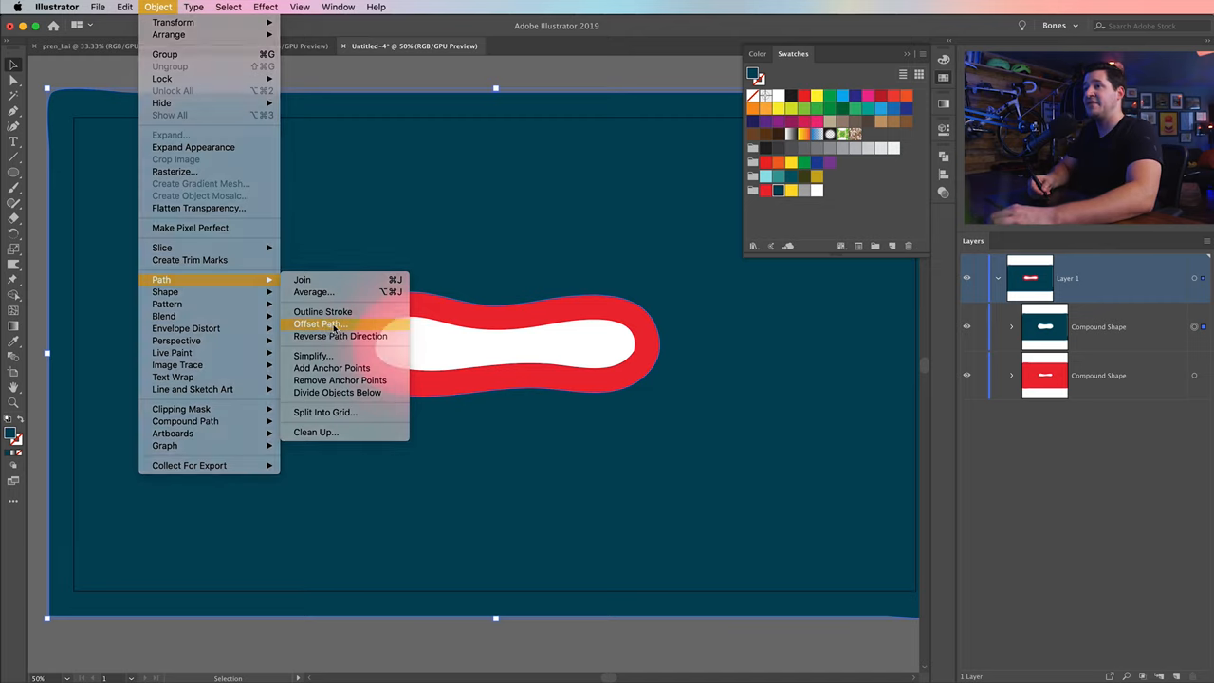
# Apply Offset Path to start another nested wavy cut-out ring.
pyautogui.click(320, 323)
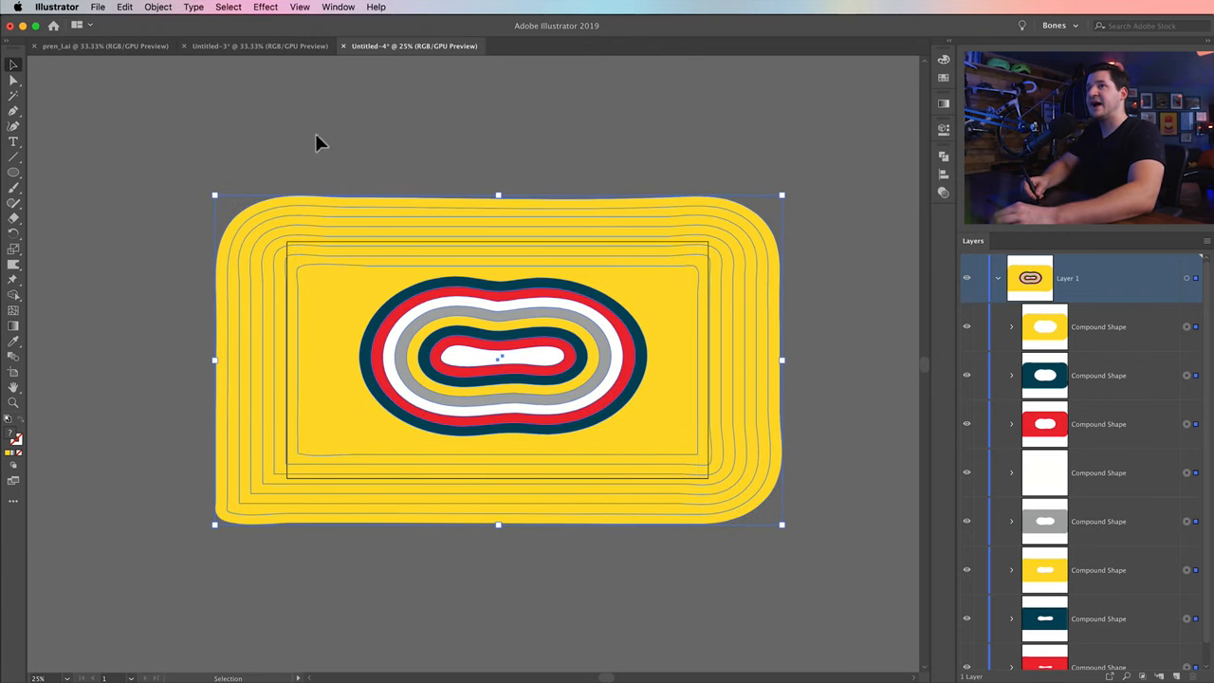
# Simplify the outer yellow cut-out using a low Curve Precision with Preview on.
pyautogui.click(158, 7)
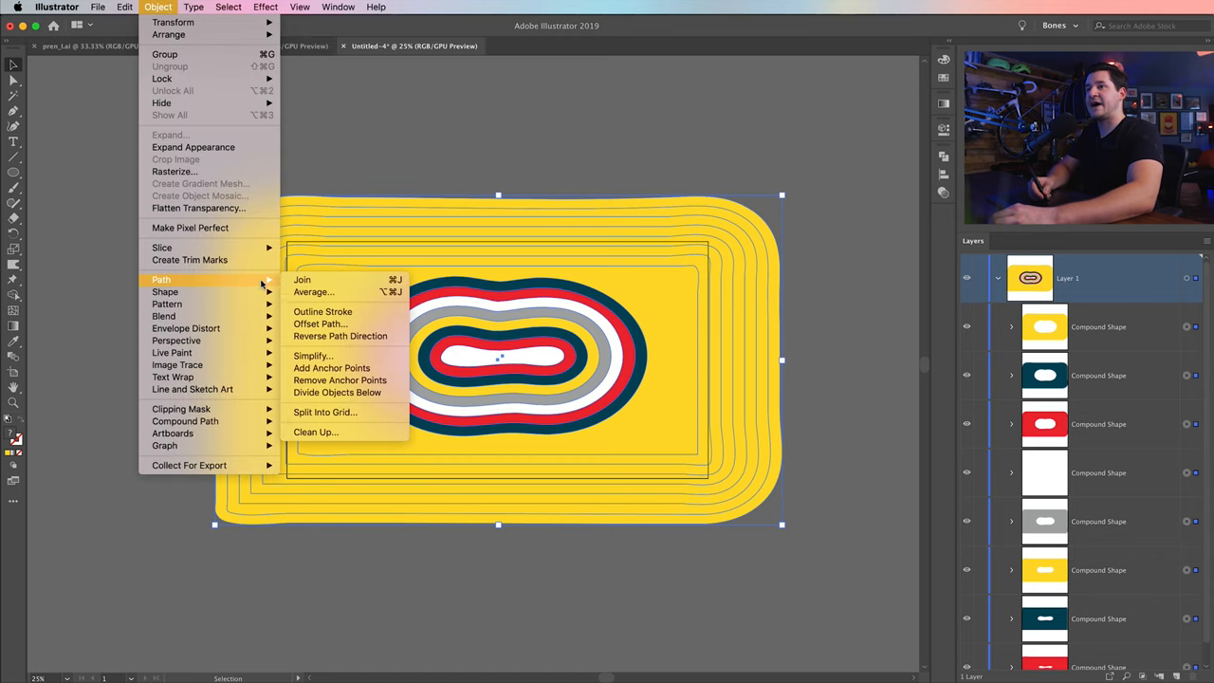
pyautogui.click(312, 355)
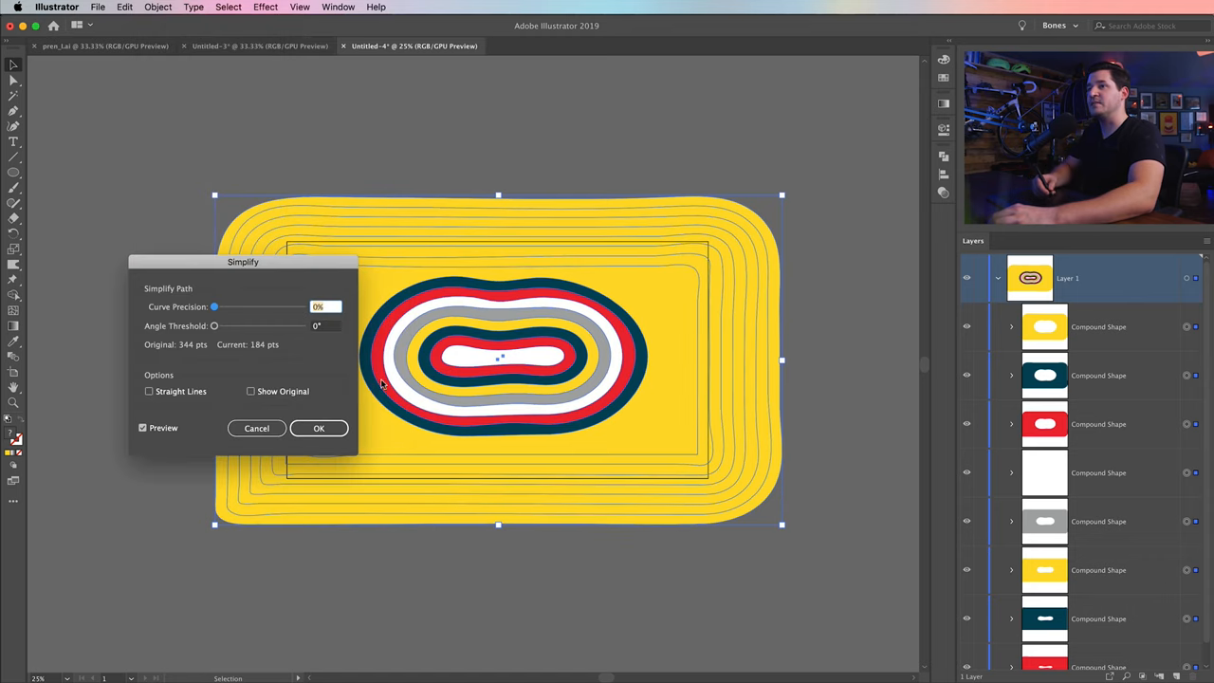
pyautogui.click(158, 7)
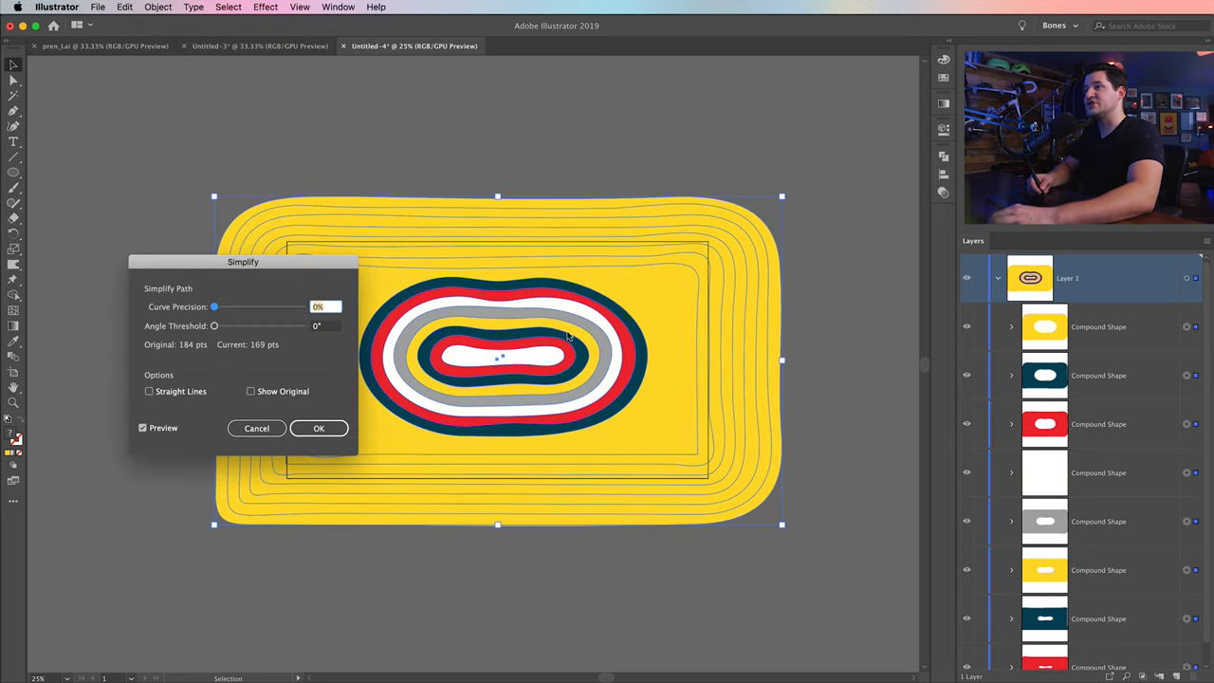
pyautogui.click(319, 428)
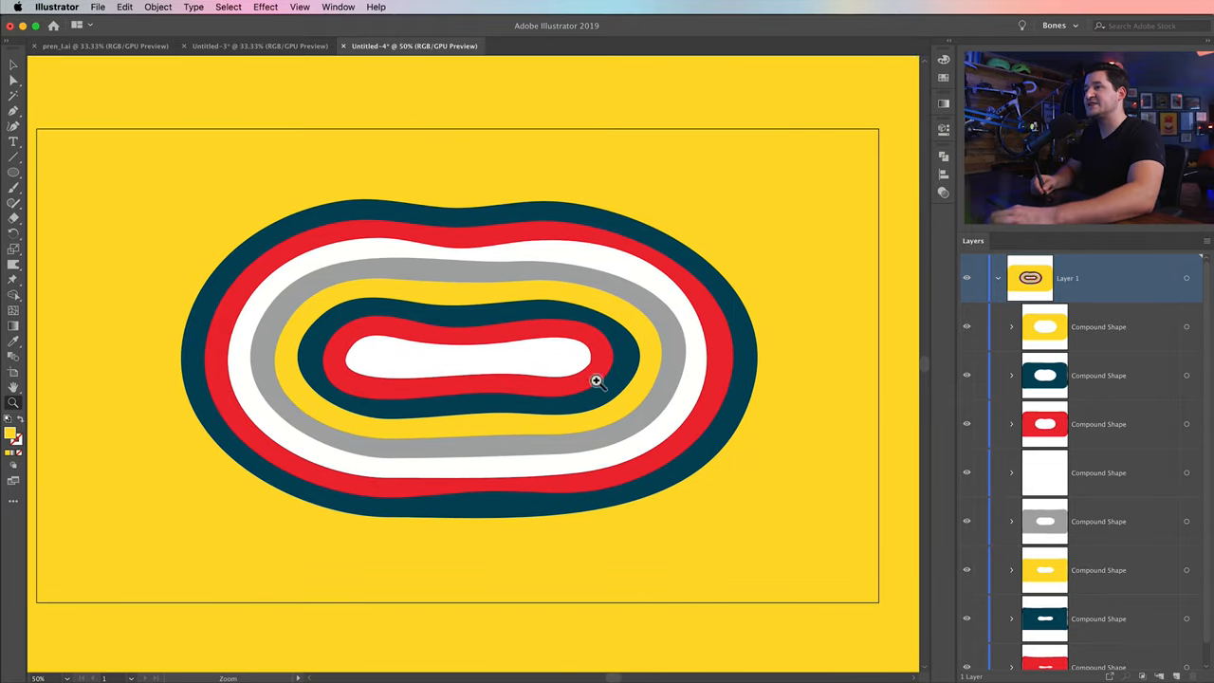
pyautogui.moveTo(71, 285)
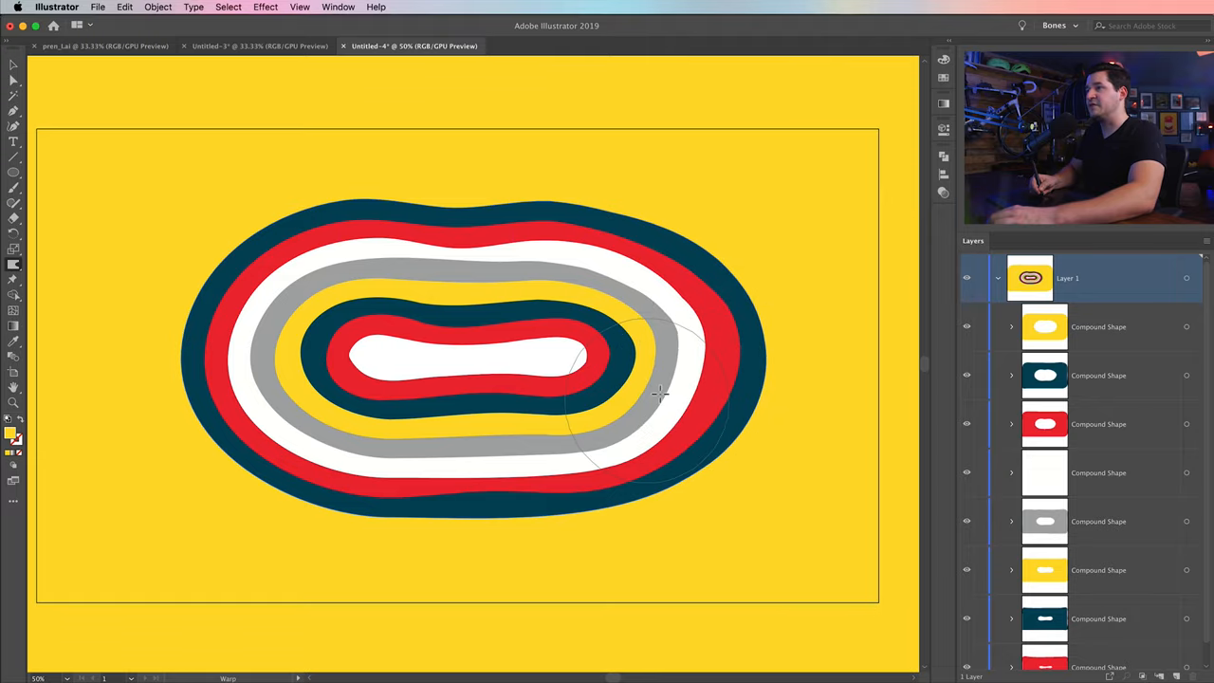
# Warp the ring outlines, including the inner navy ring, into irregular hand-cut contours.
pyautogui.moveTo(659, 394); pyautogui.dragTo(331, 284)
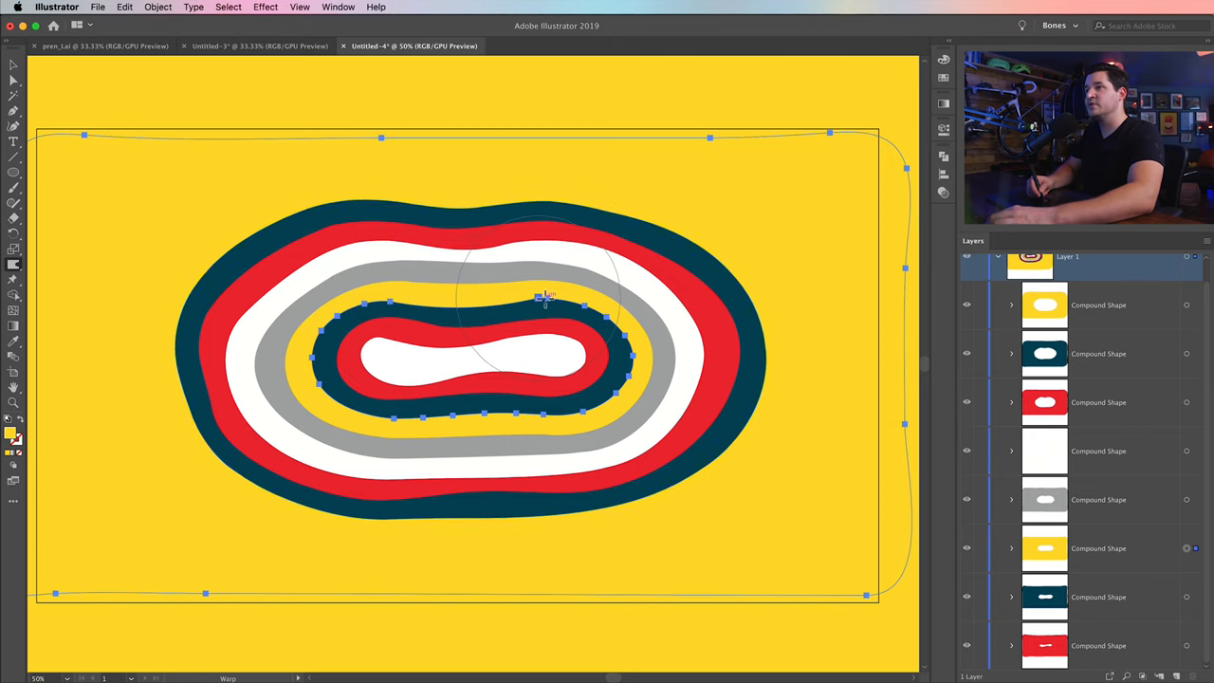
pyautogui.moveTo(545, 299); pyautogui.dragTo(479, 450)
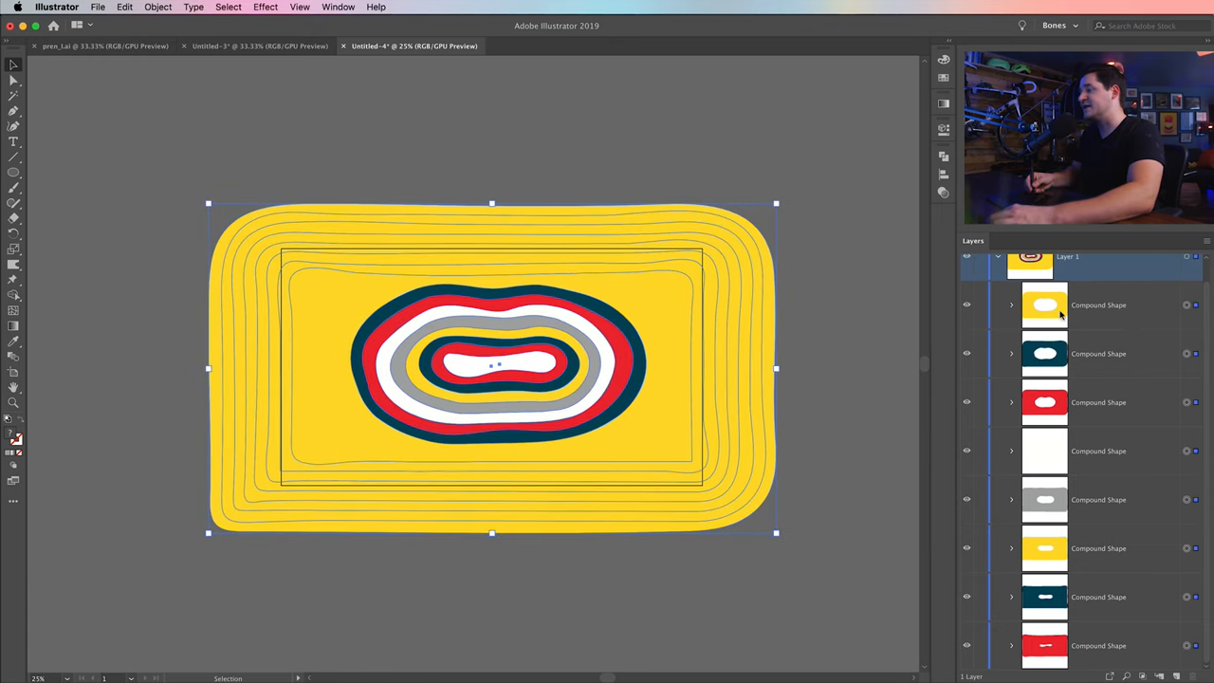
# Apply an Effect > Stylize > Drop Shadow to the ring shapes.
pyautogui.click(265, 6)
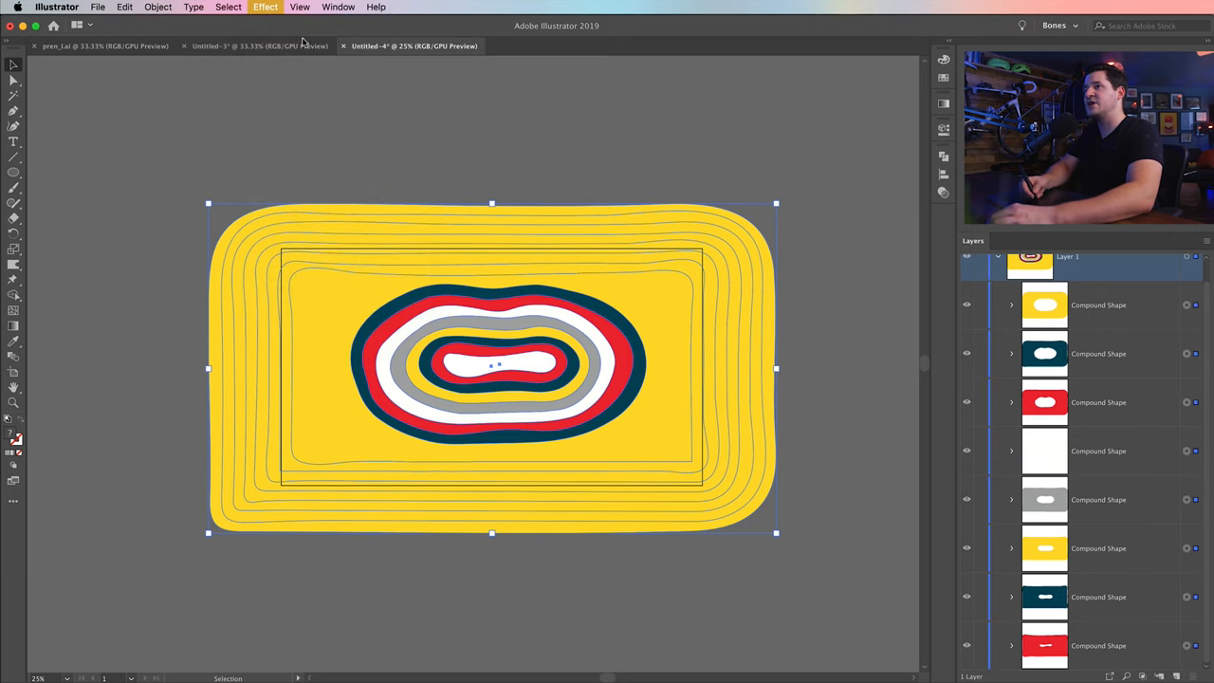
pyautogui.click(265, 7)
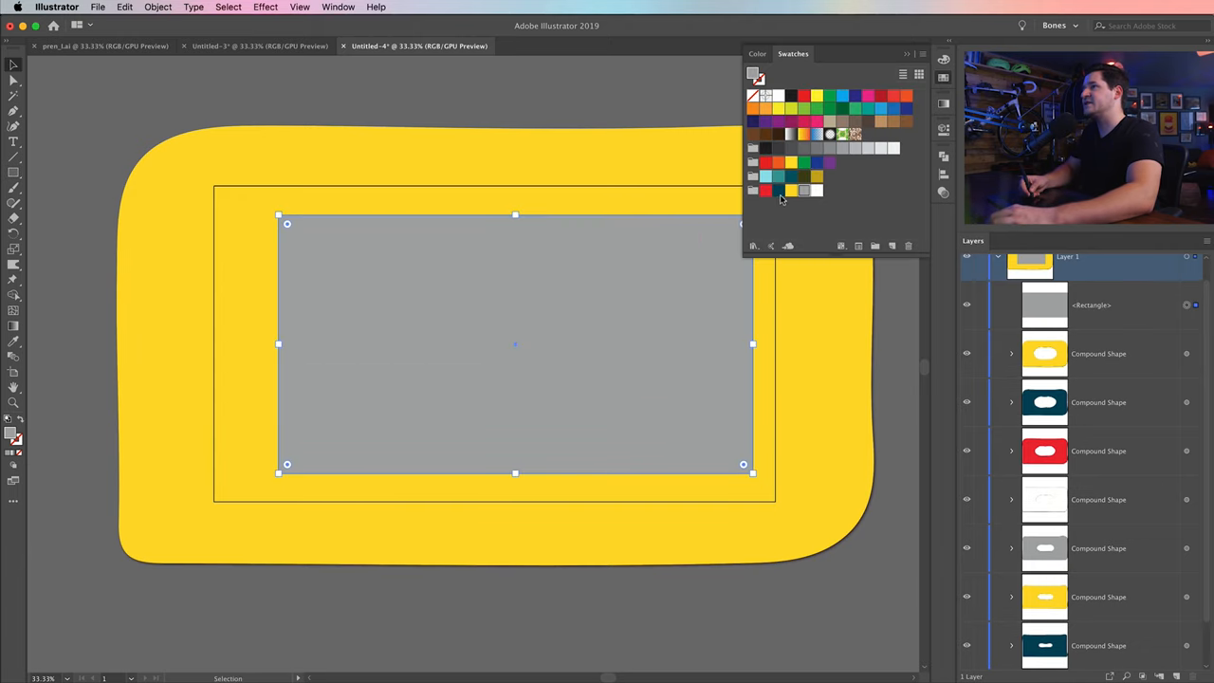
# Fill the new rectangle with a light teal swatch.
pyautogui.click(777, 190)
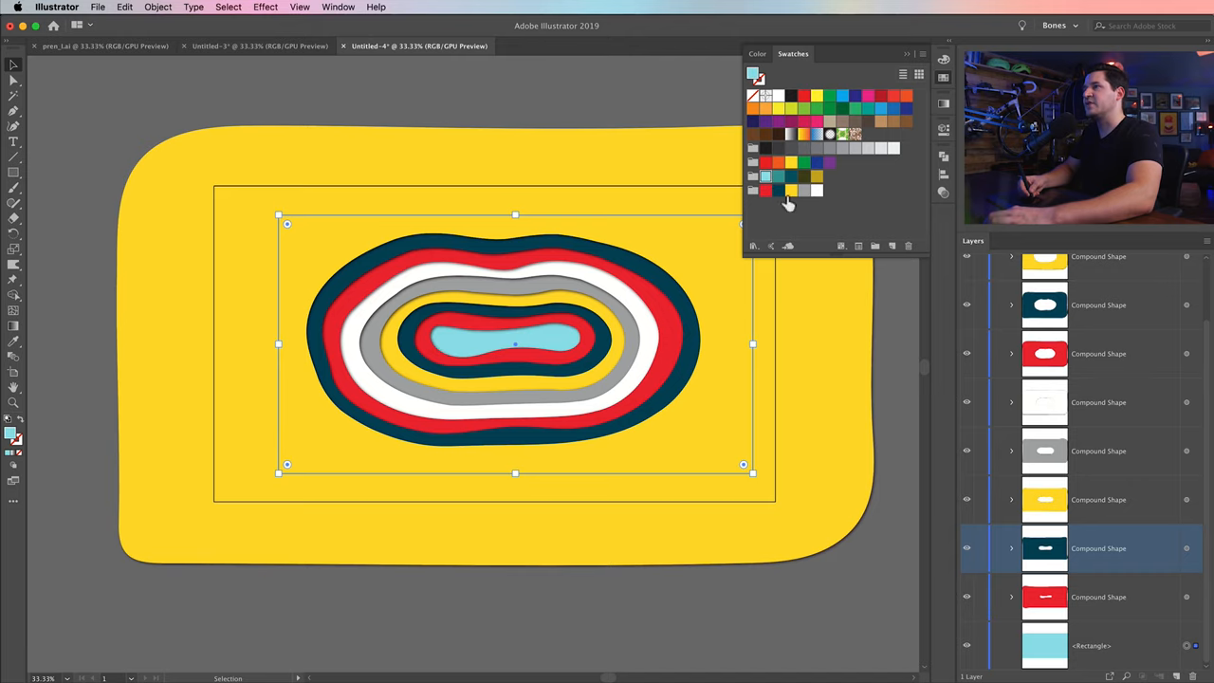
pyautogui.moveTo(702, 292)
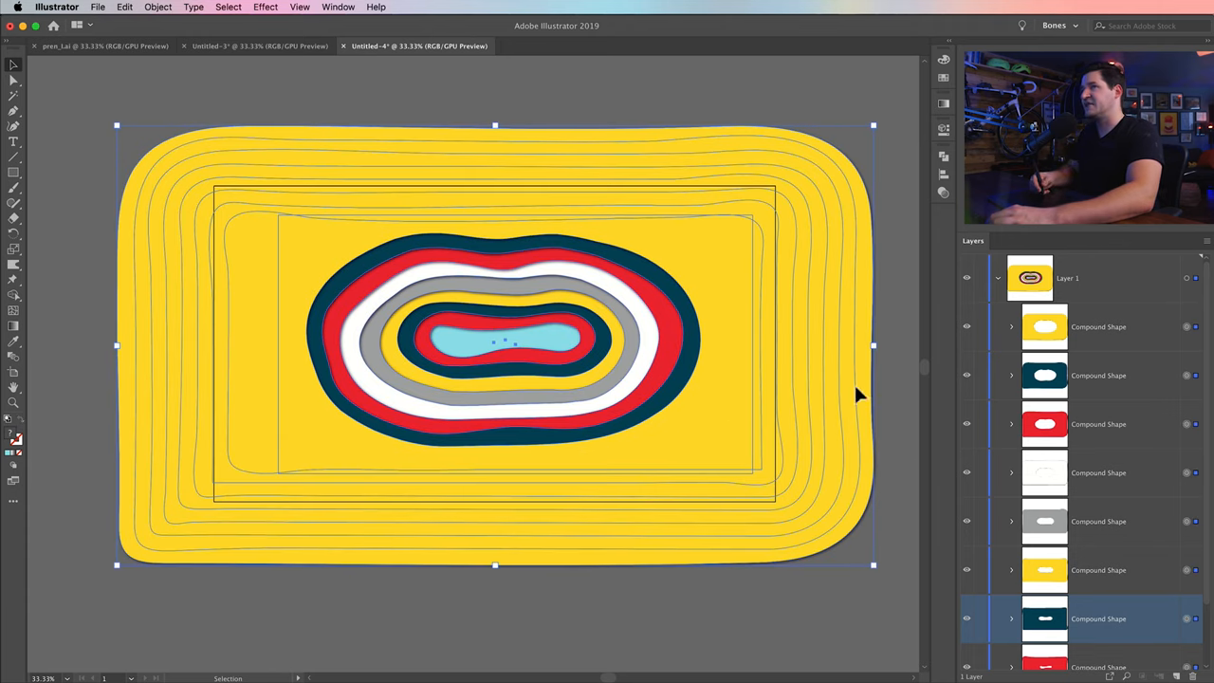
# Group all the artwork and create a 2560 × 1440 px rectangle.
pyautogui.click(157, 6)
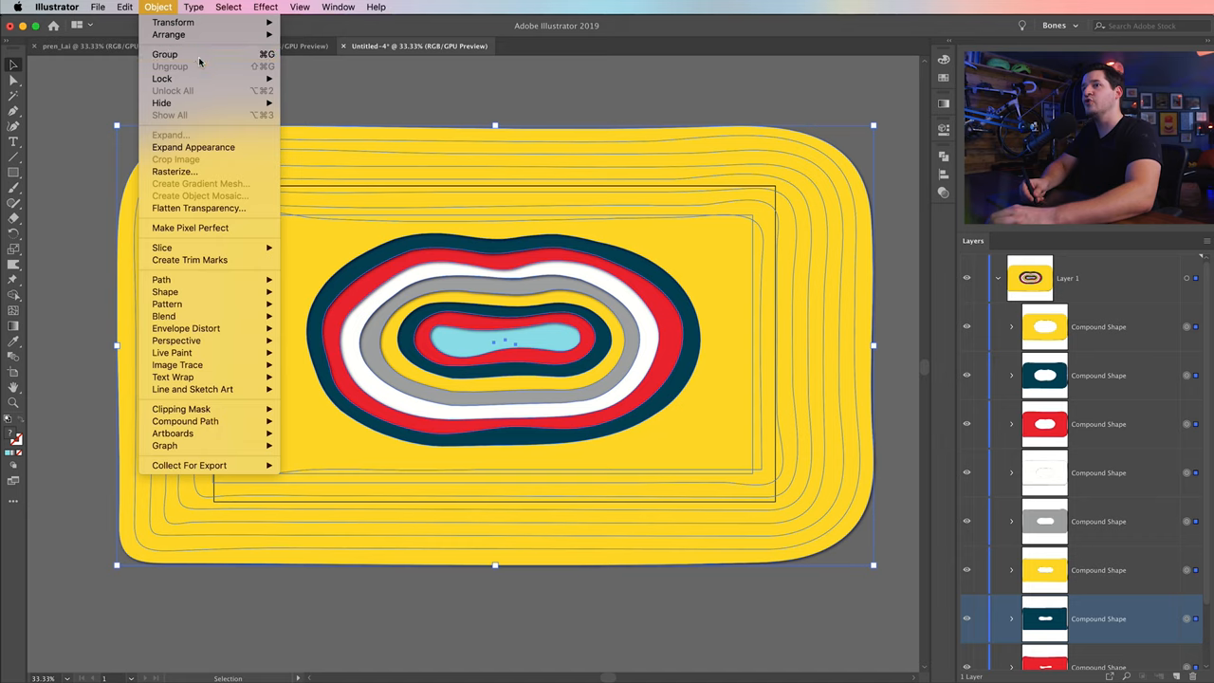
pyautogui.click(164, 54)
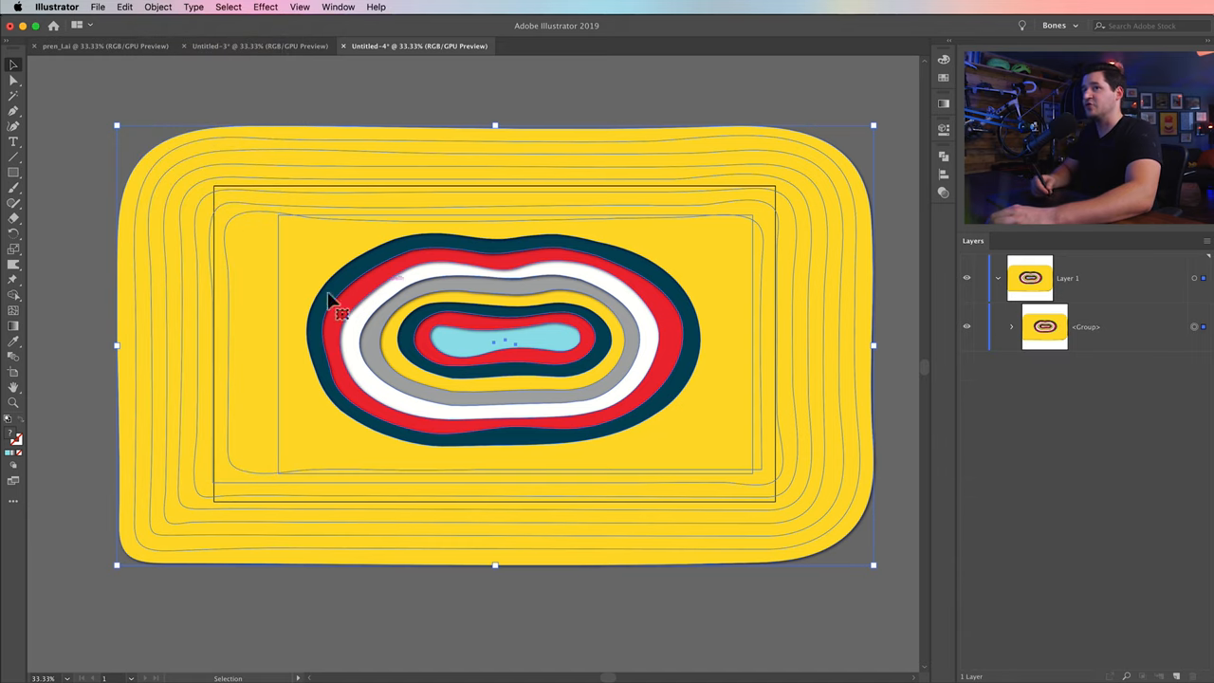
pyautogui.moveTo(14, 172)
pyautogui.write('1440')
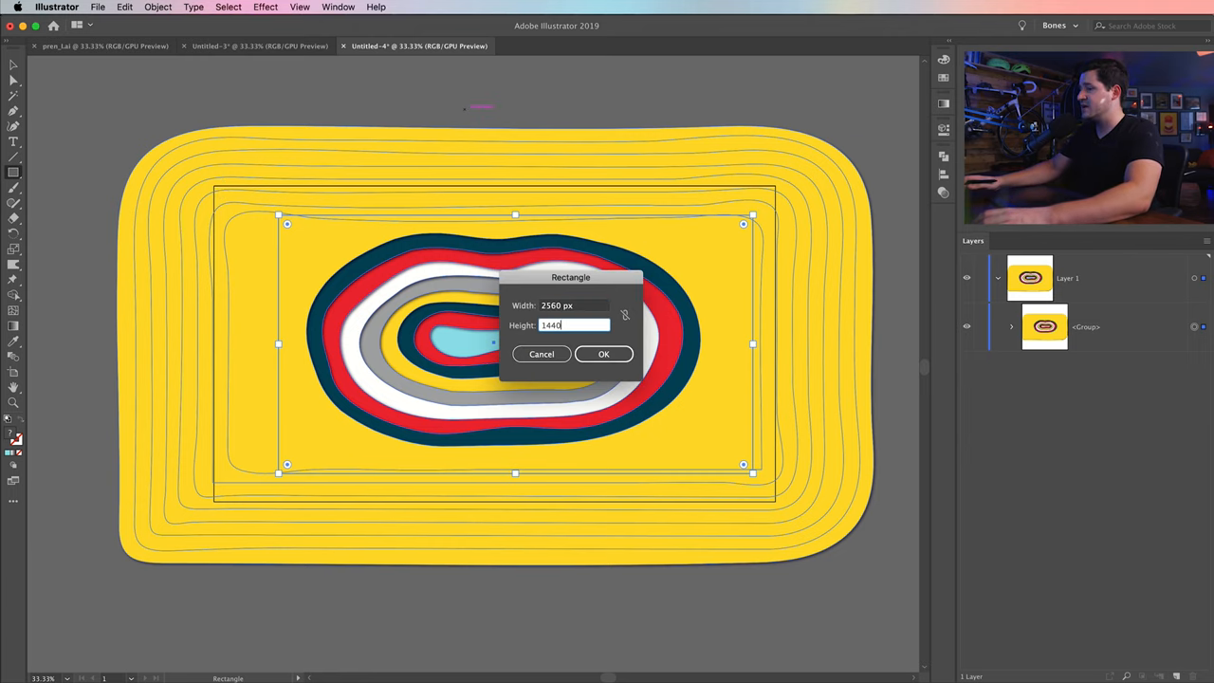
pyautogui.click(604, 353)
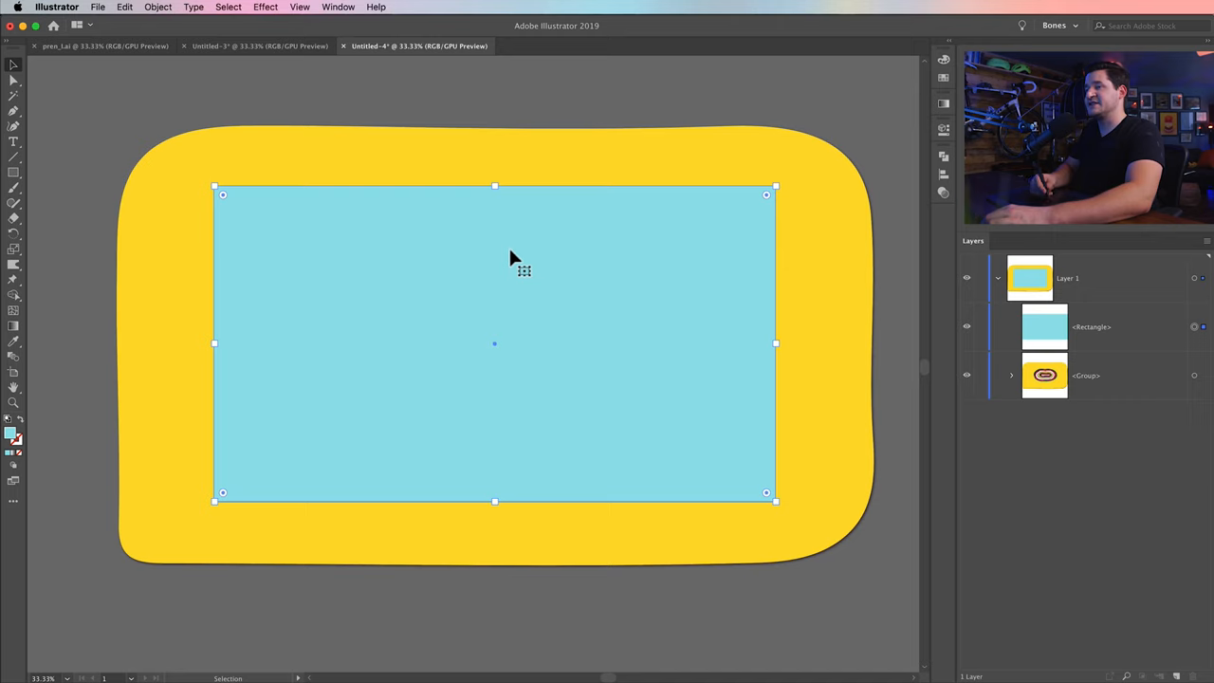
pyautogui.moveTo(768, 394)
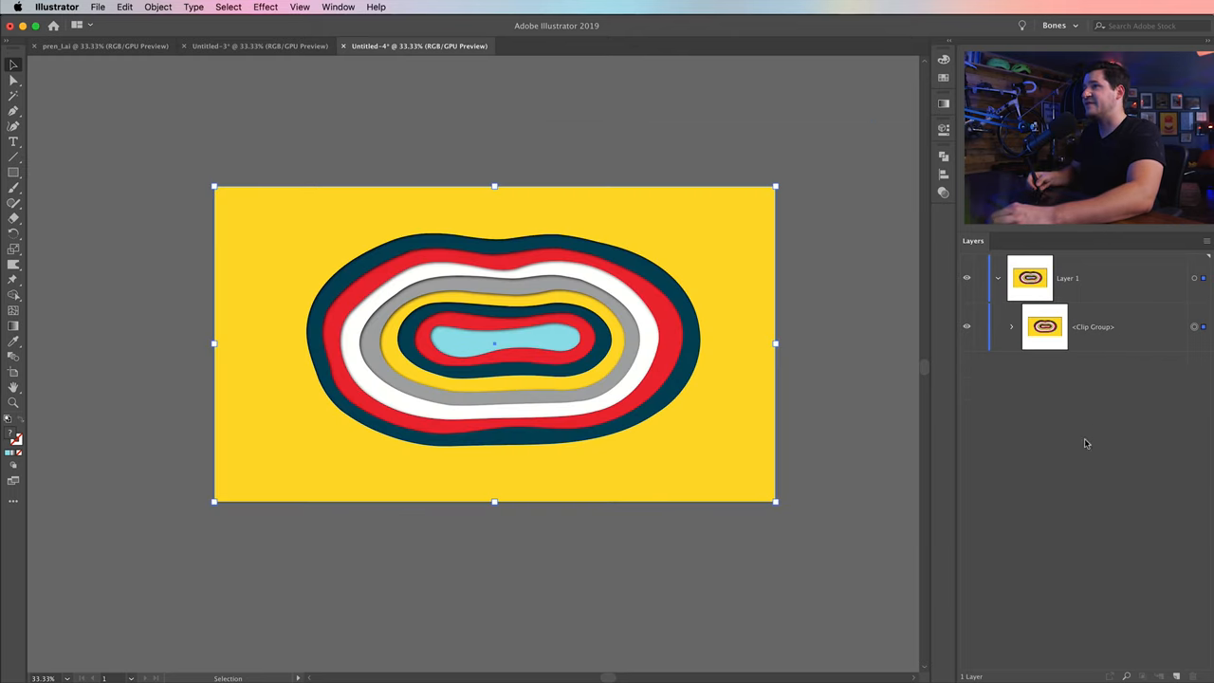
# Clip the grouped artwork to the document-sized rectangle with a clipping mask.
pyautogui.click(157, 7)
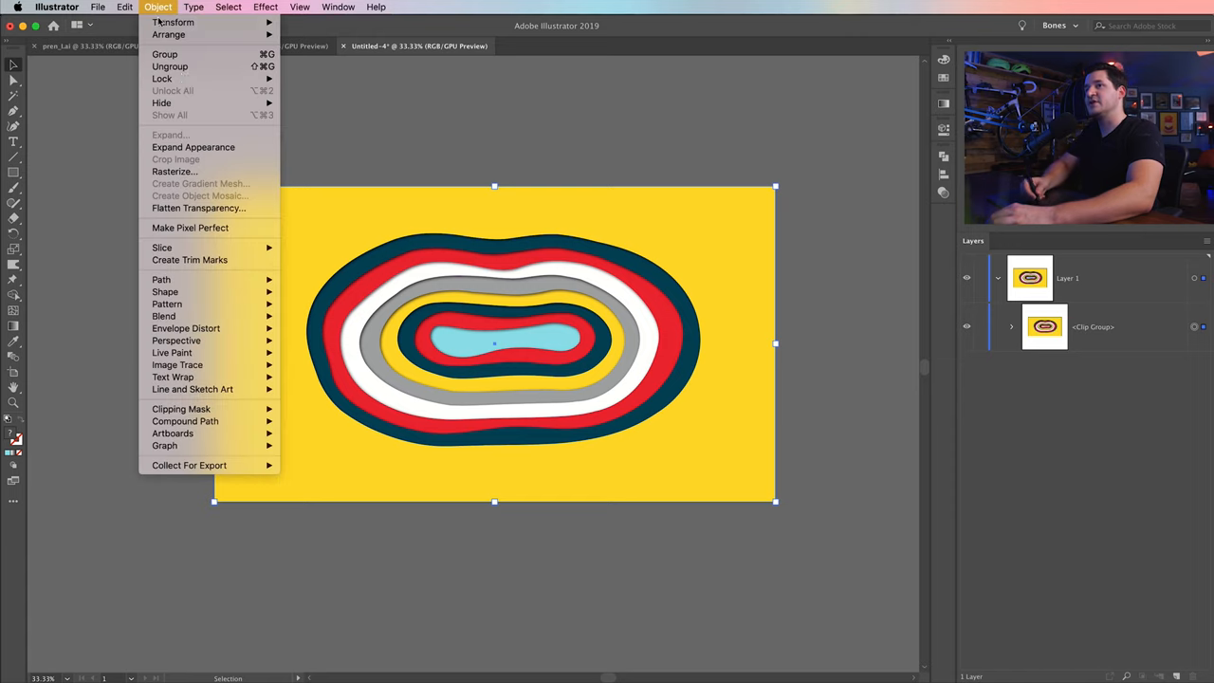
pyautogui.moveTo(180, 409)
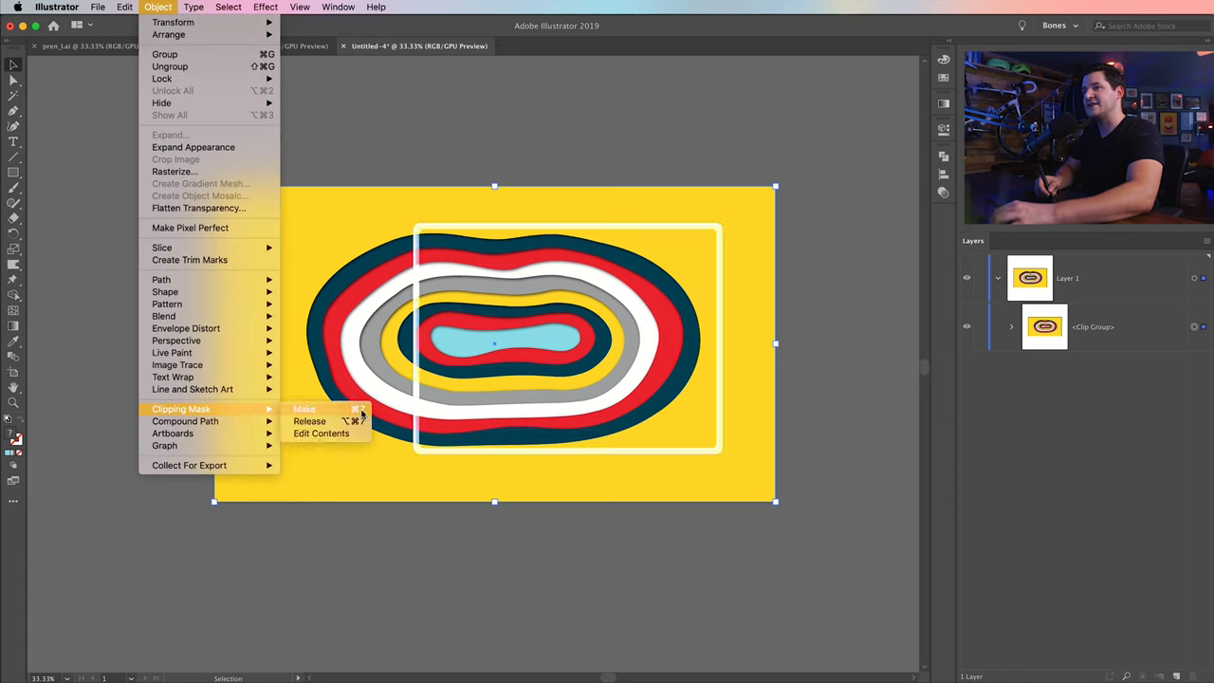
pyautogui.click(304, 409)
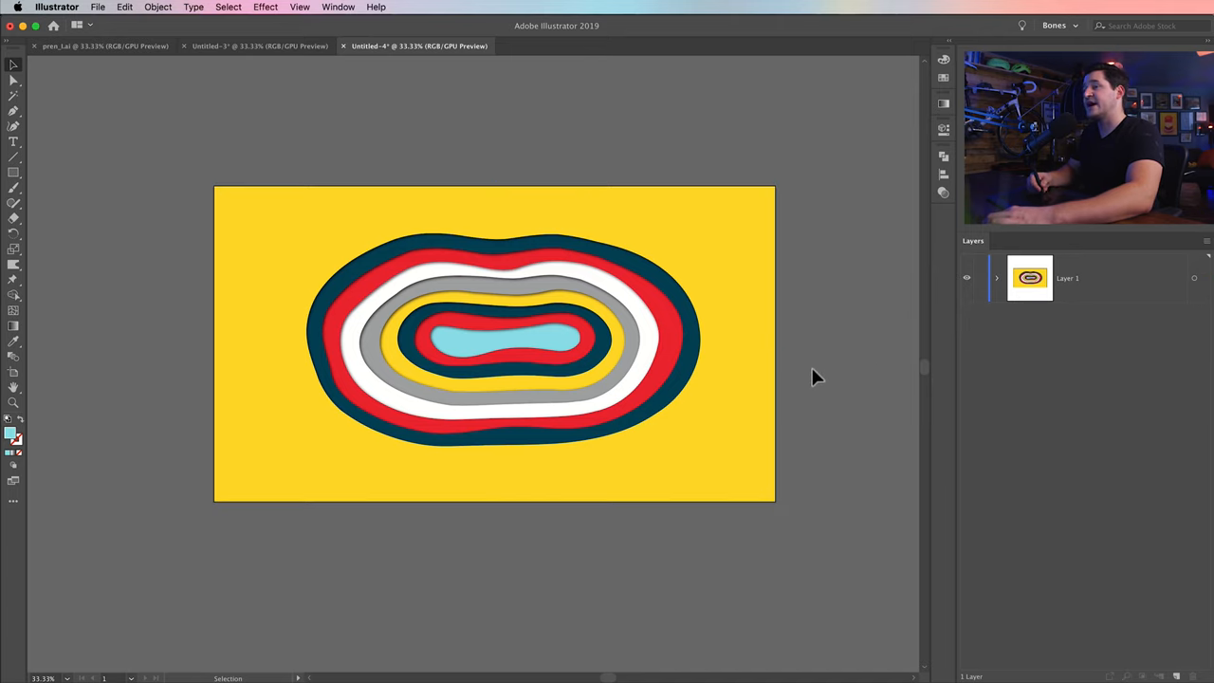
pyautogui.moveTo(815, 378); pyautogui.dragTo(660, 374)
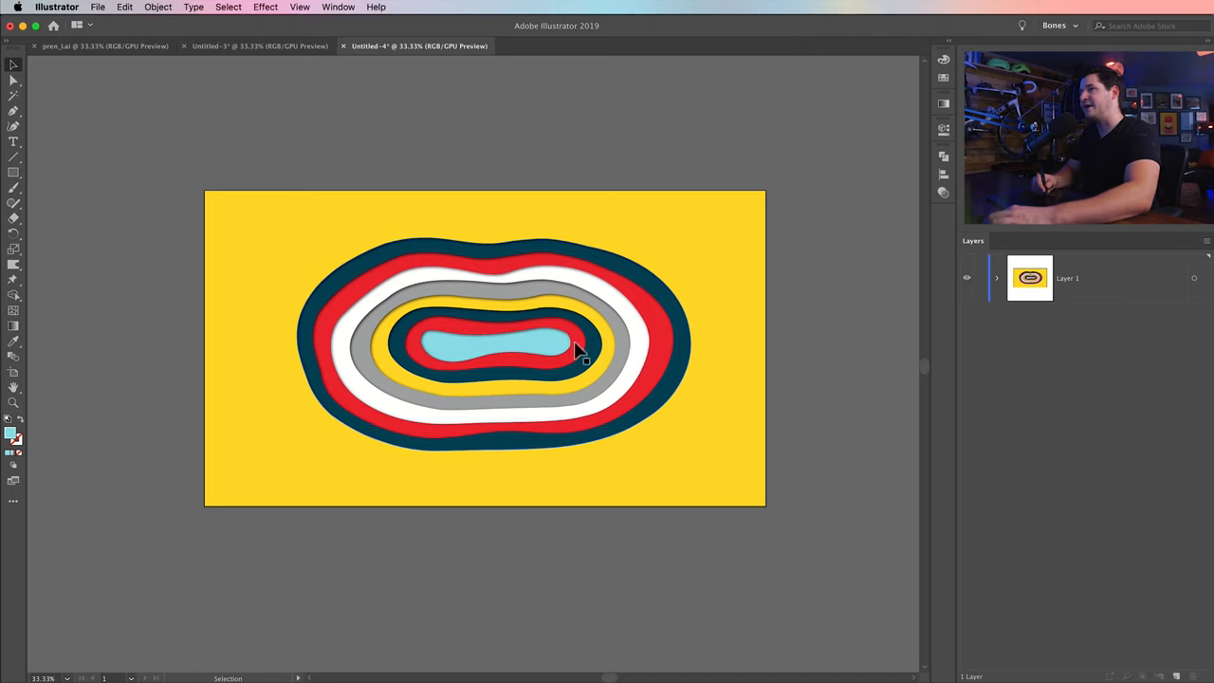
pyautogui.moveTo(531, 389)
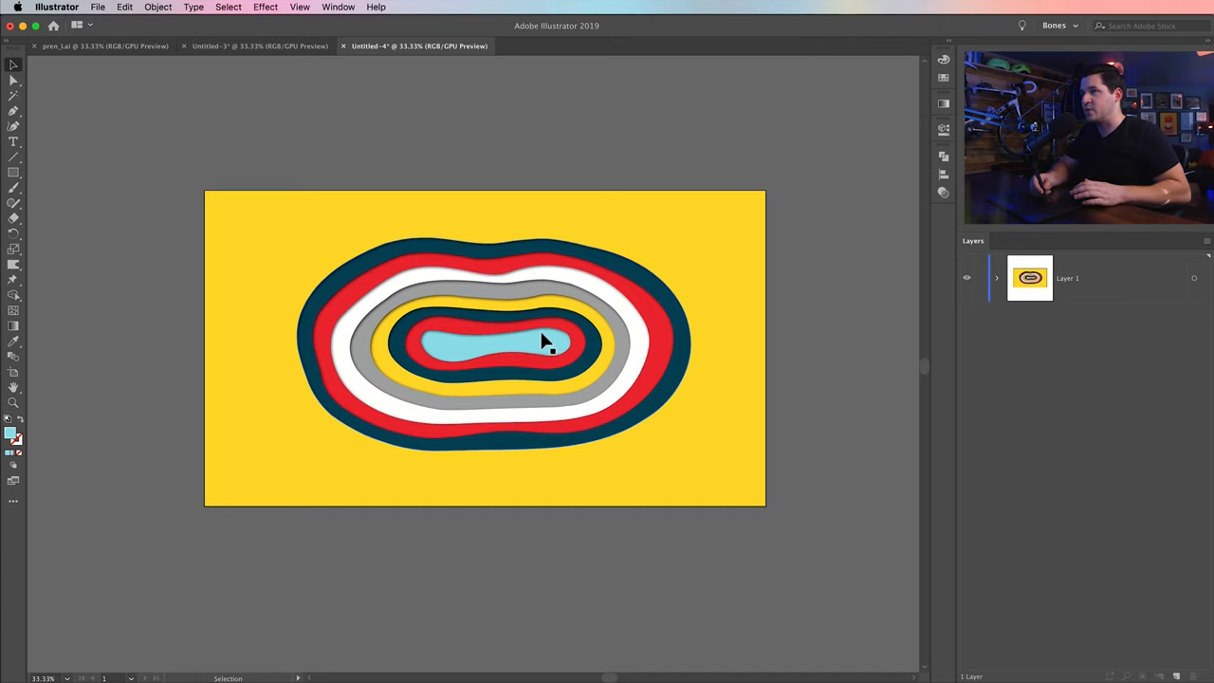
pyautogui.moveTo(427, 310)
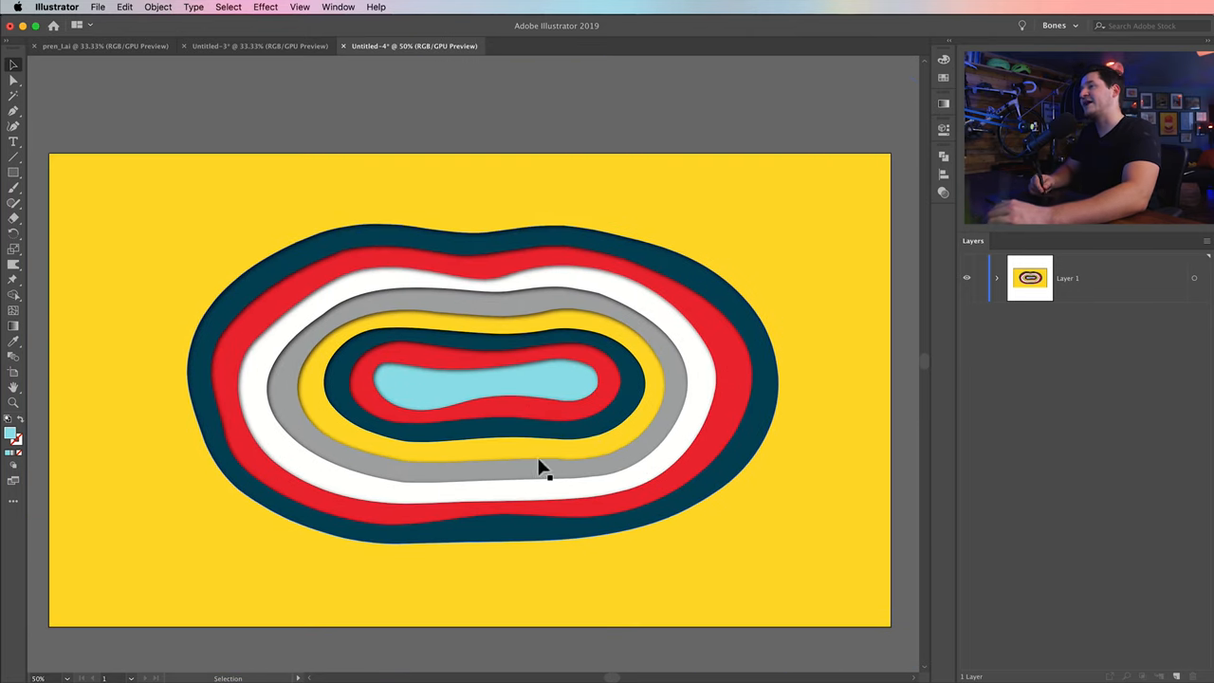
pyautogui.moveTo(562, 455)
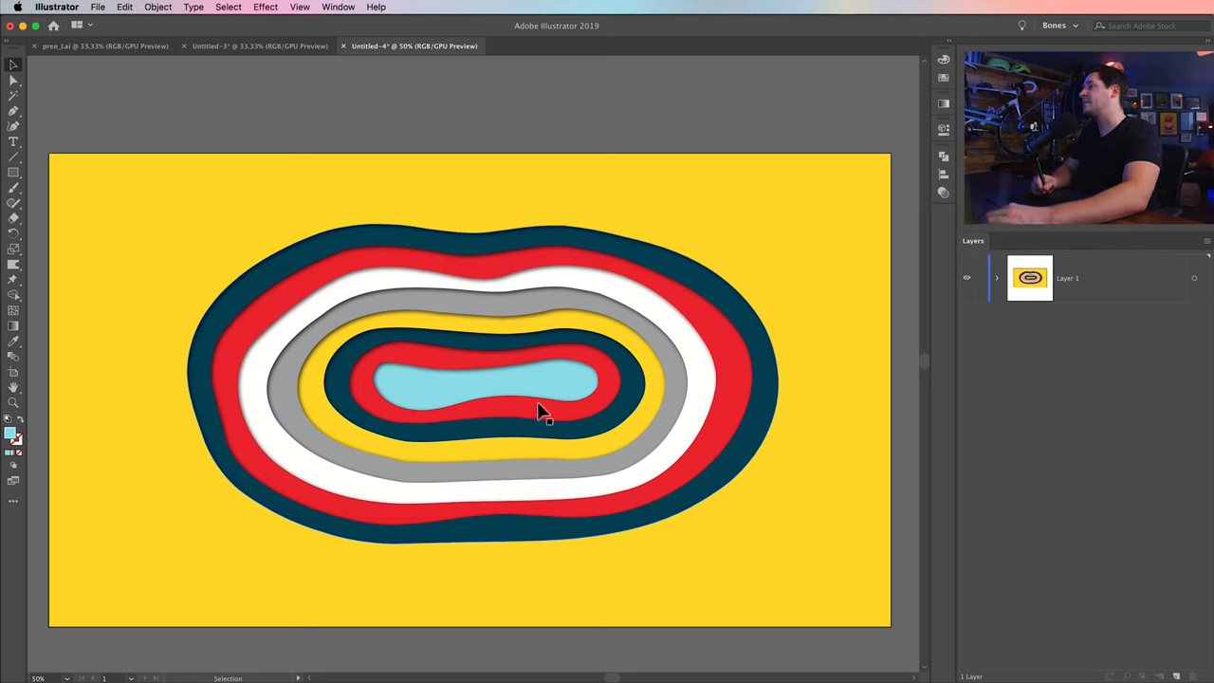
pyautogui.moveTo(479, 316)
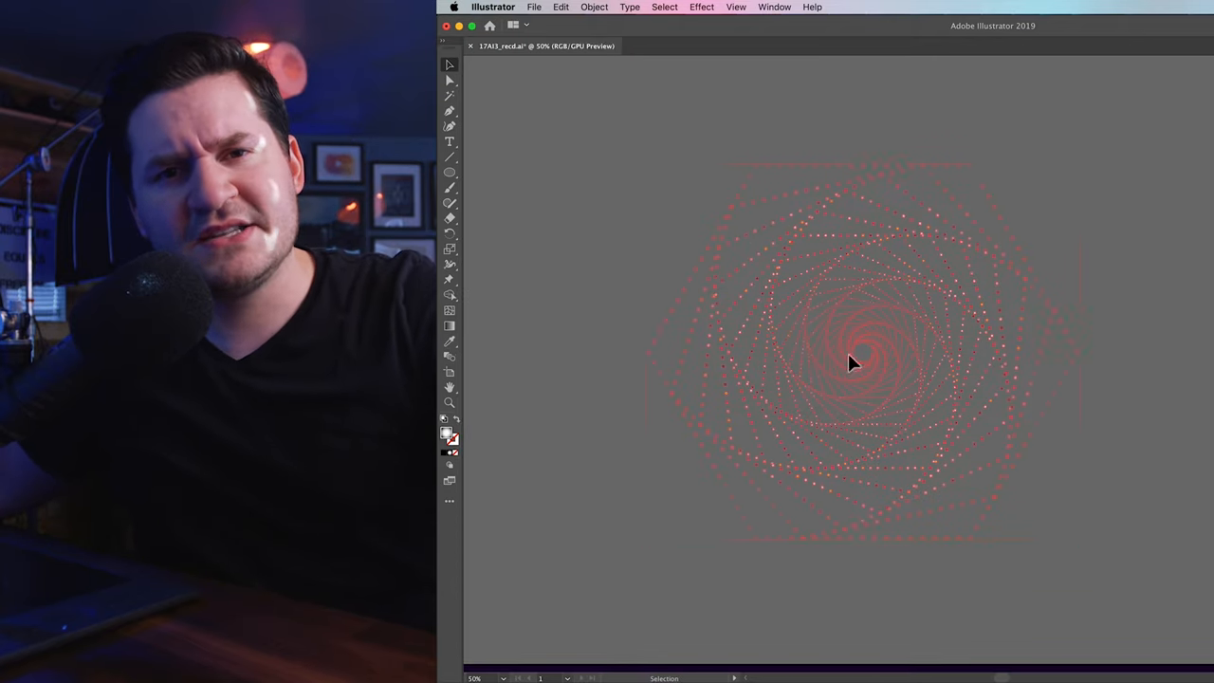
# Select the red dotted spiral in the 17AI3_recd.ai document.
pyautogui.click(849, 360)
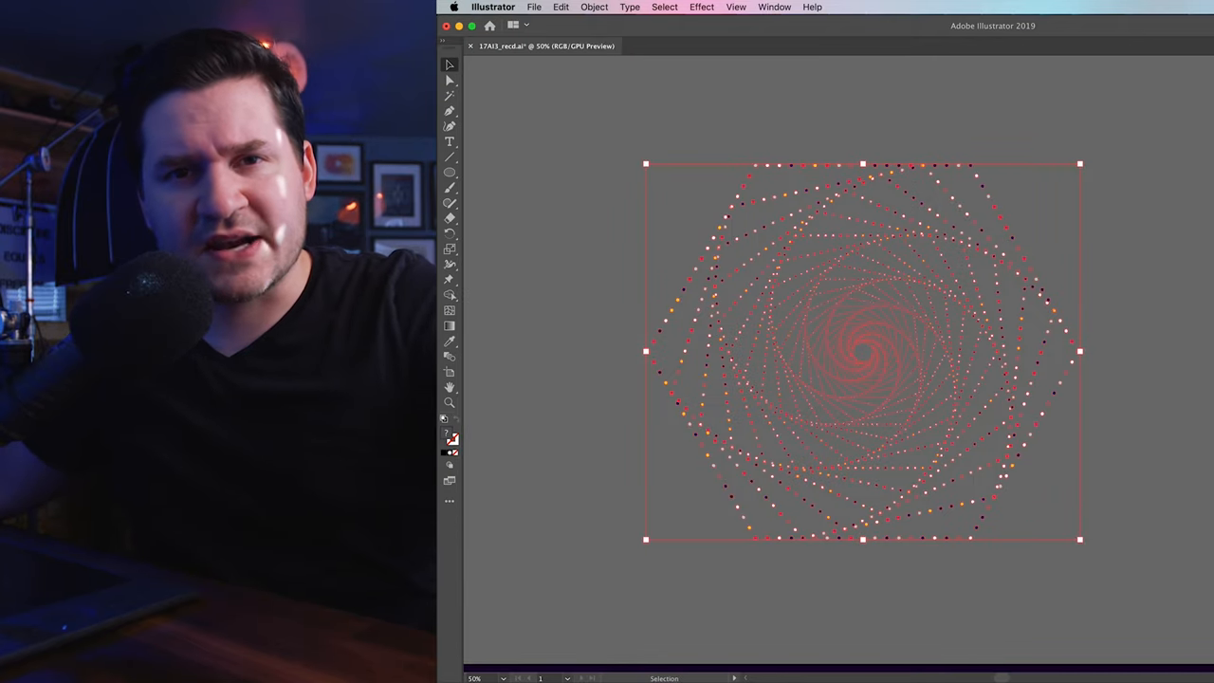